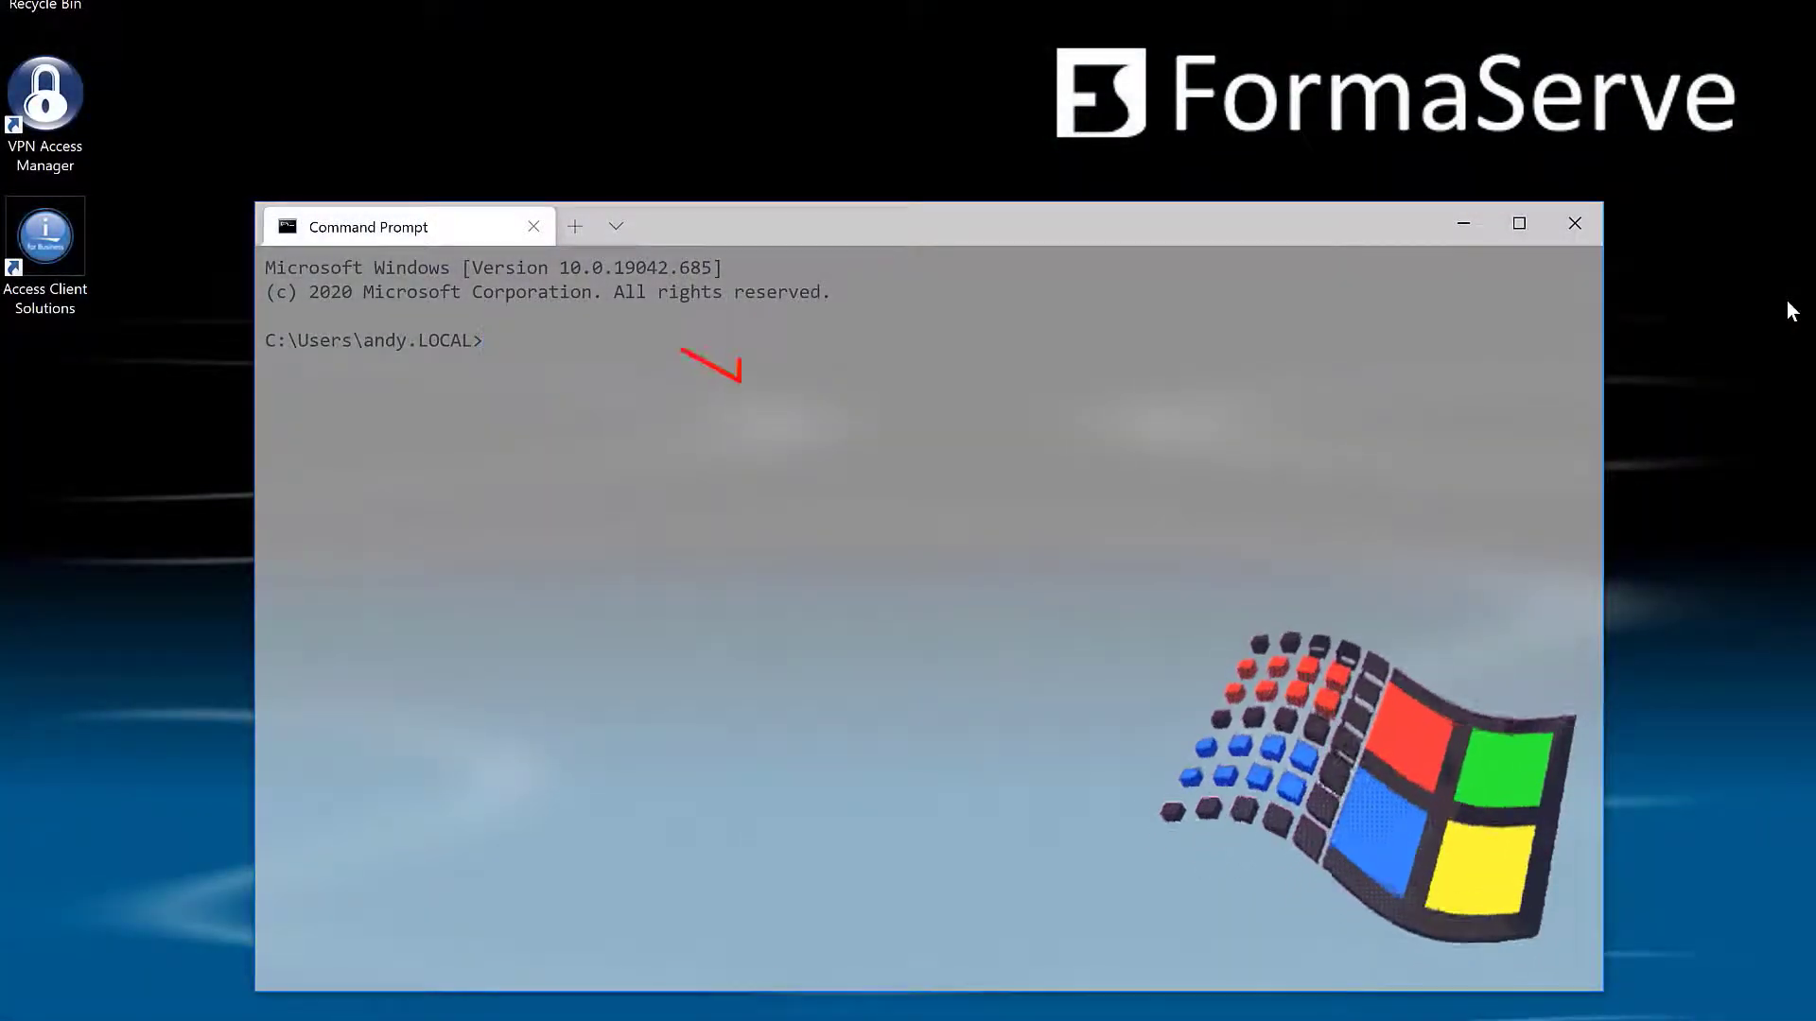
# Connect with ssh andy@galatea from Command Prompt and begin an ls -al listing of the home directory.
pyautogui.write('ssh a')
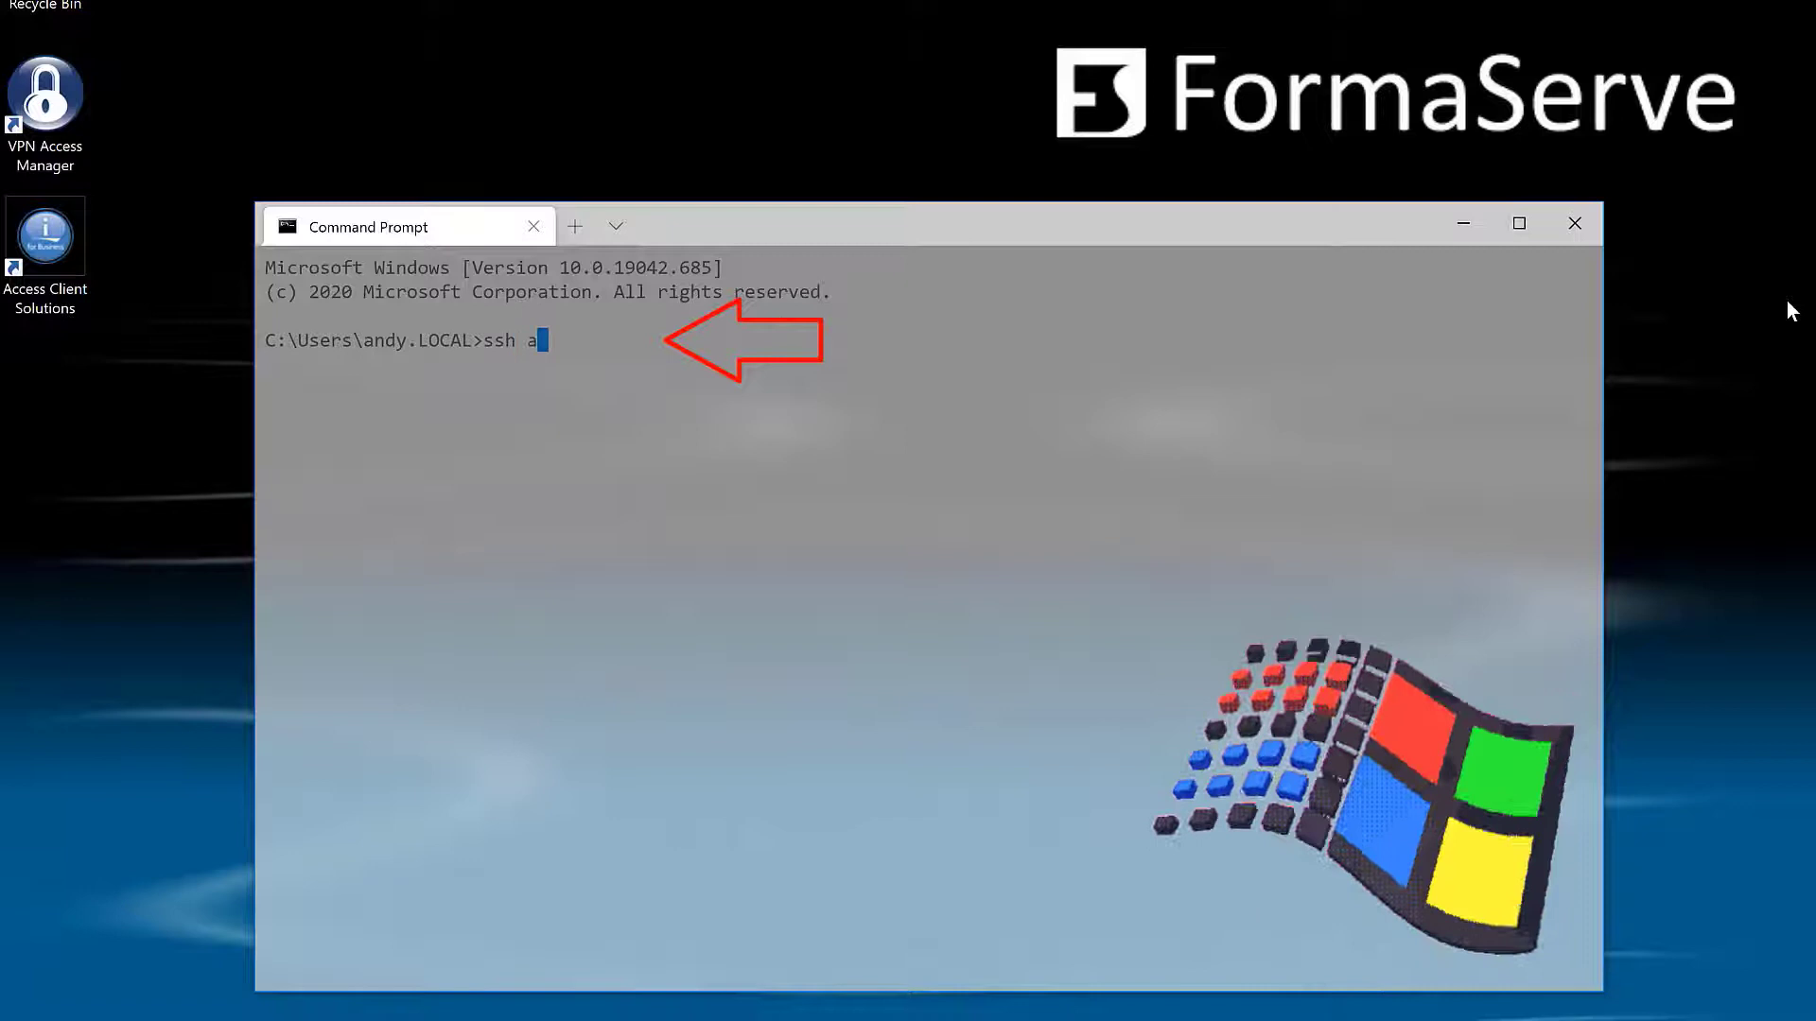
pyautogui.write('ndy')
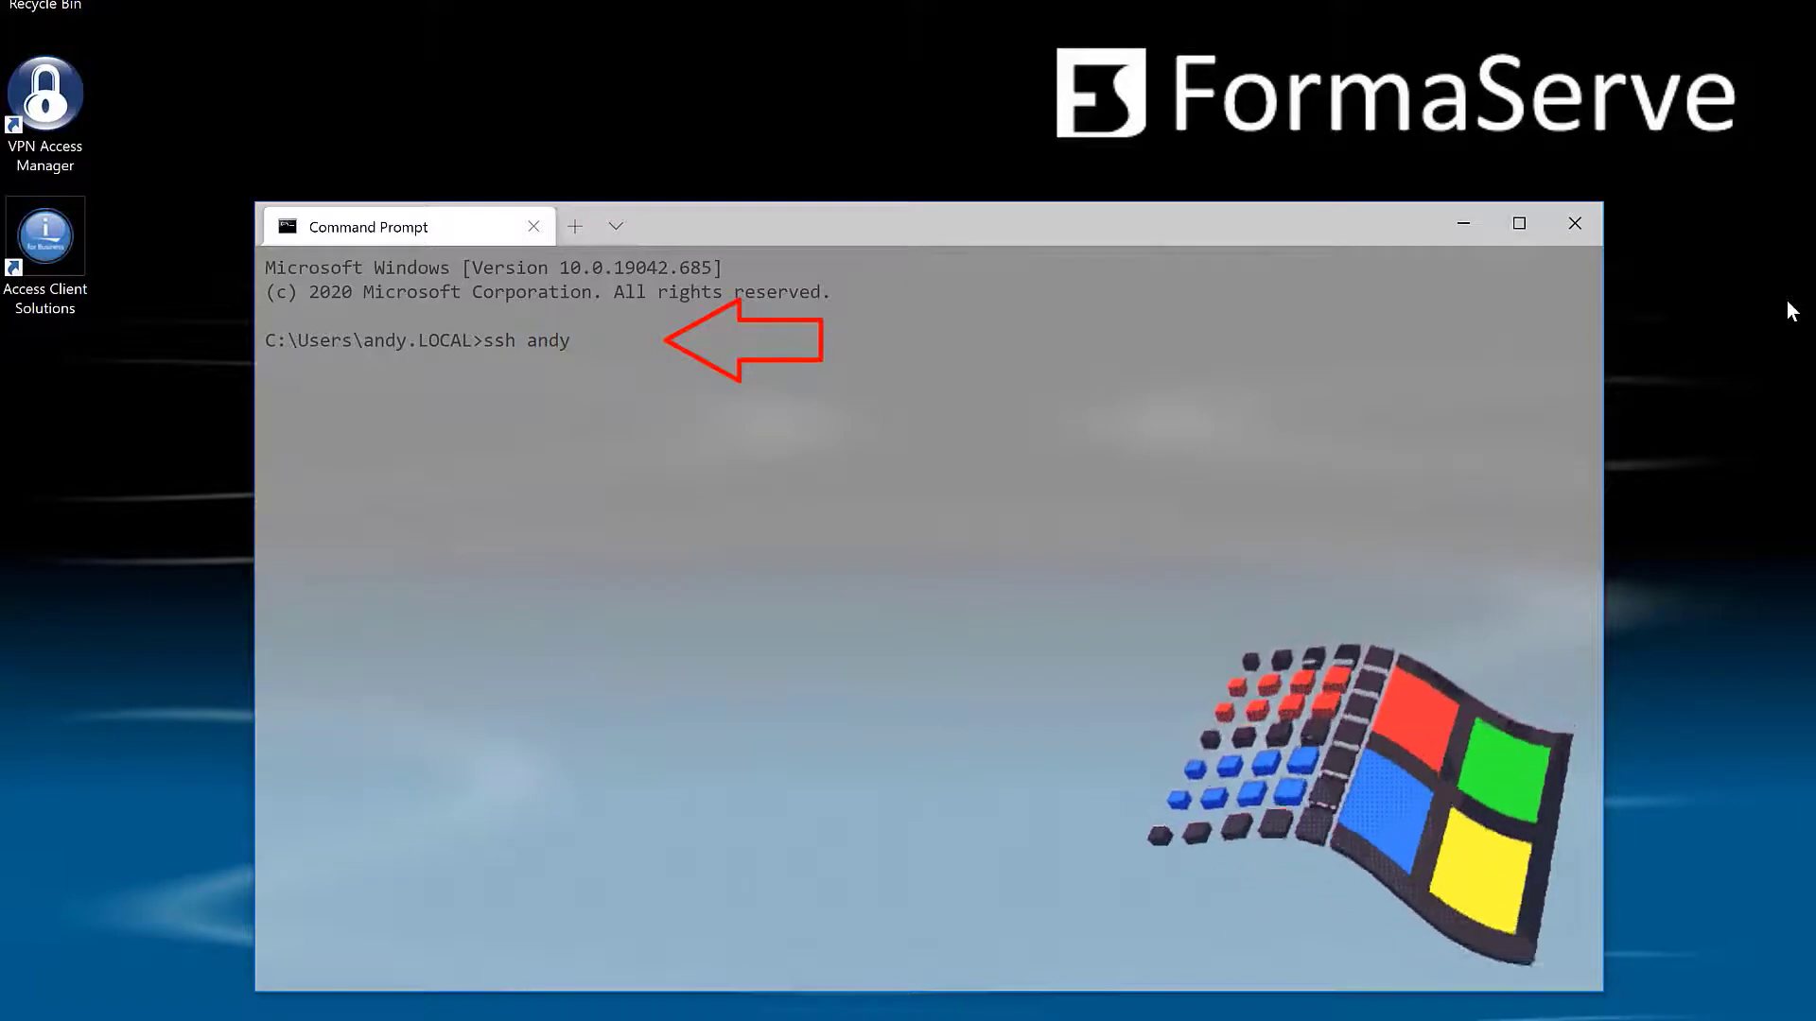
pyautogui.write('@ga')
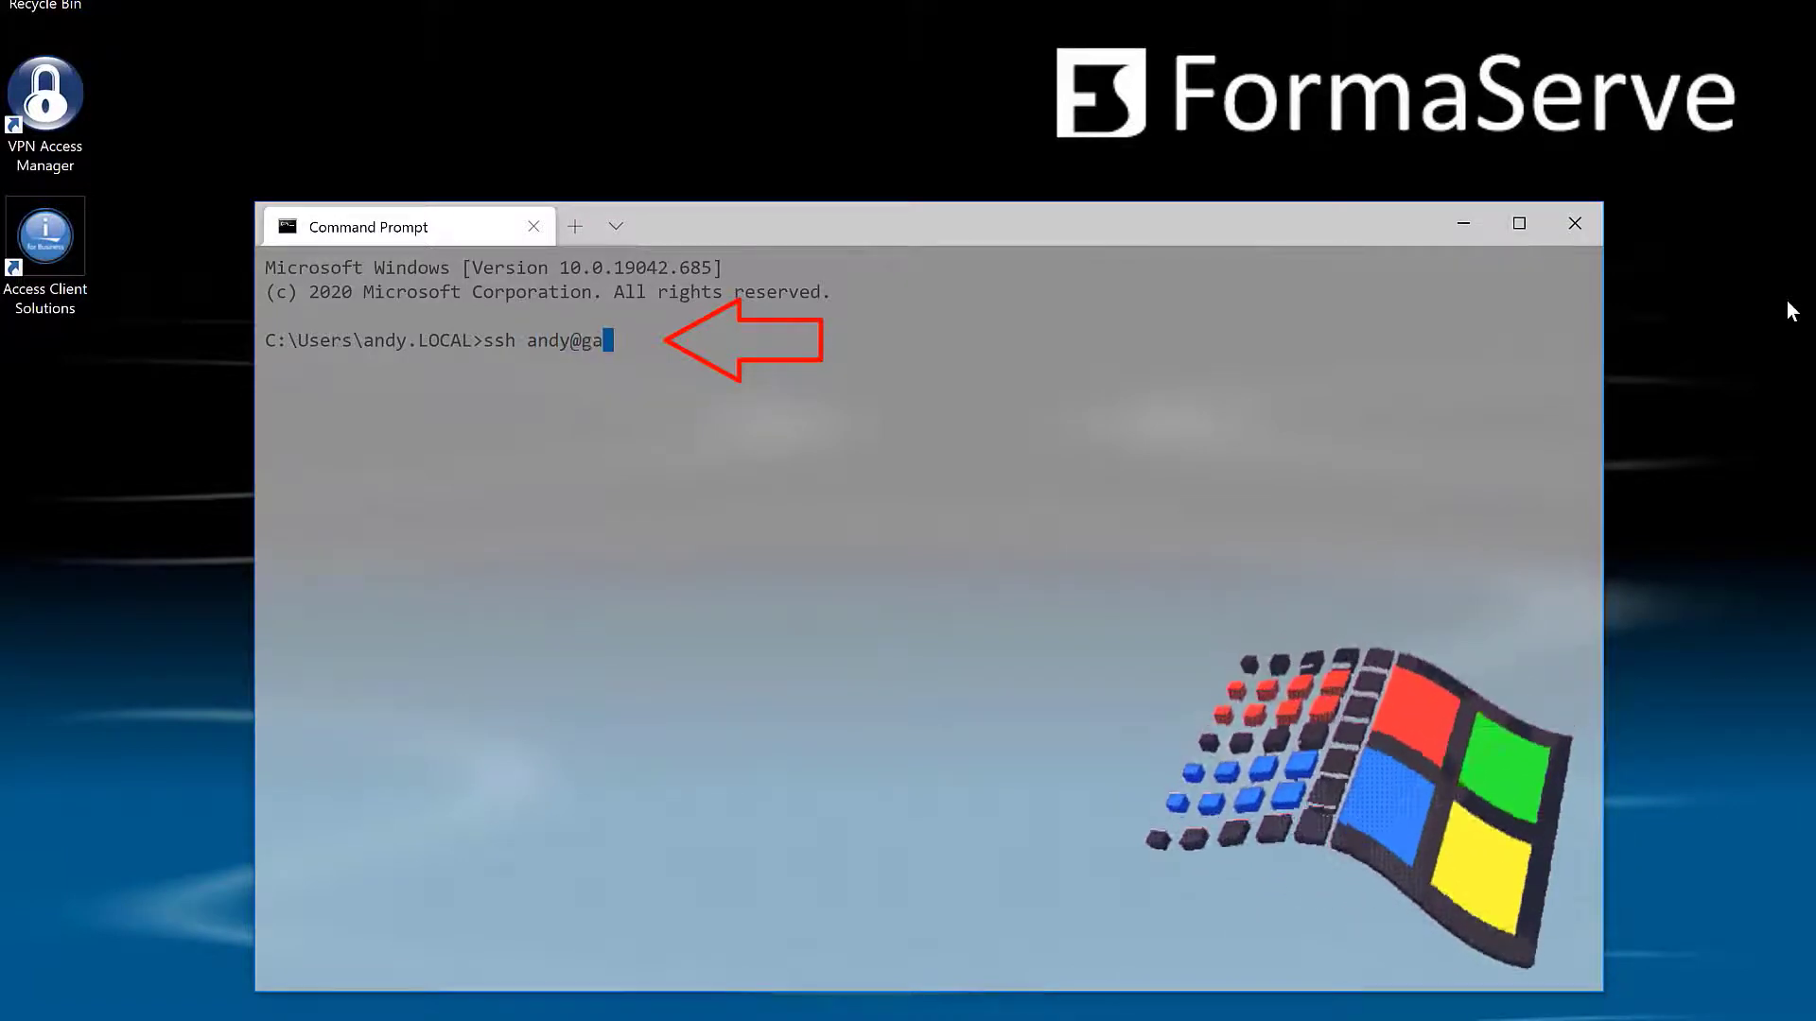
pyautogui.write('latea')
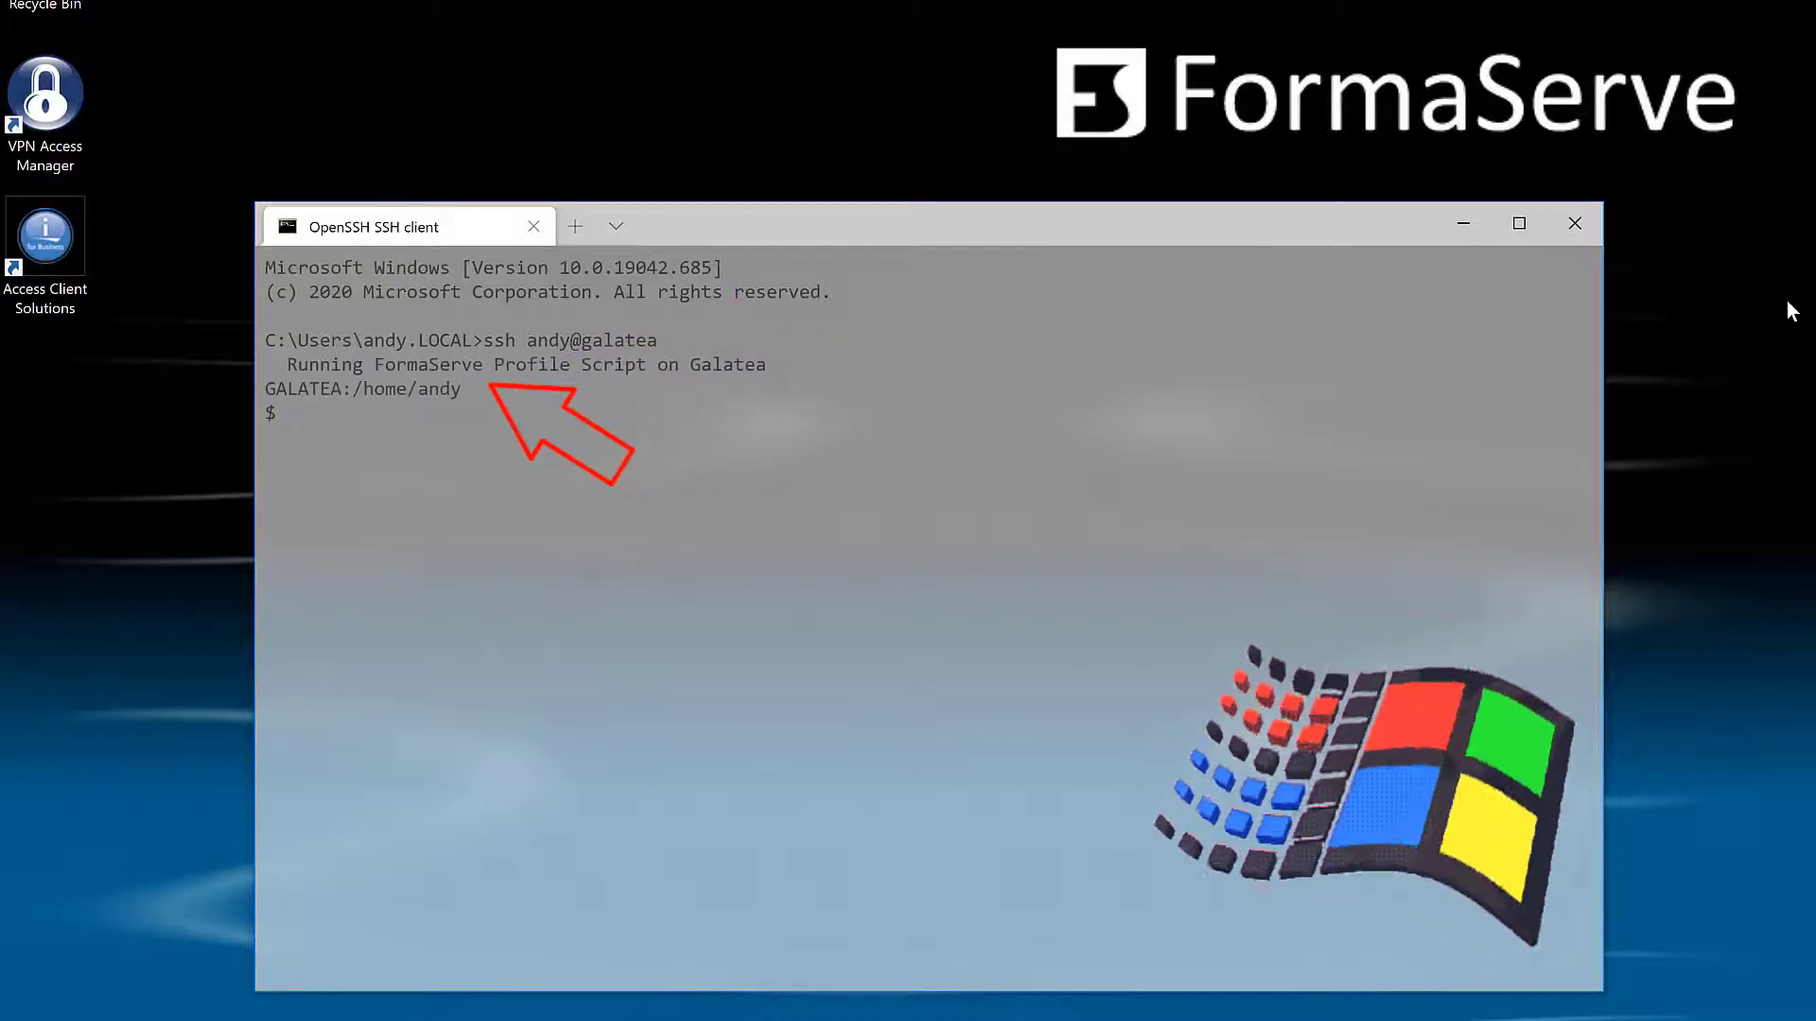
pyautogui.write('ls')
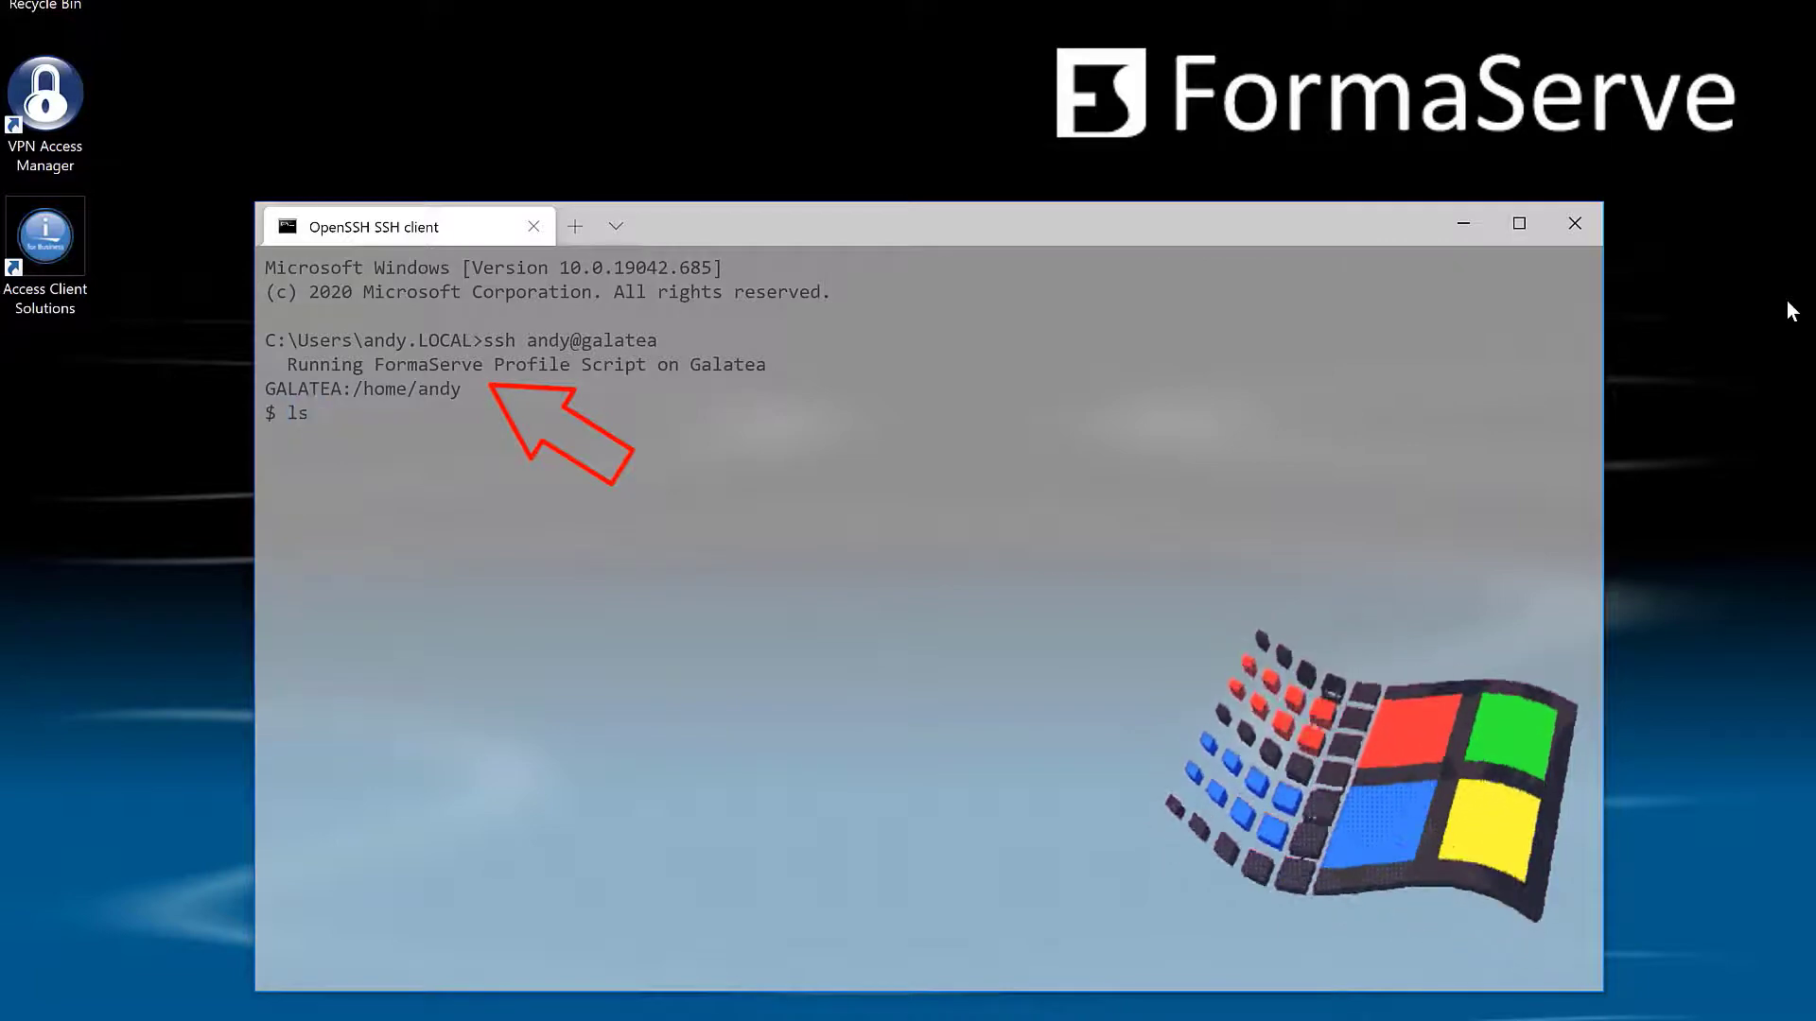
pyautogui.write('-al')
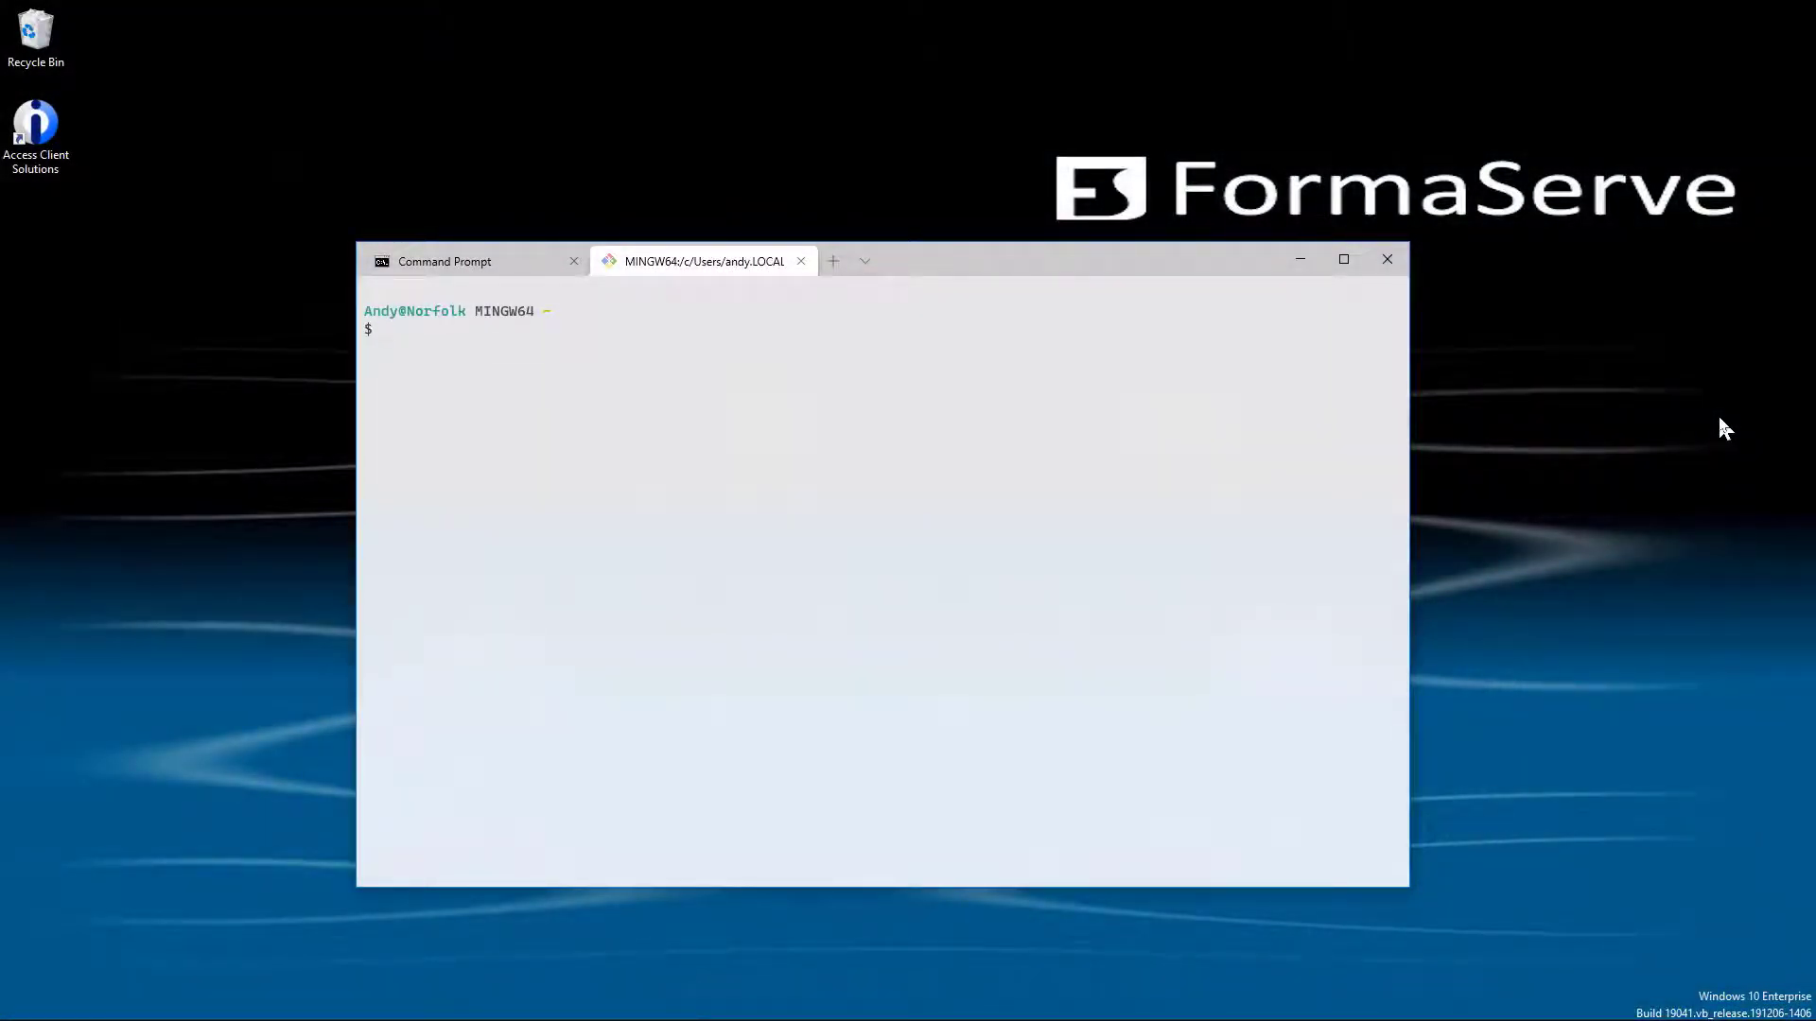
# Run ssh-keygen accepting the default id_rsa path and an empty passphrase.
pyautogui.write('ssh-keygen')
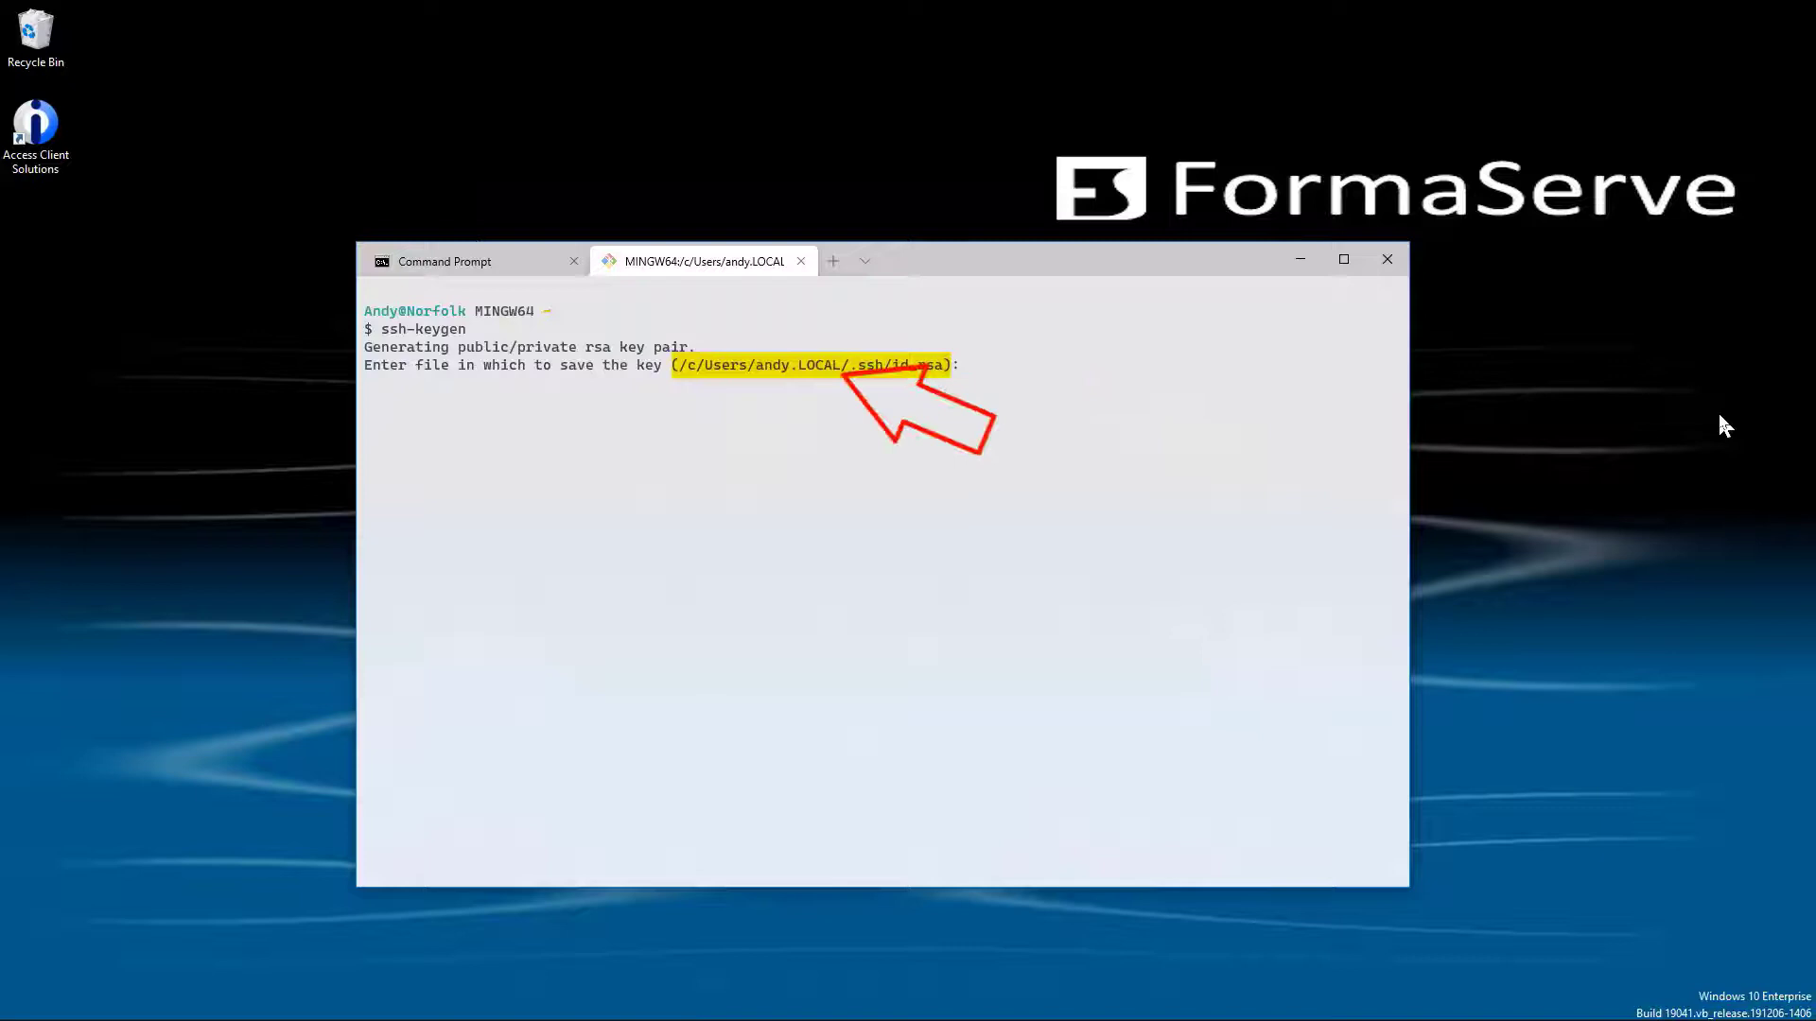
pyautogui.press('enter')
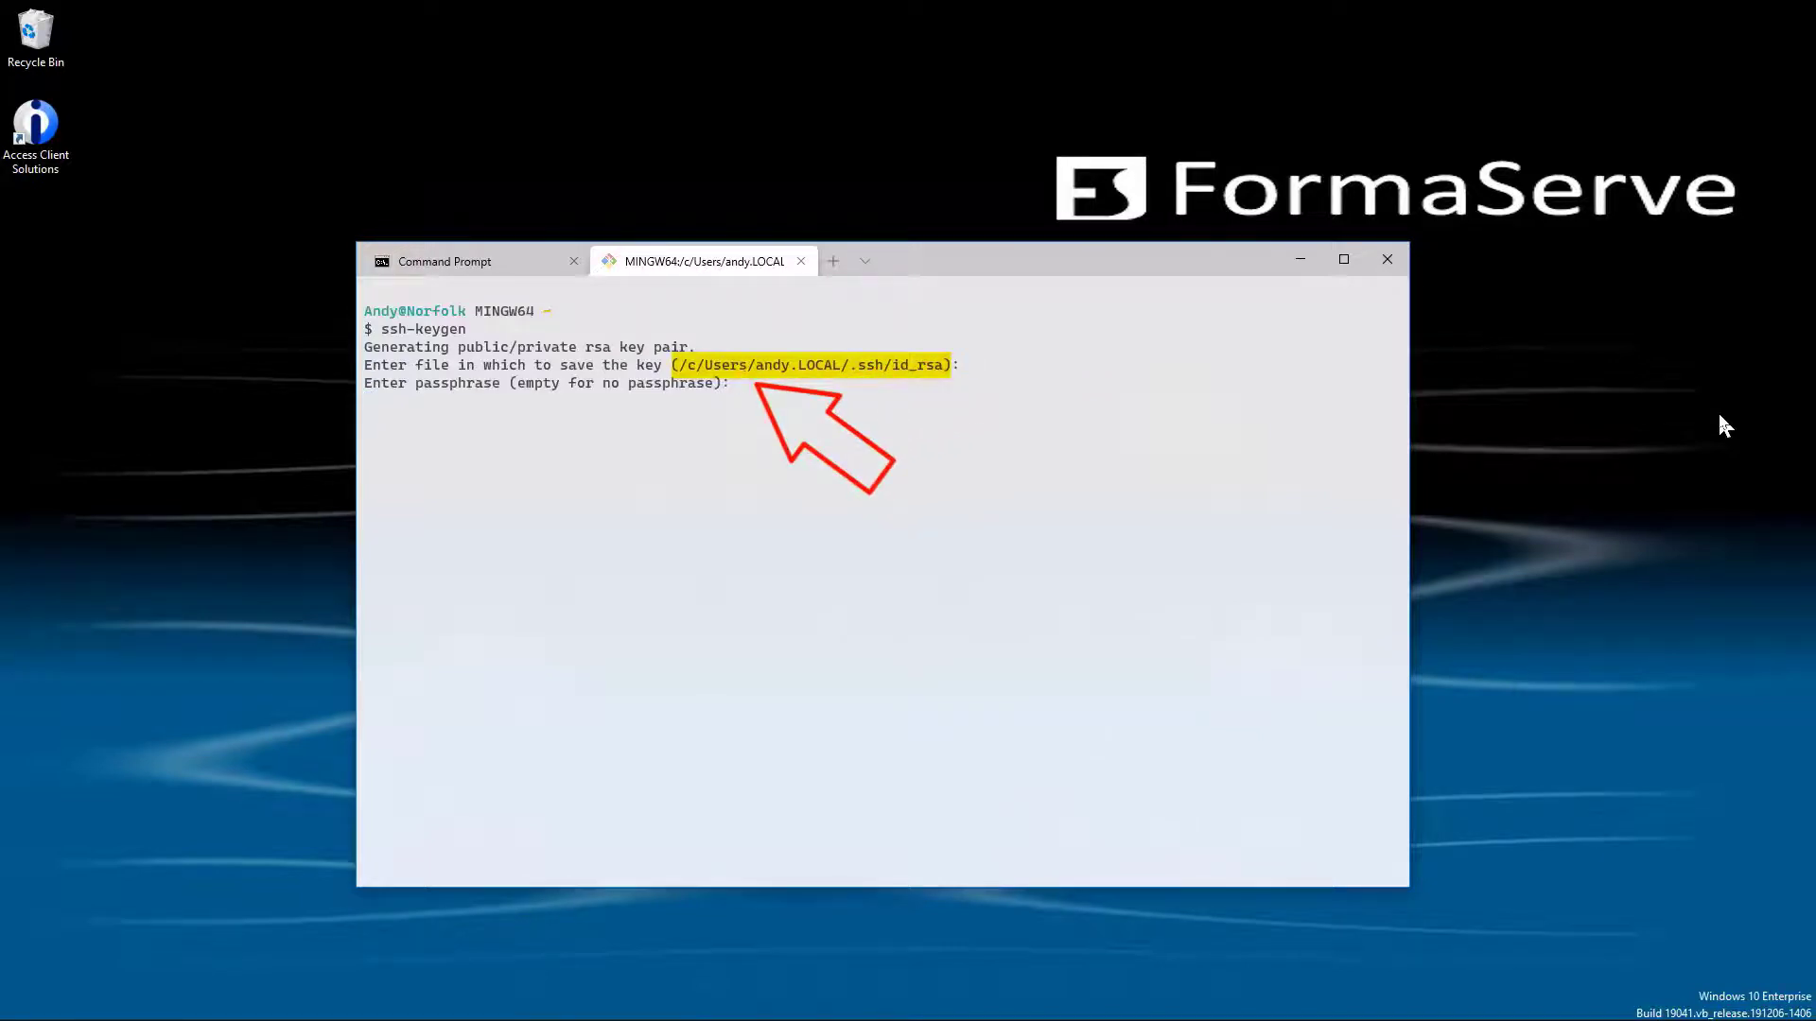
pyautogui.press('enter')
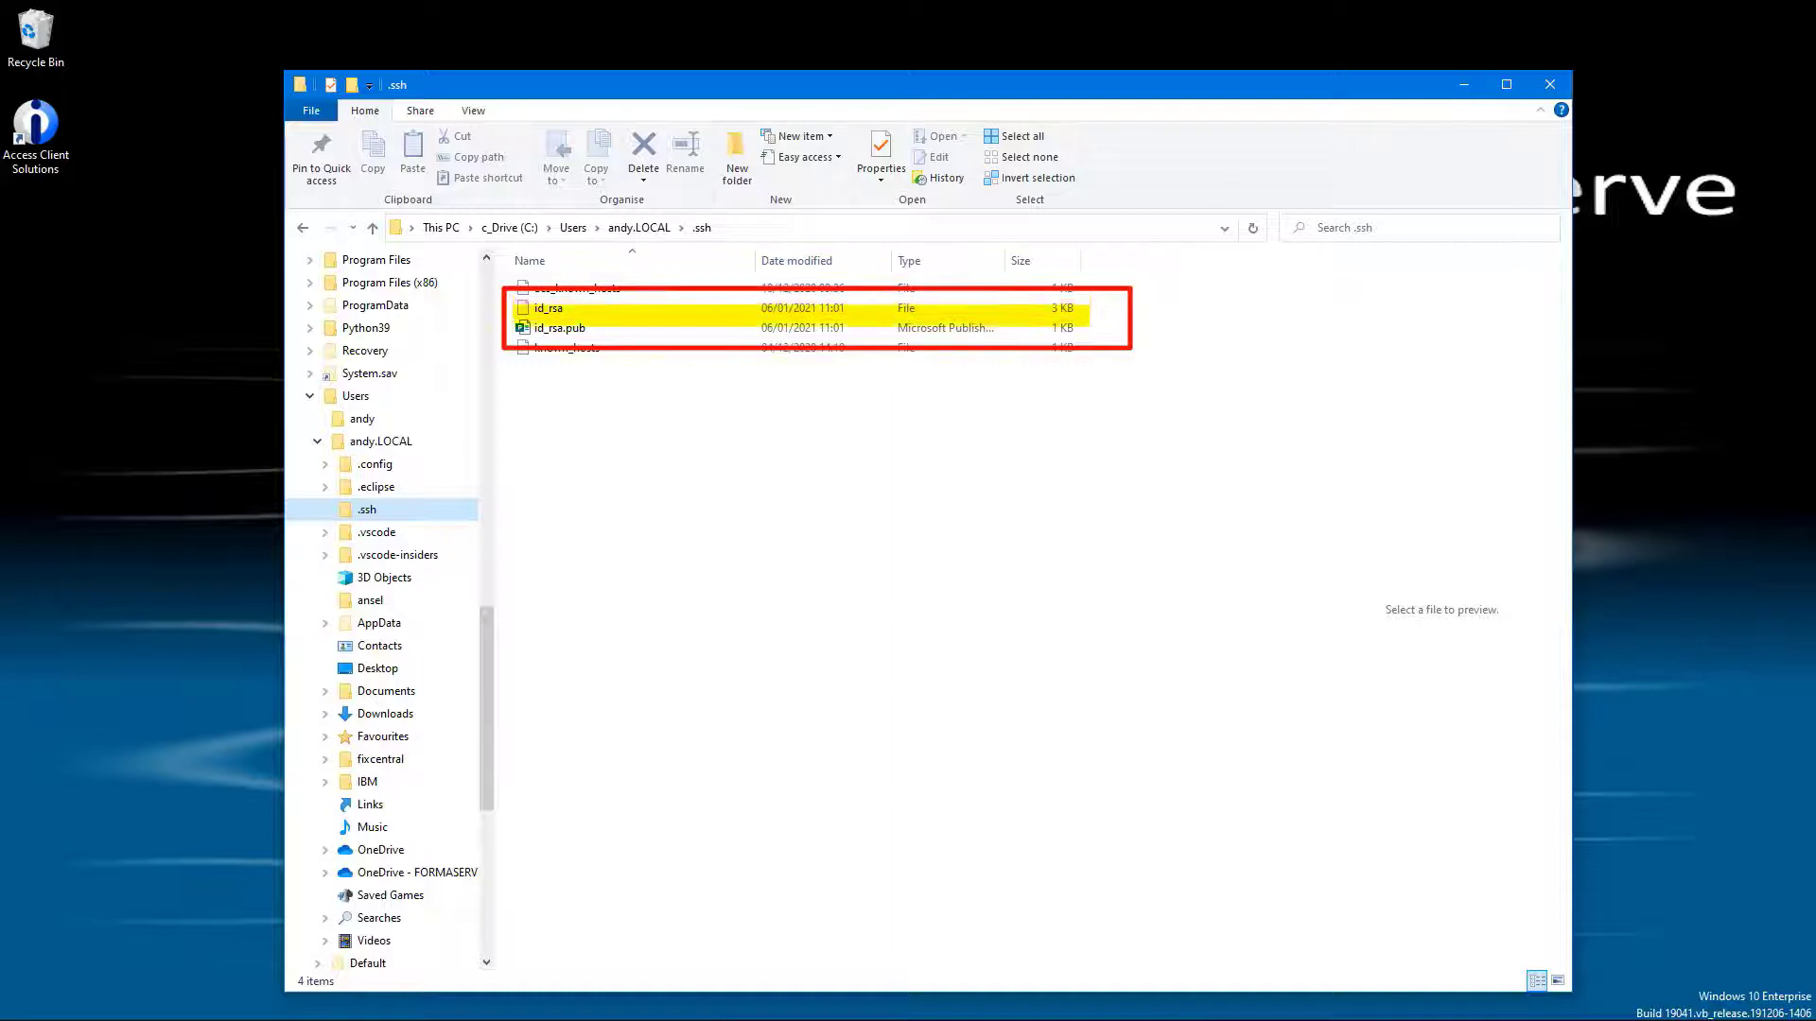
# Browse File Explorer to C:\Users\andy.LOCAL\.ssh showing id_rsa and id_rsa.pub.
pyautogui.click(562, 327)
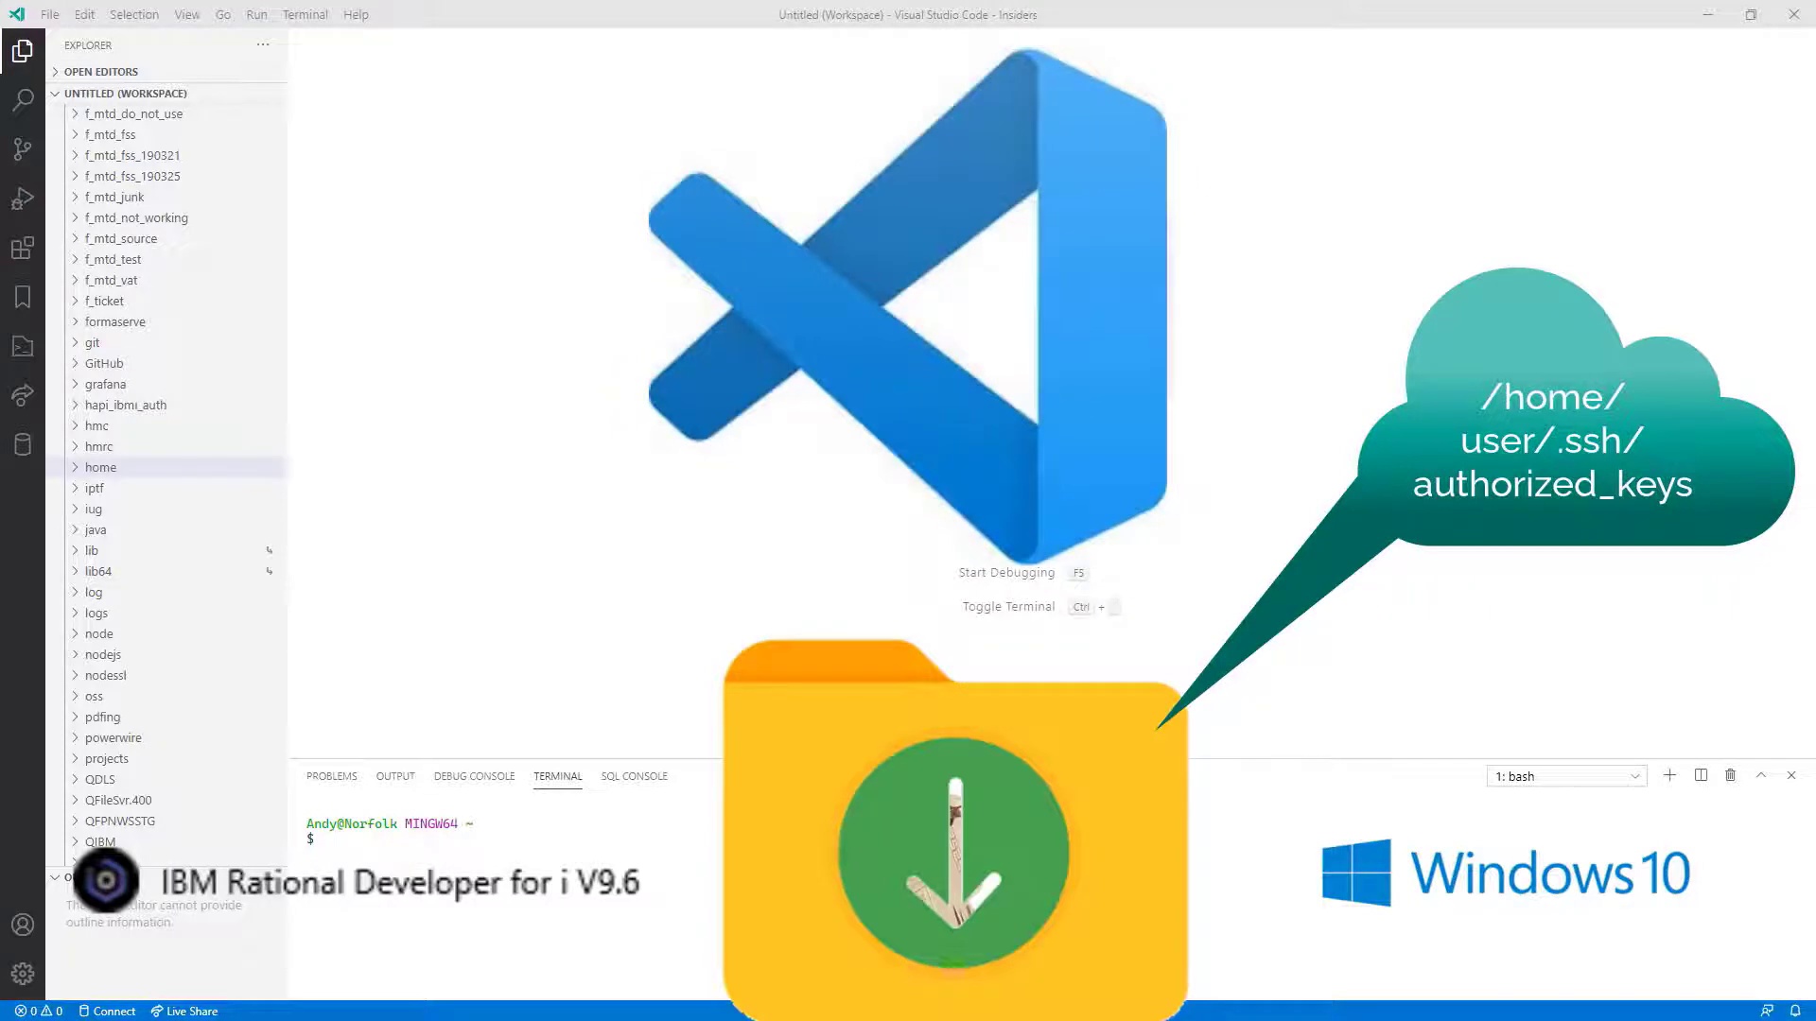
pyautogui.moveTo(23, 199)
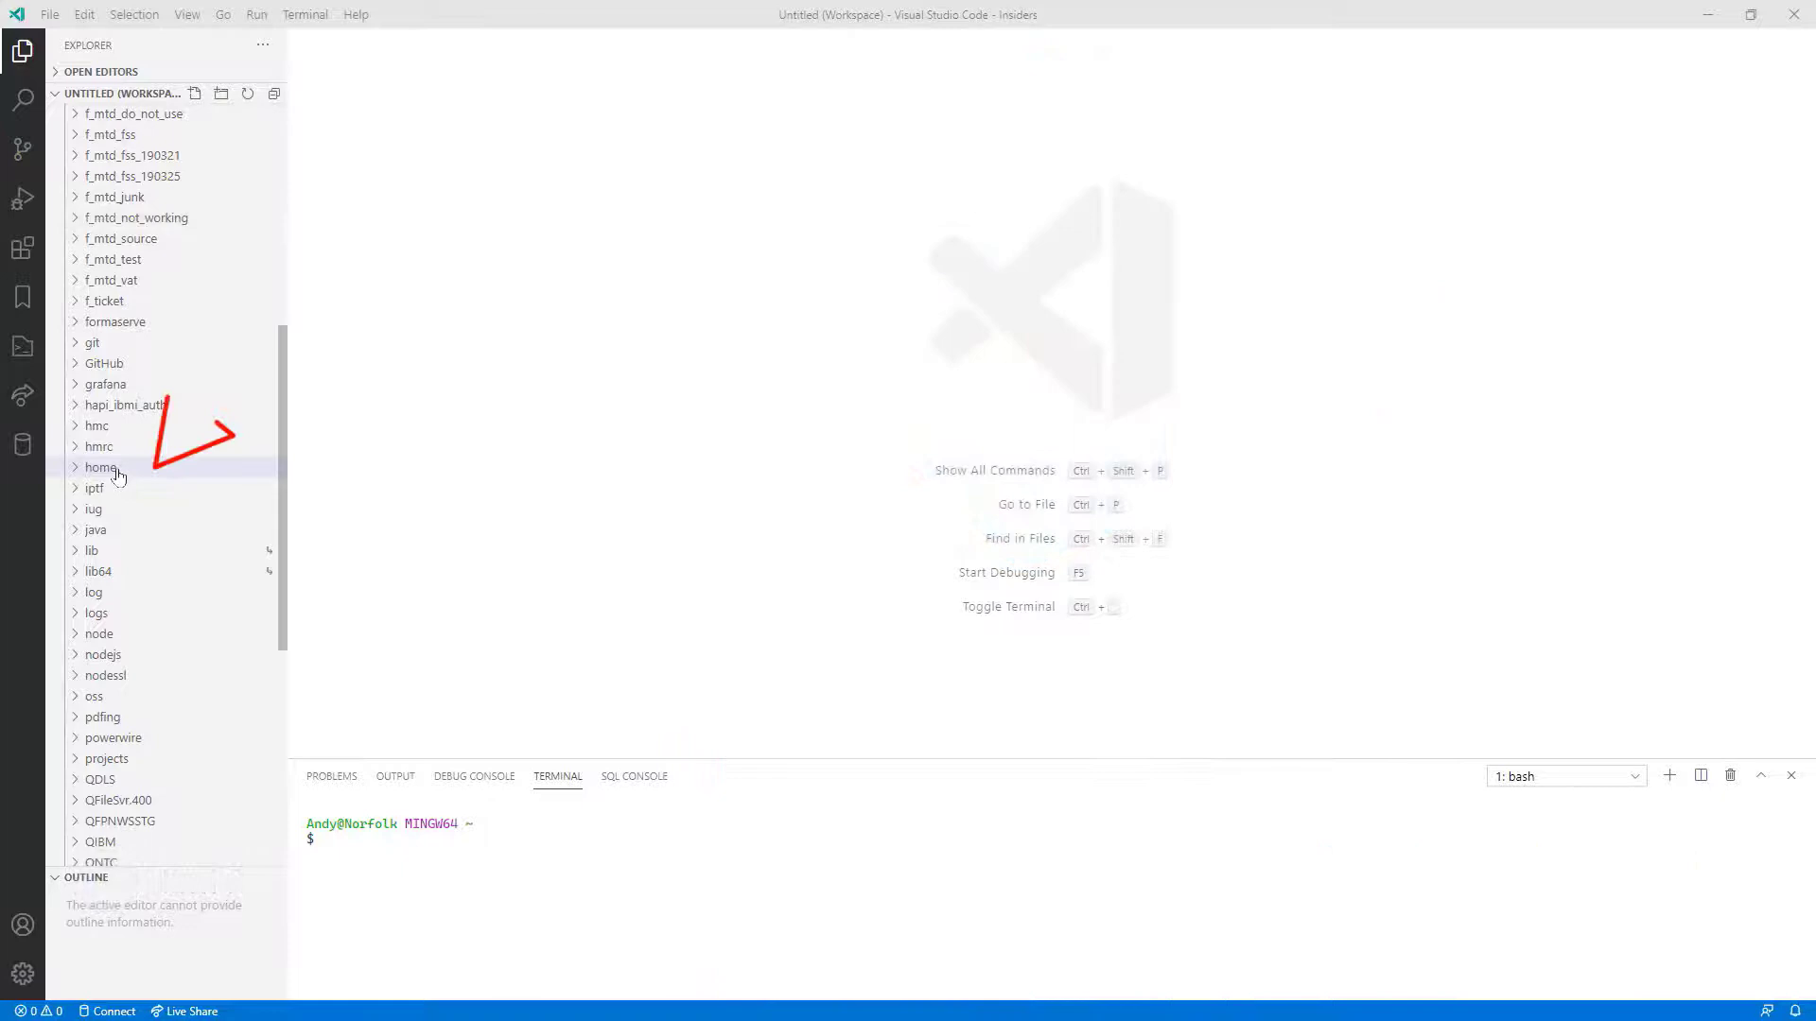
# Expand home > andy > .ssh in the VS Code explorer to reach the server's authorized_keys file.
pyautogui.click(102, 467)
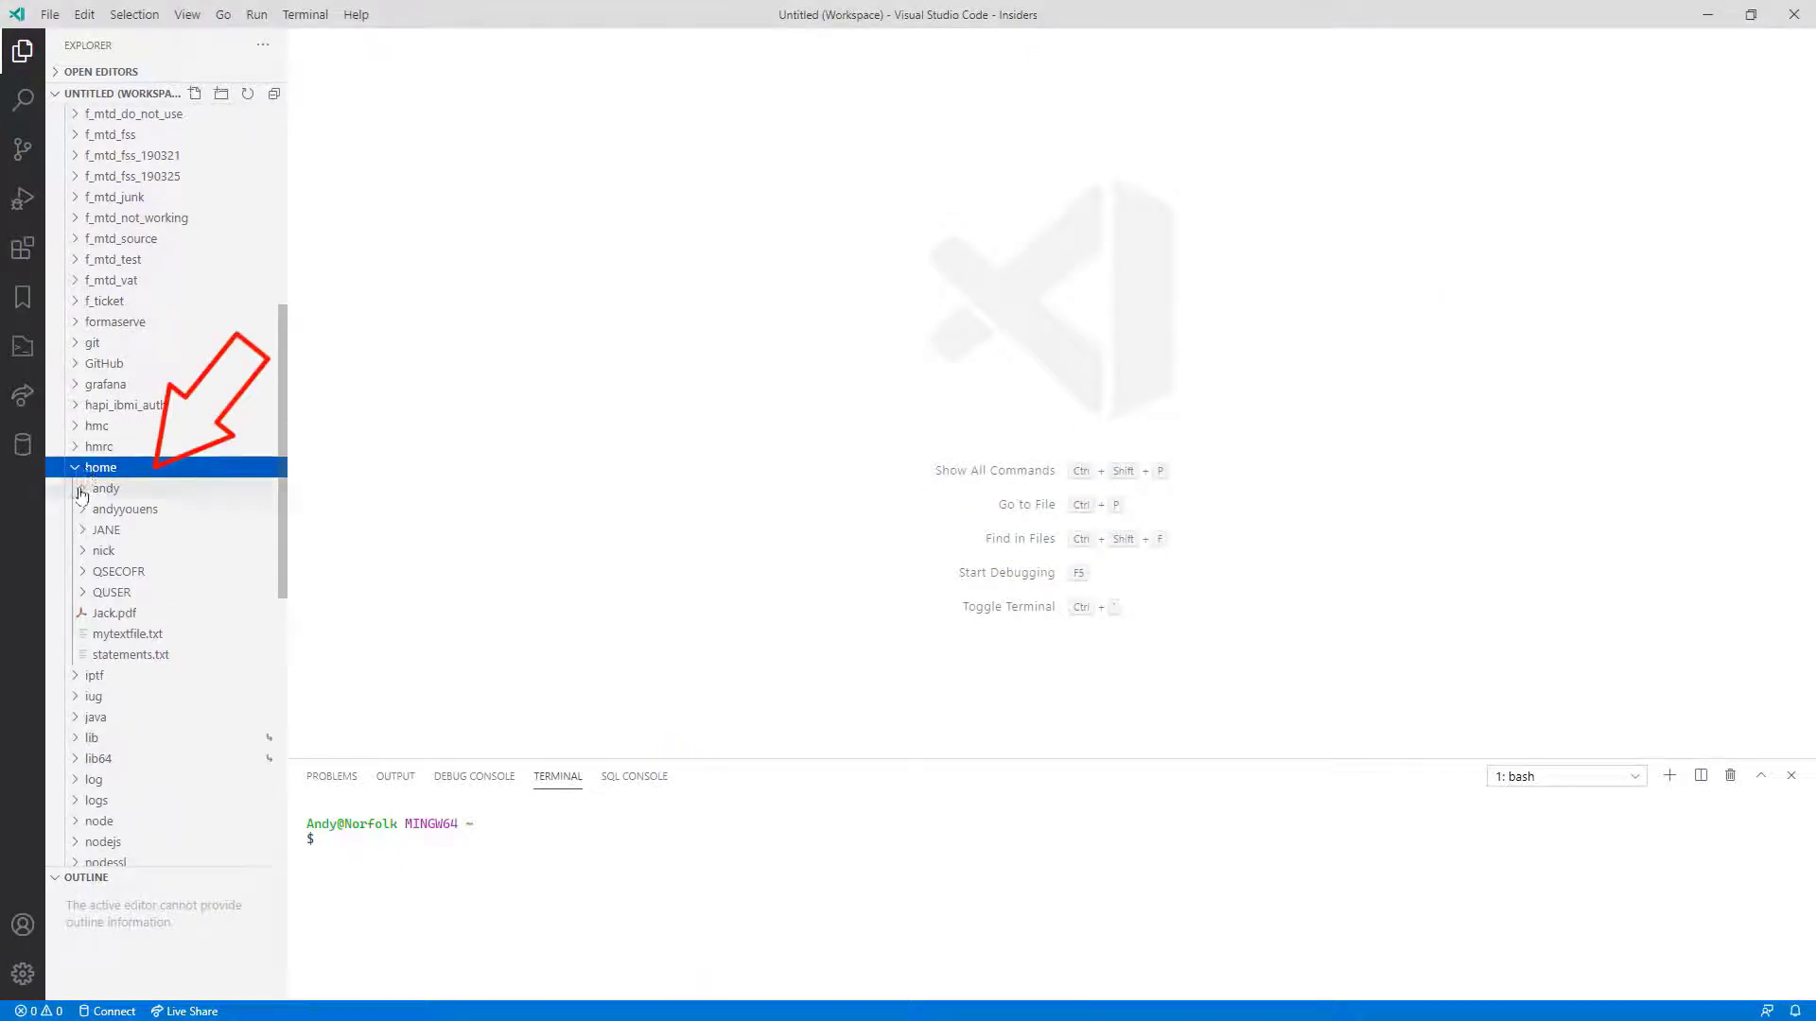
pyautogui.click(106, 487)
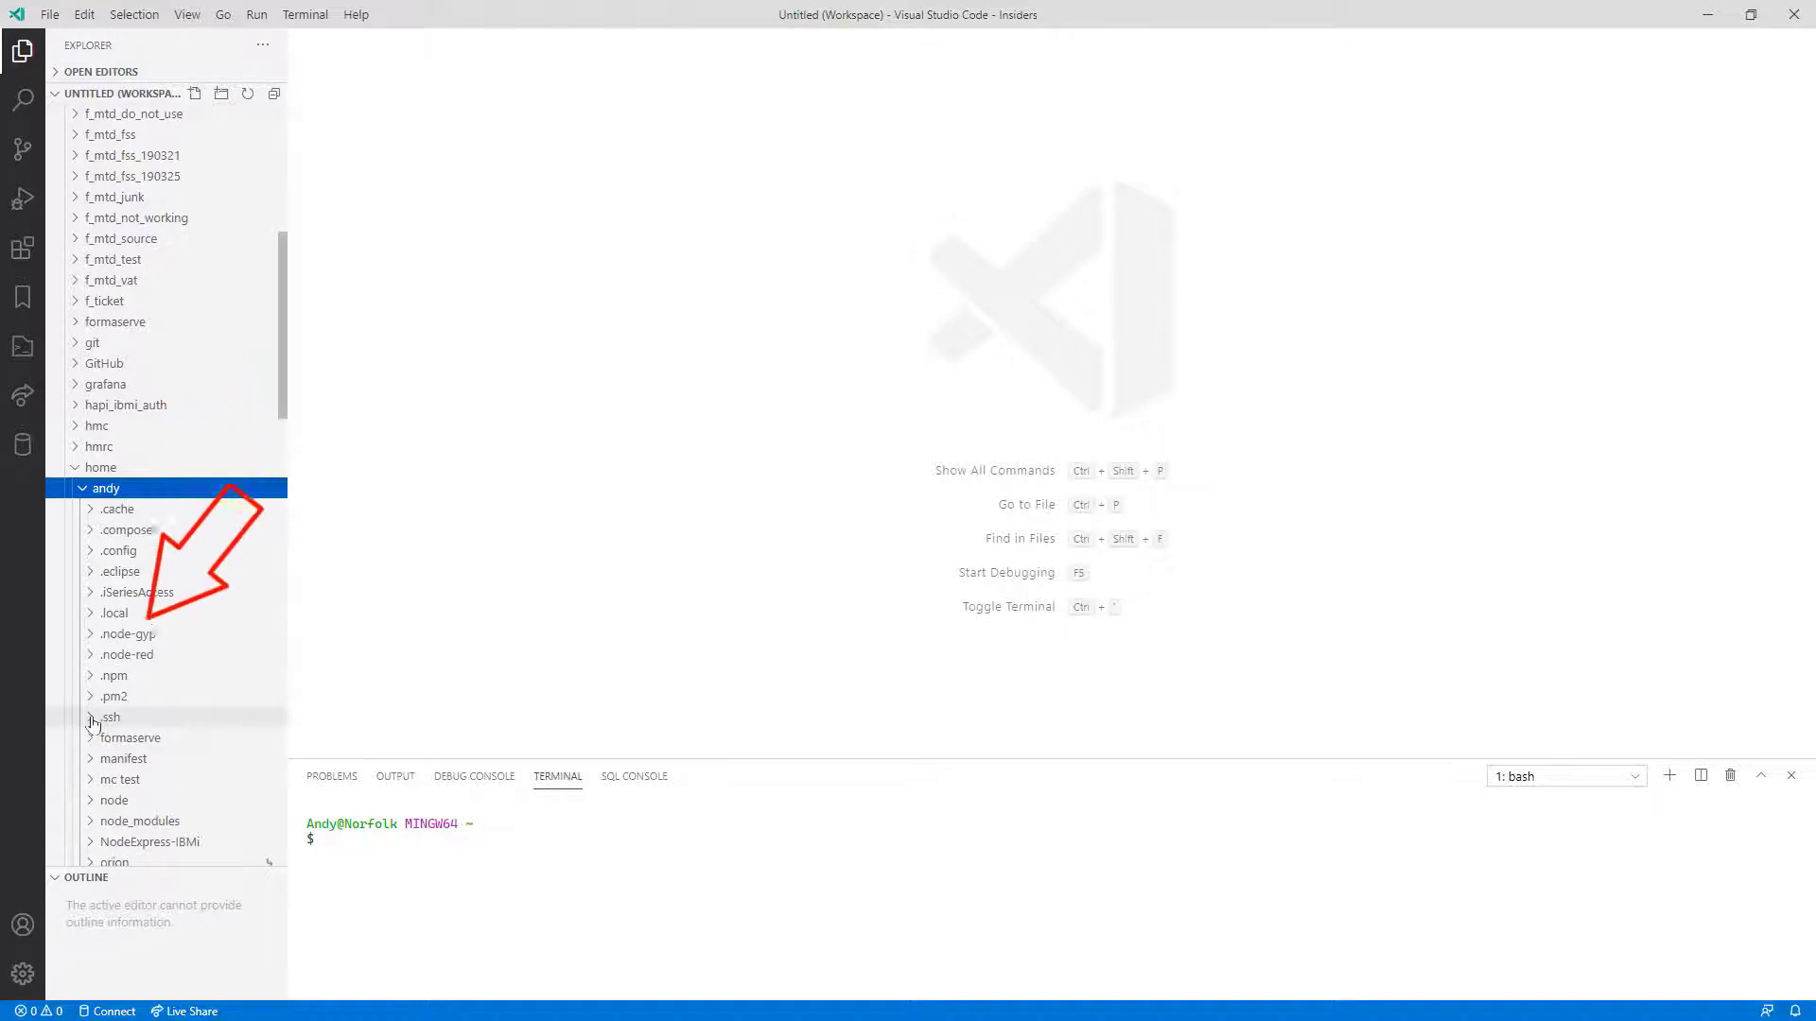
pyautogui.click(111, 717)
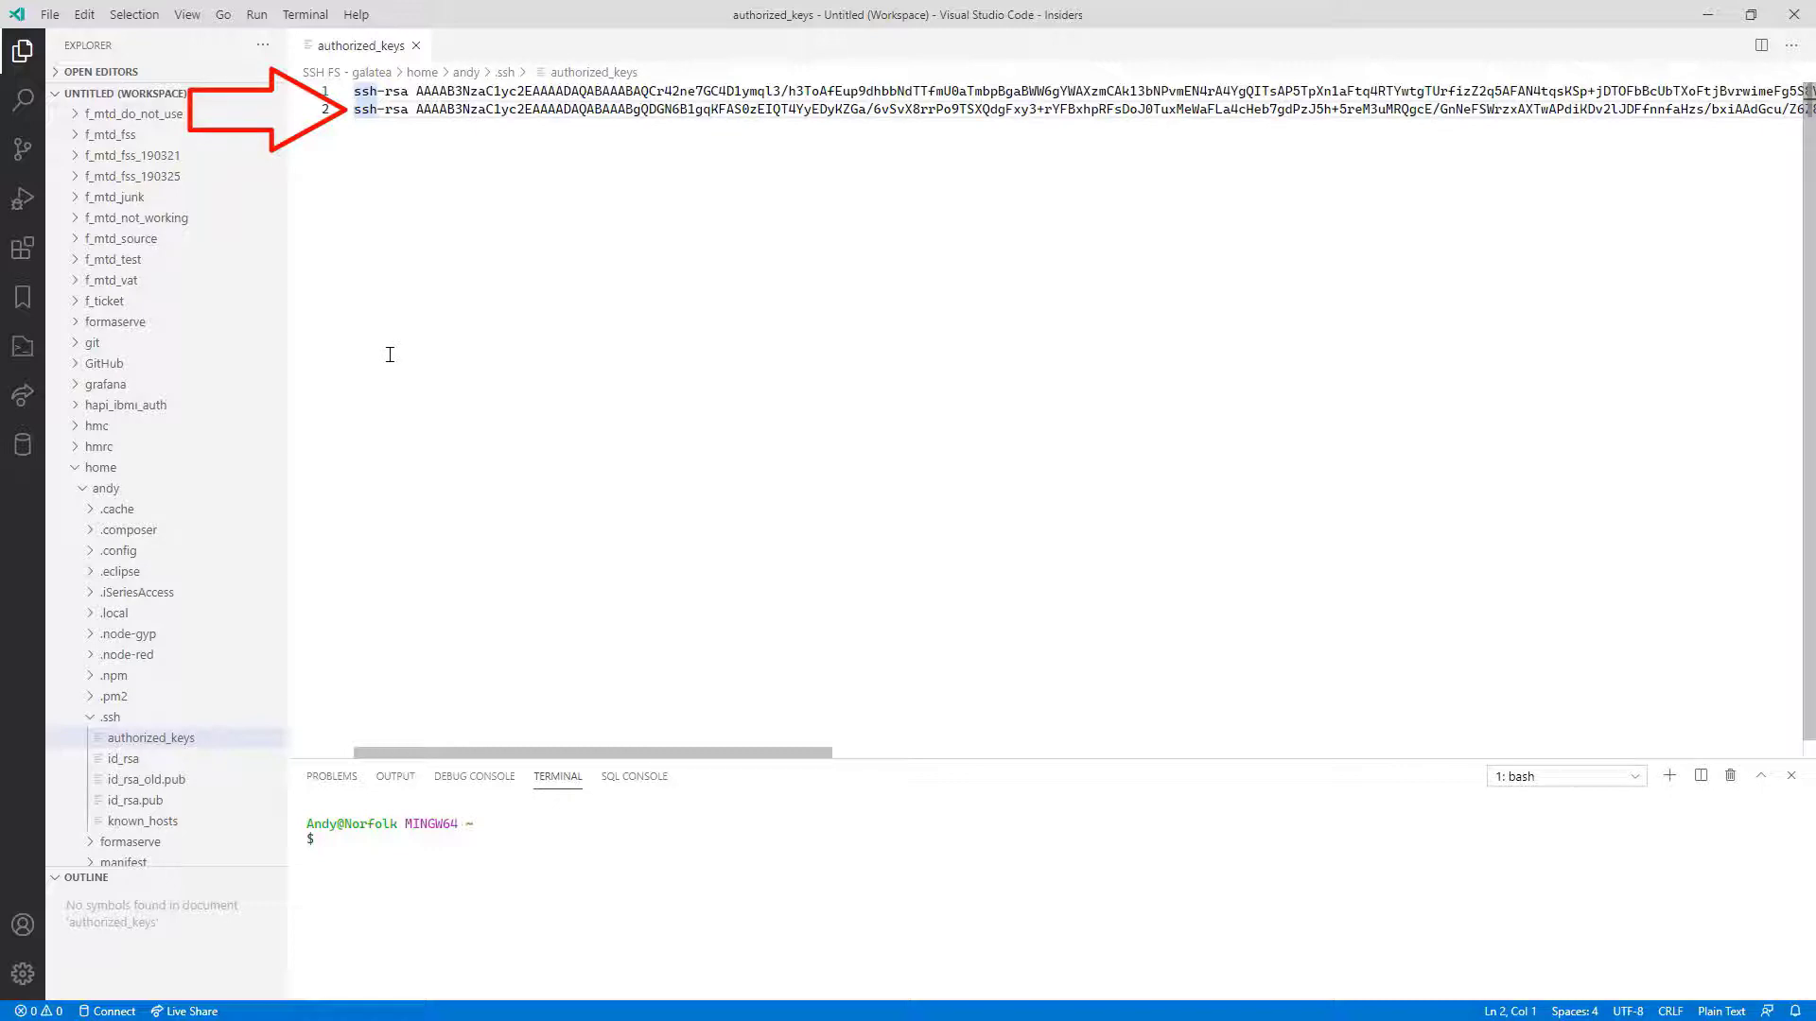
pyautogui.moveTo(554, 431)
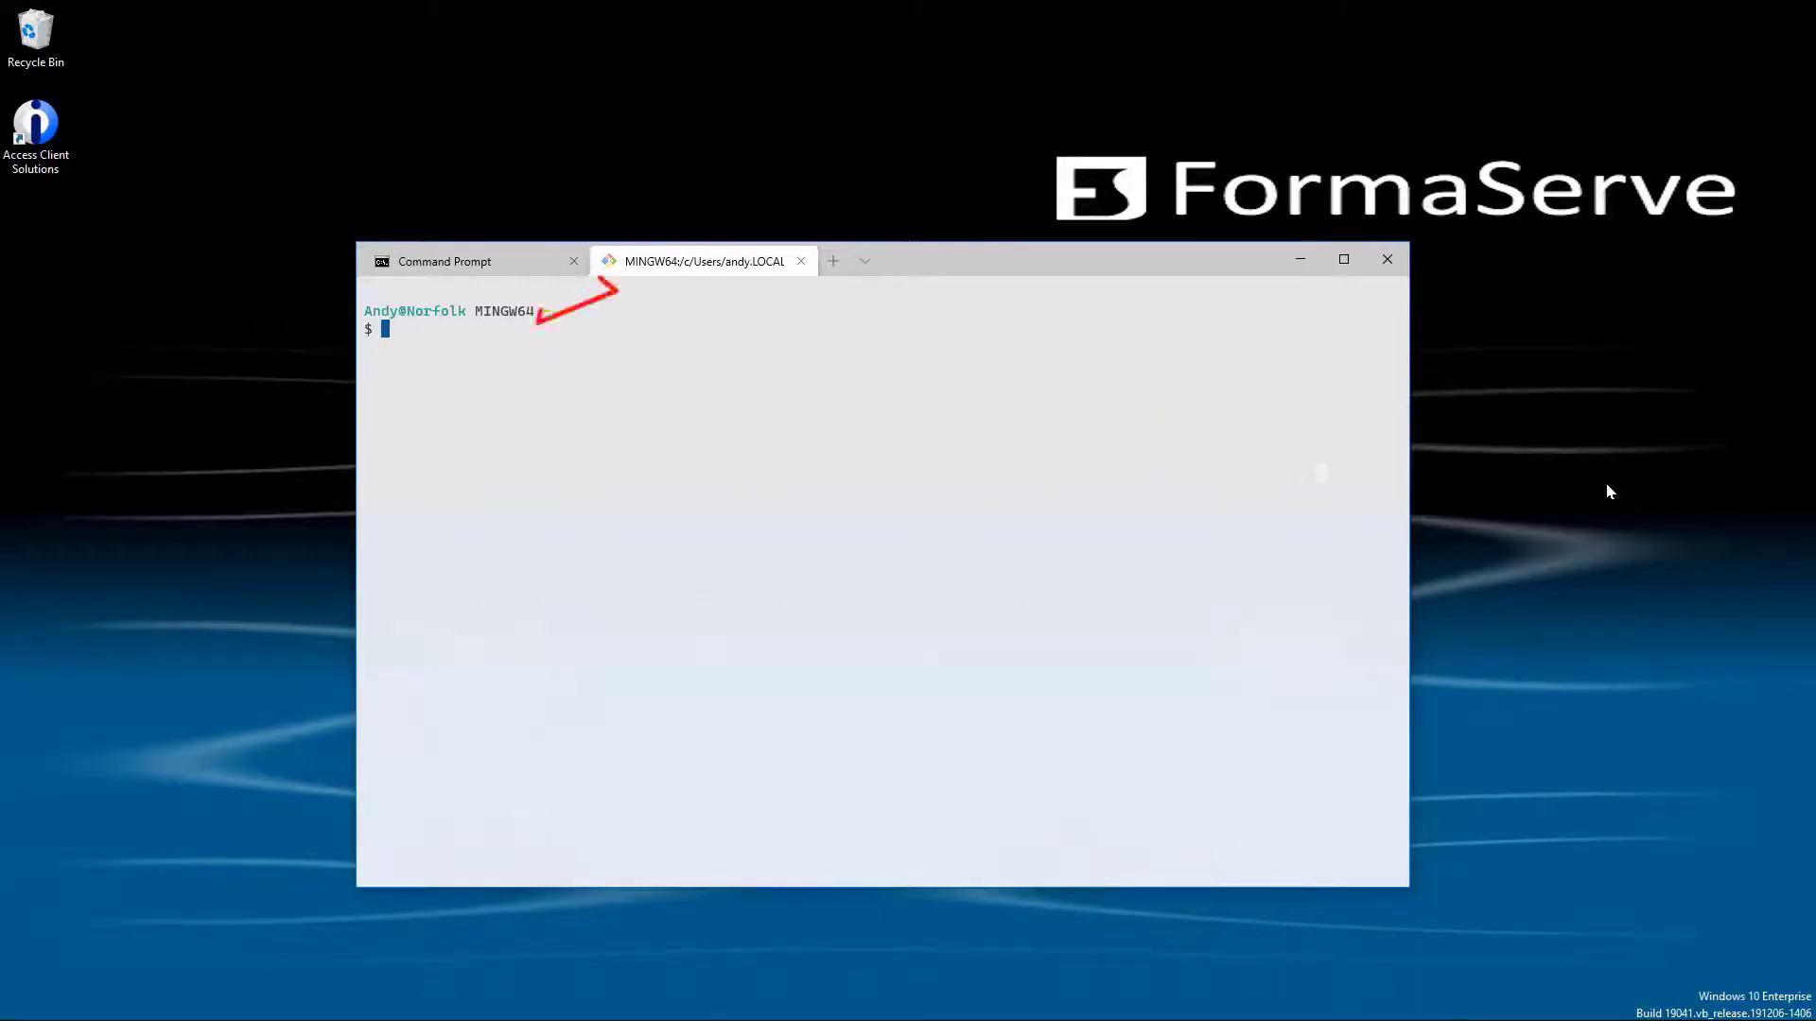
# Log in with ssh andy@galatea from Git Bash without a password and start an ls -ld check.
pyautogui.write('ssh andy@gala')
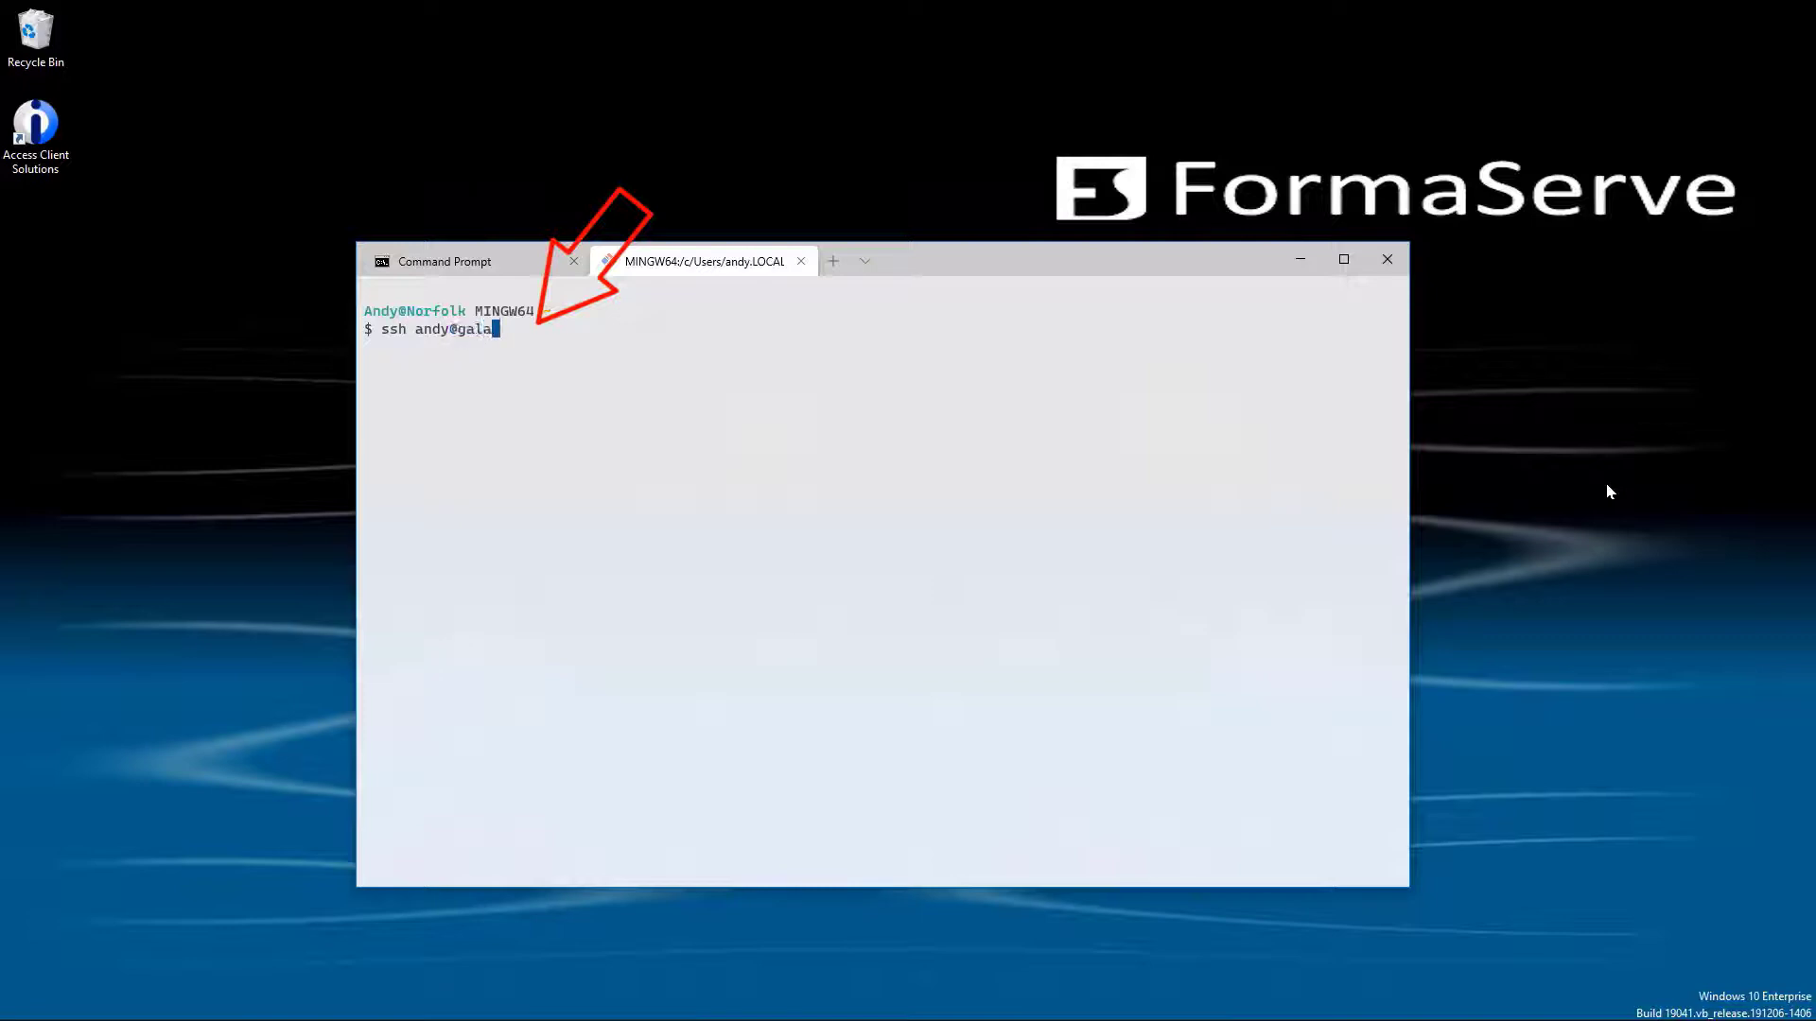
pyautogui.write('tea')
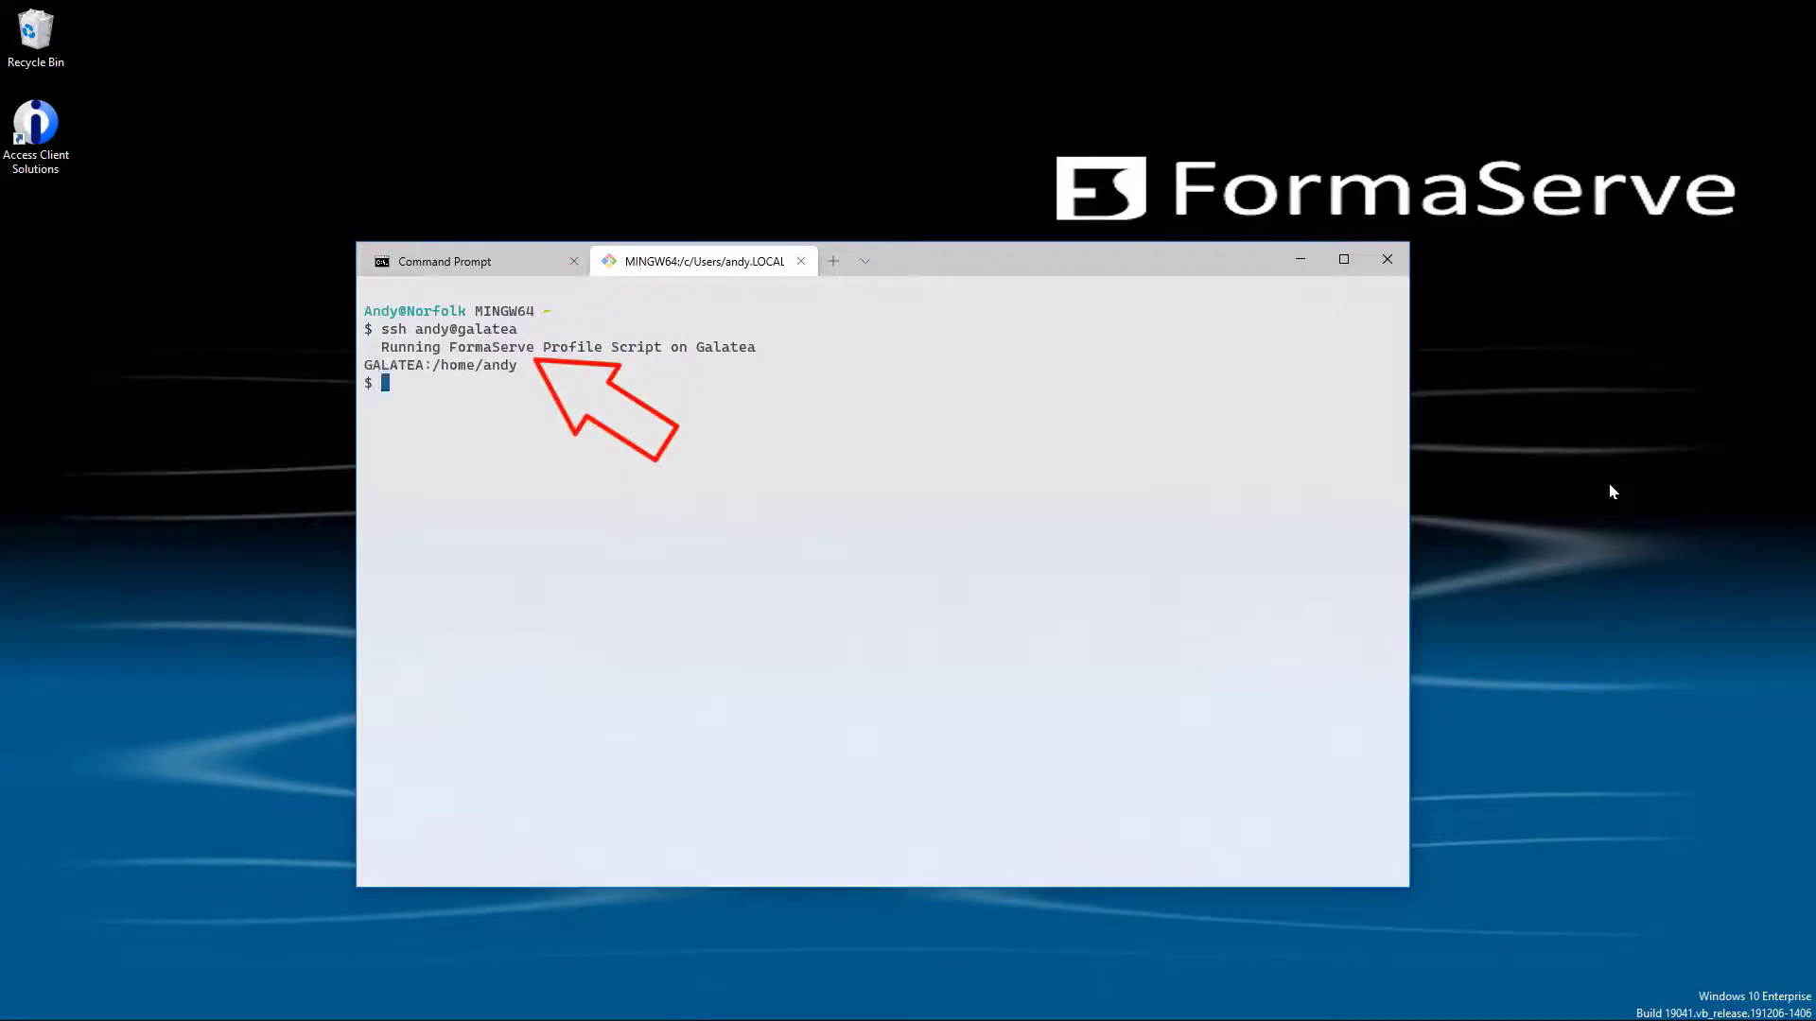
pyautogui.write('ls -ld /home/Andy/')
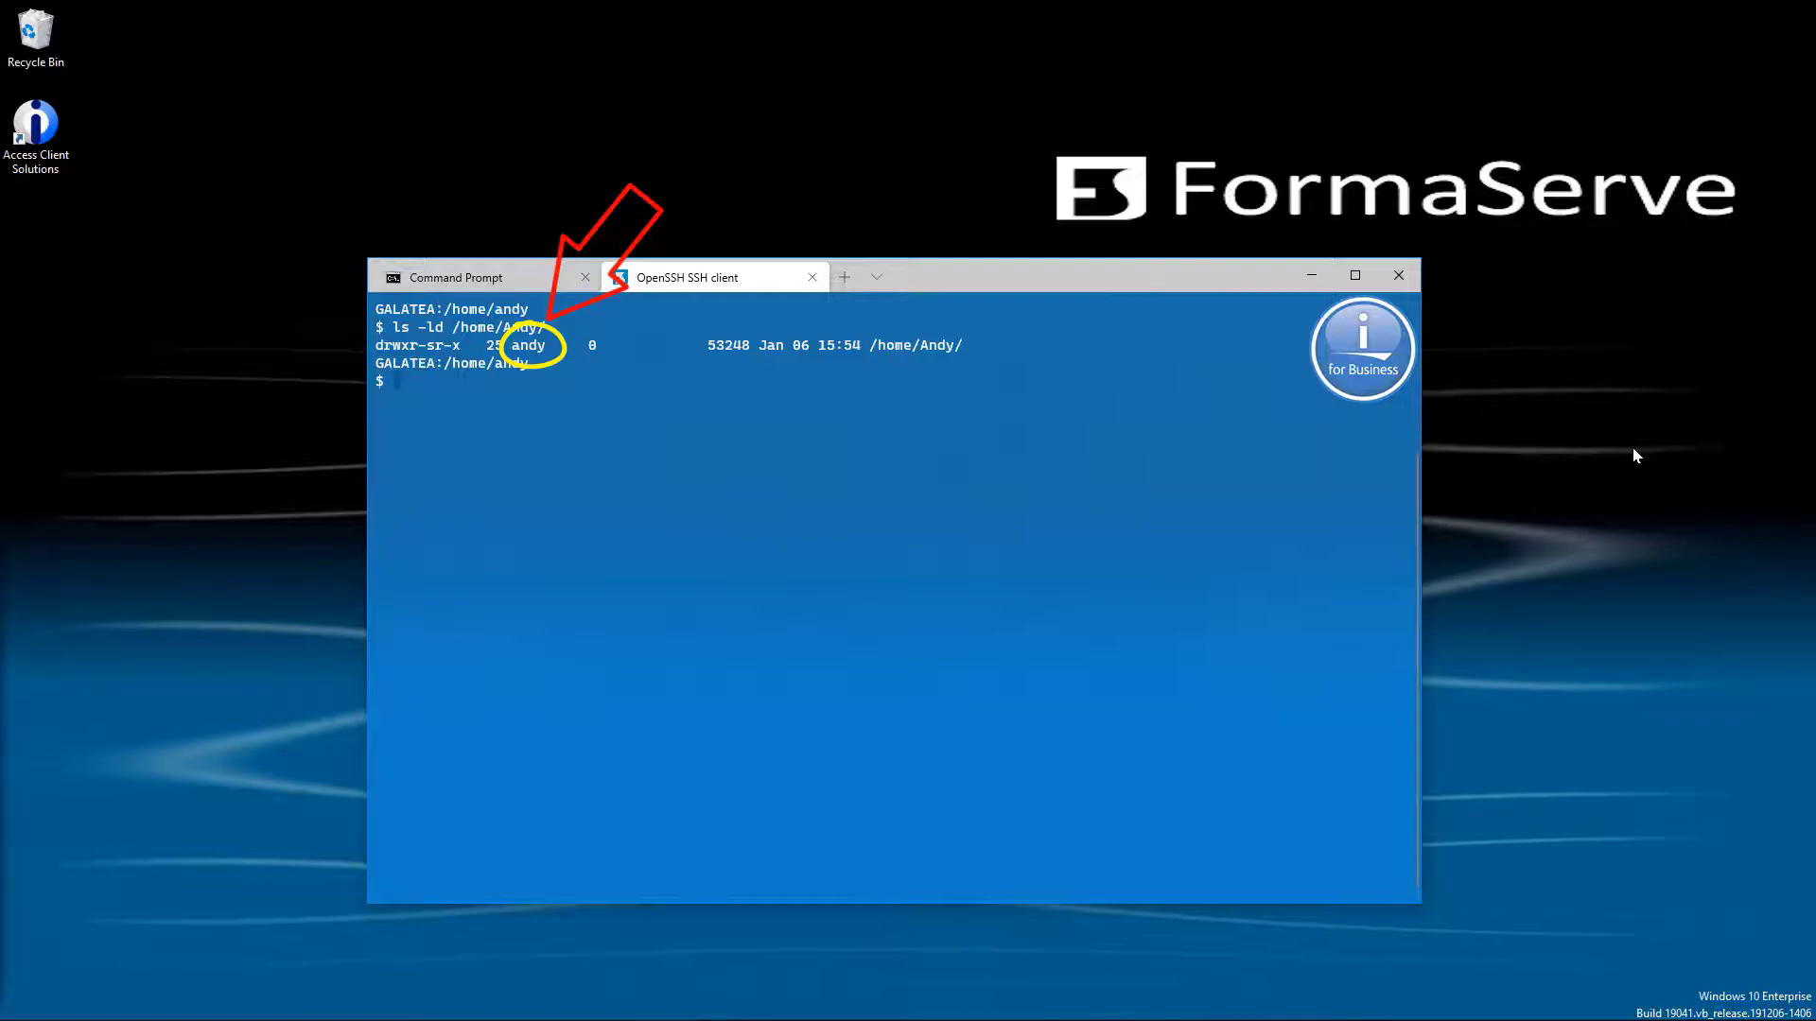
pyautogui.write('chown')
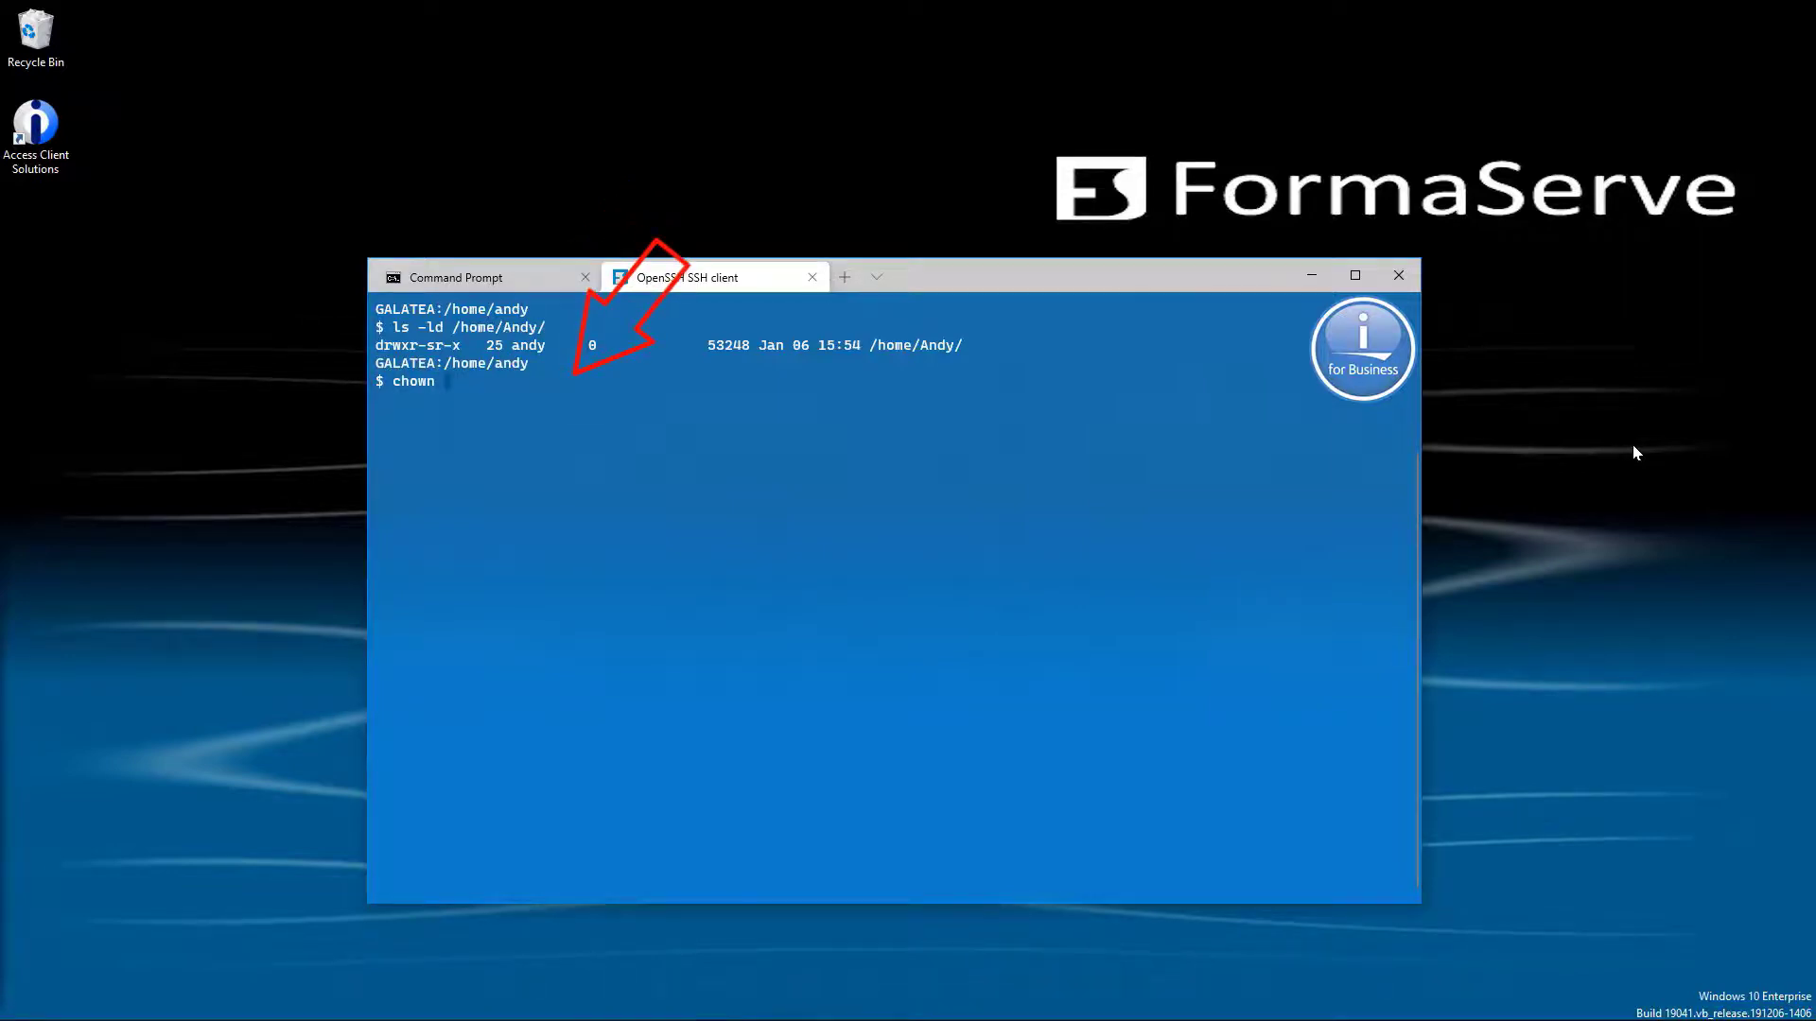
pyautogui.write('andy')
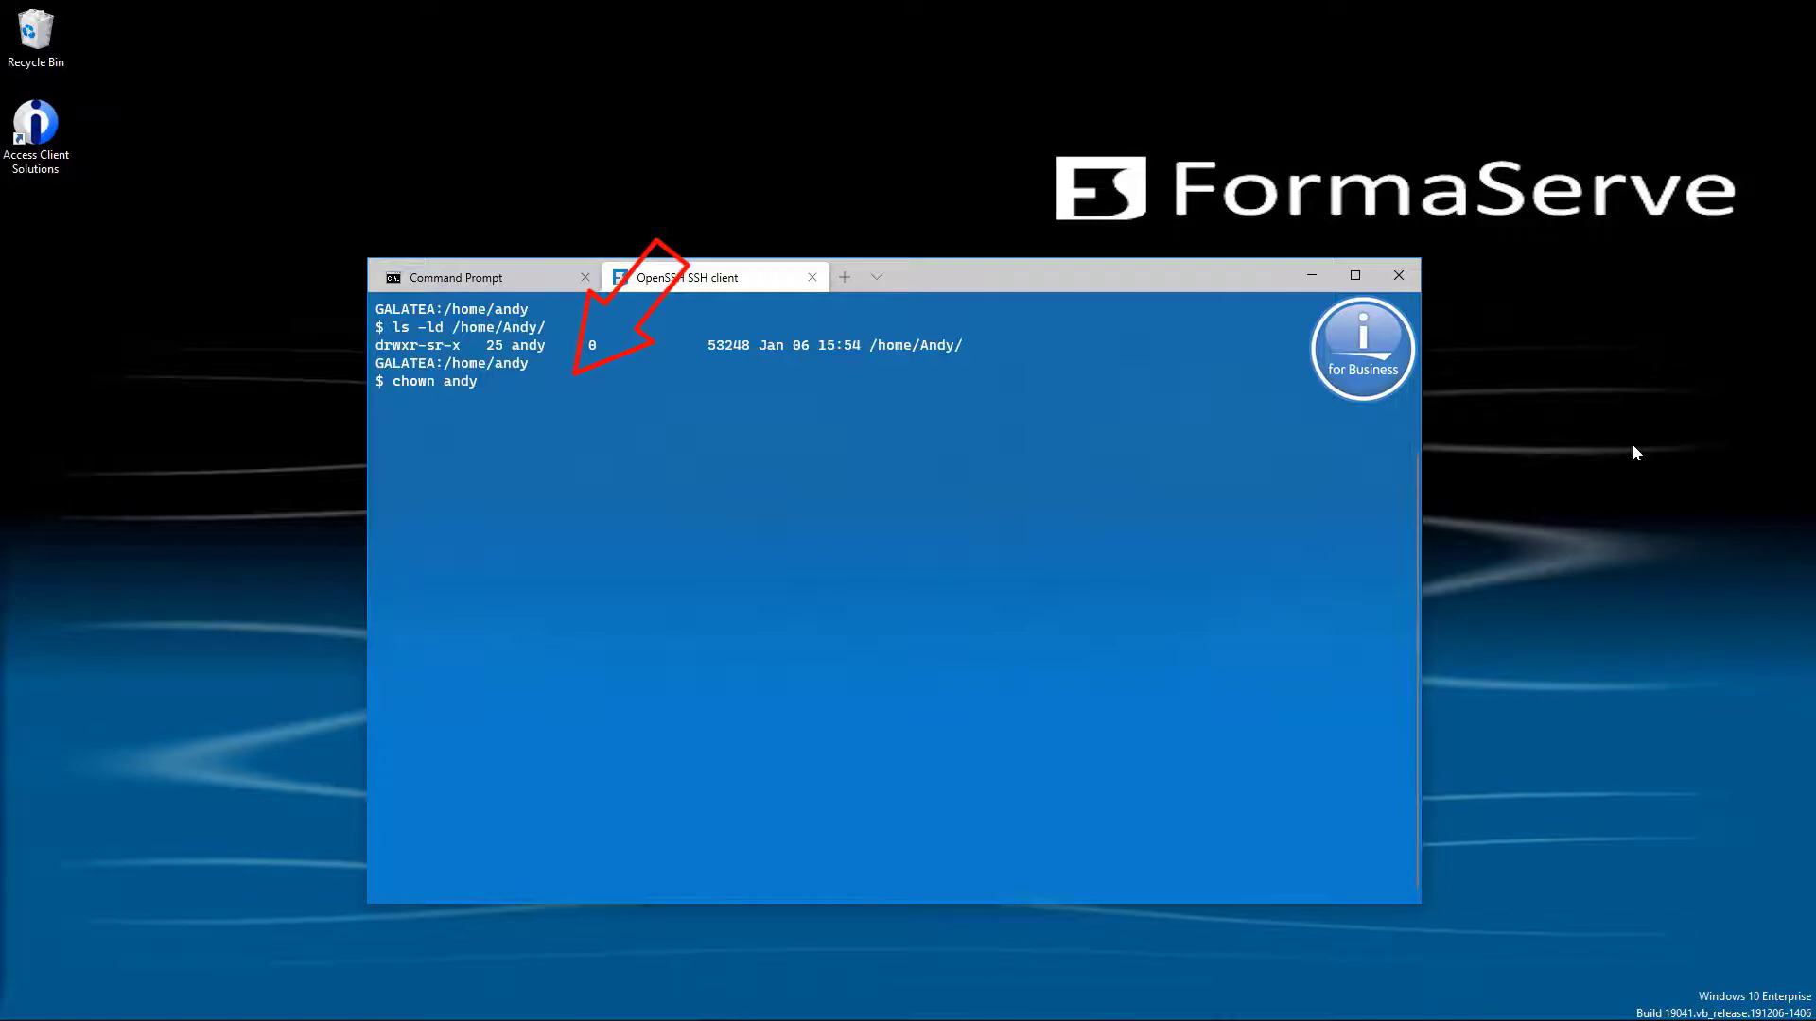
pyautogui.write('/home')
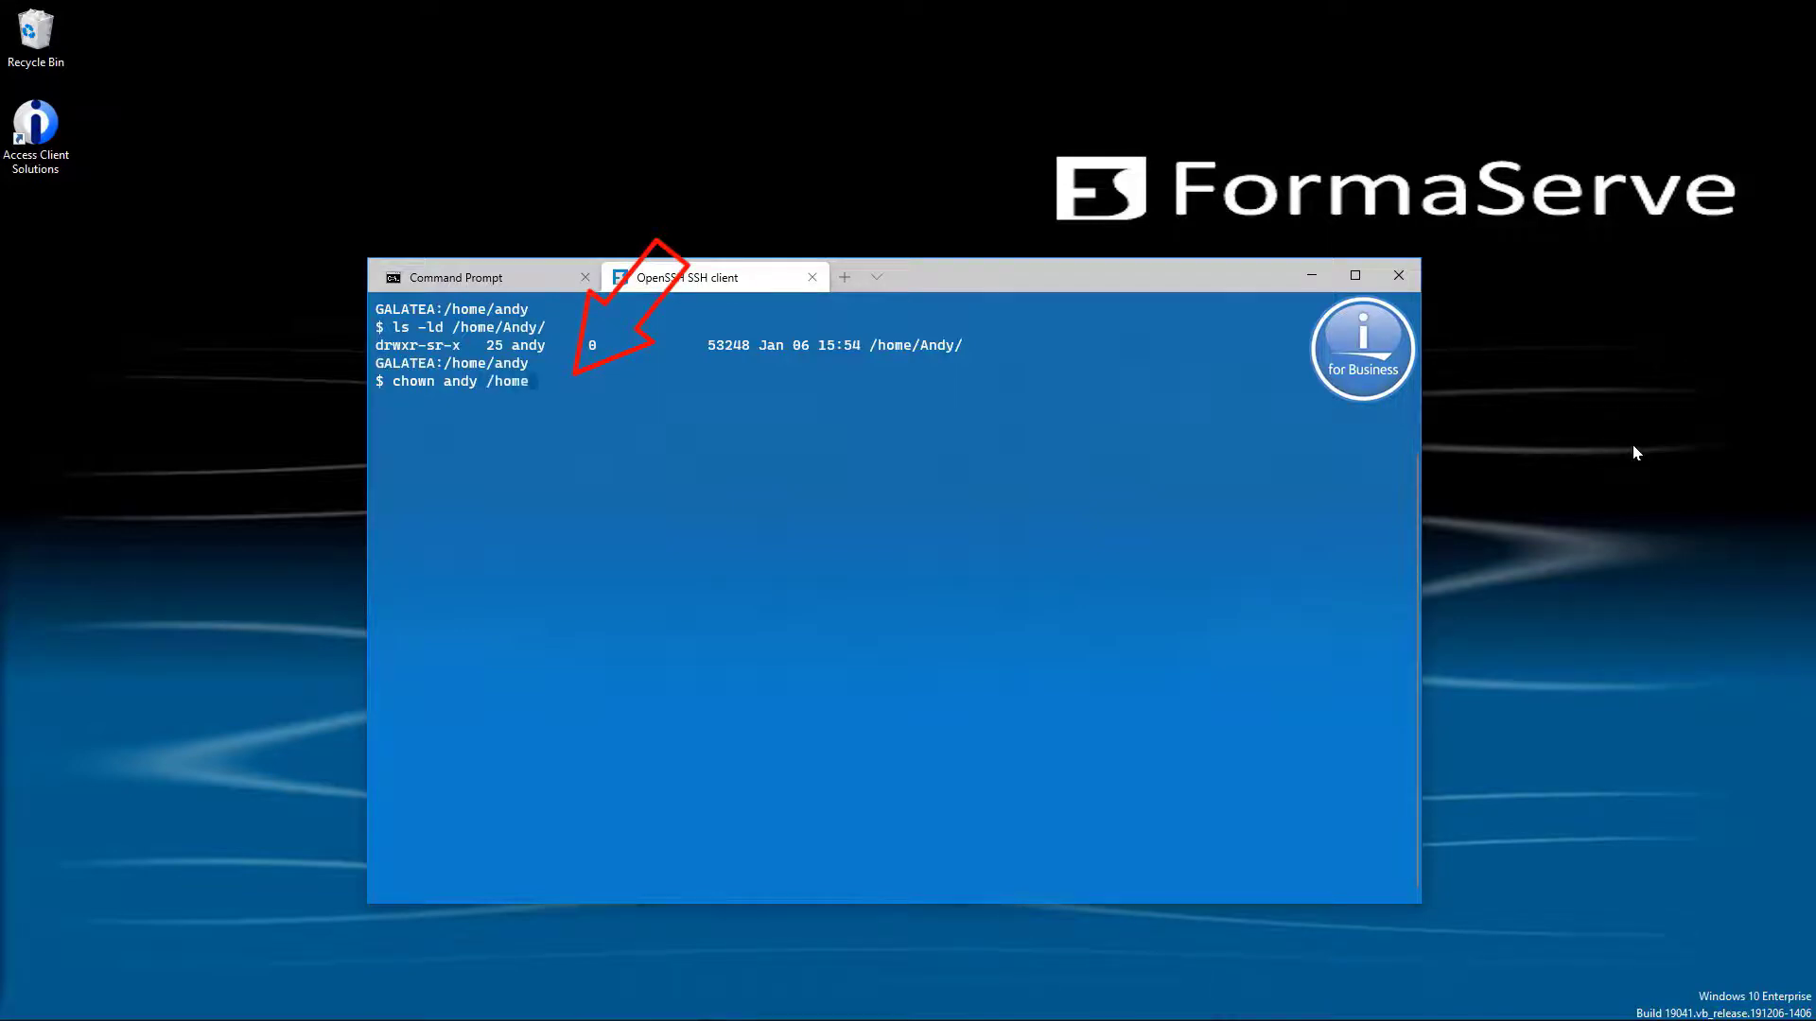
pyautogui.write('/andy')
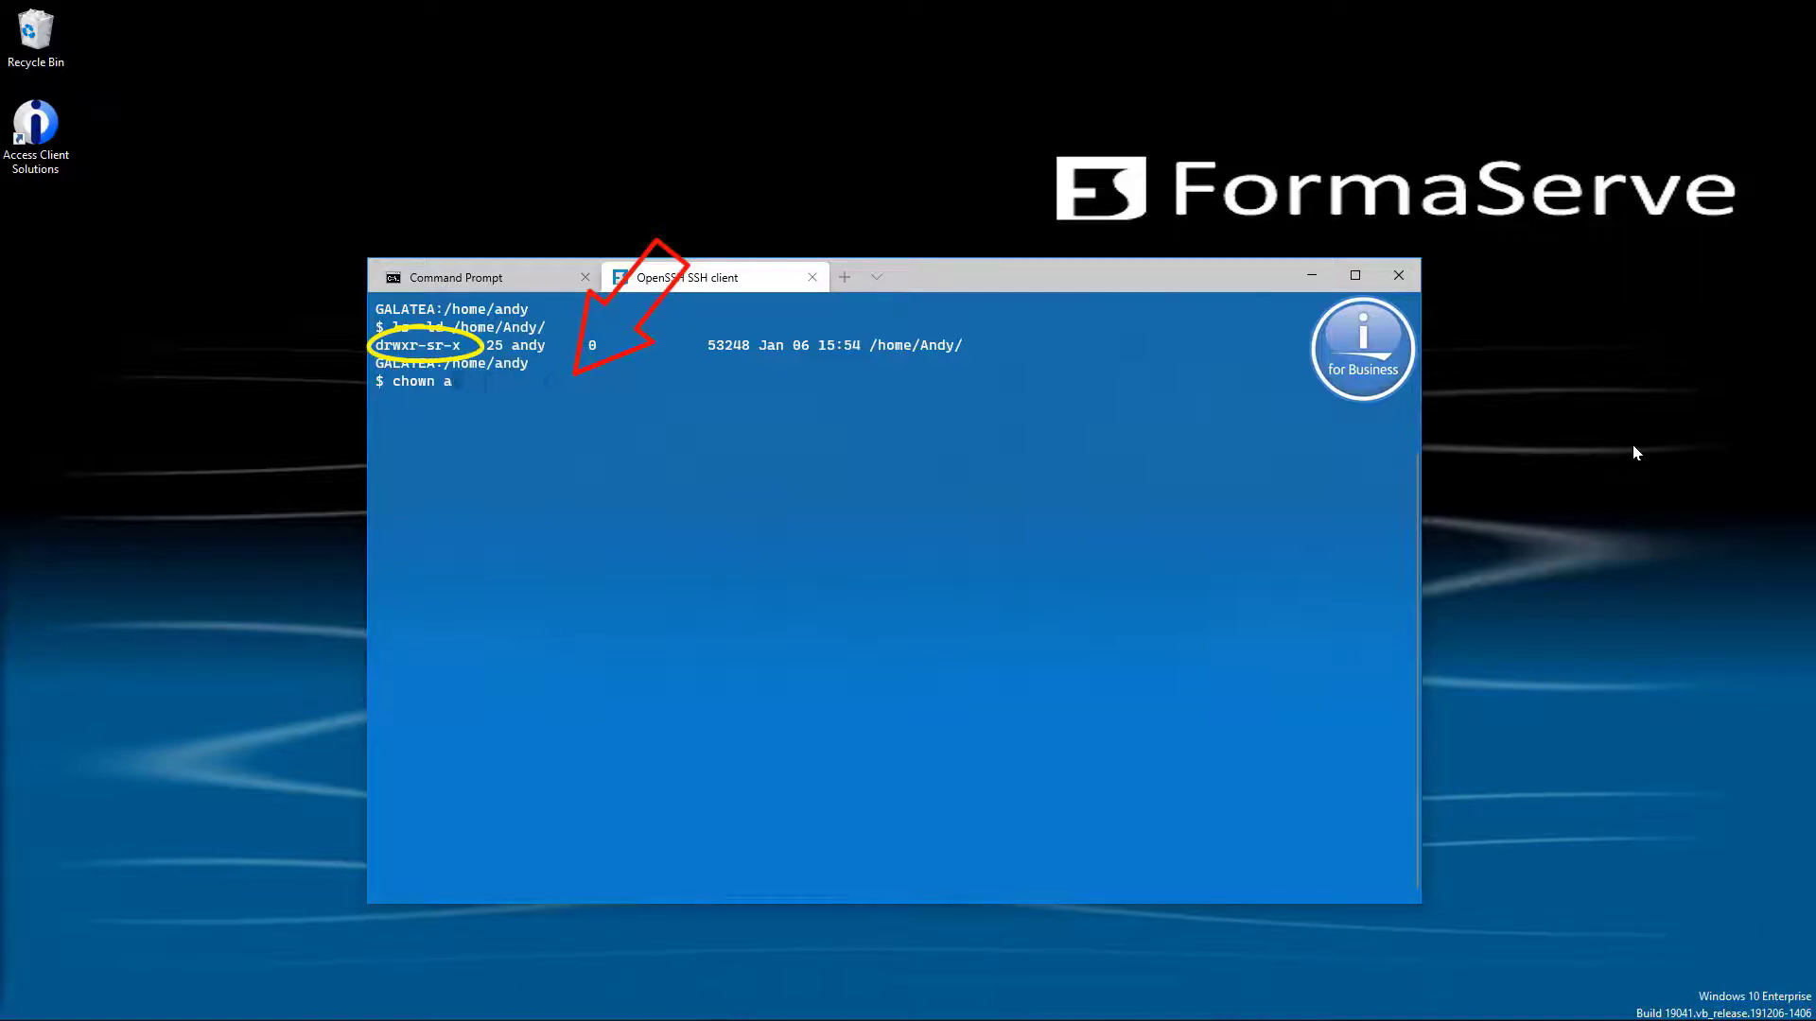
pyautogui.press('BackSpace')
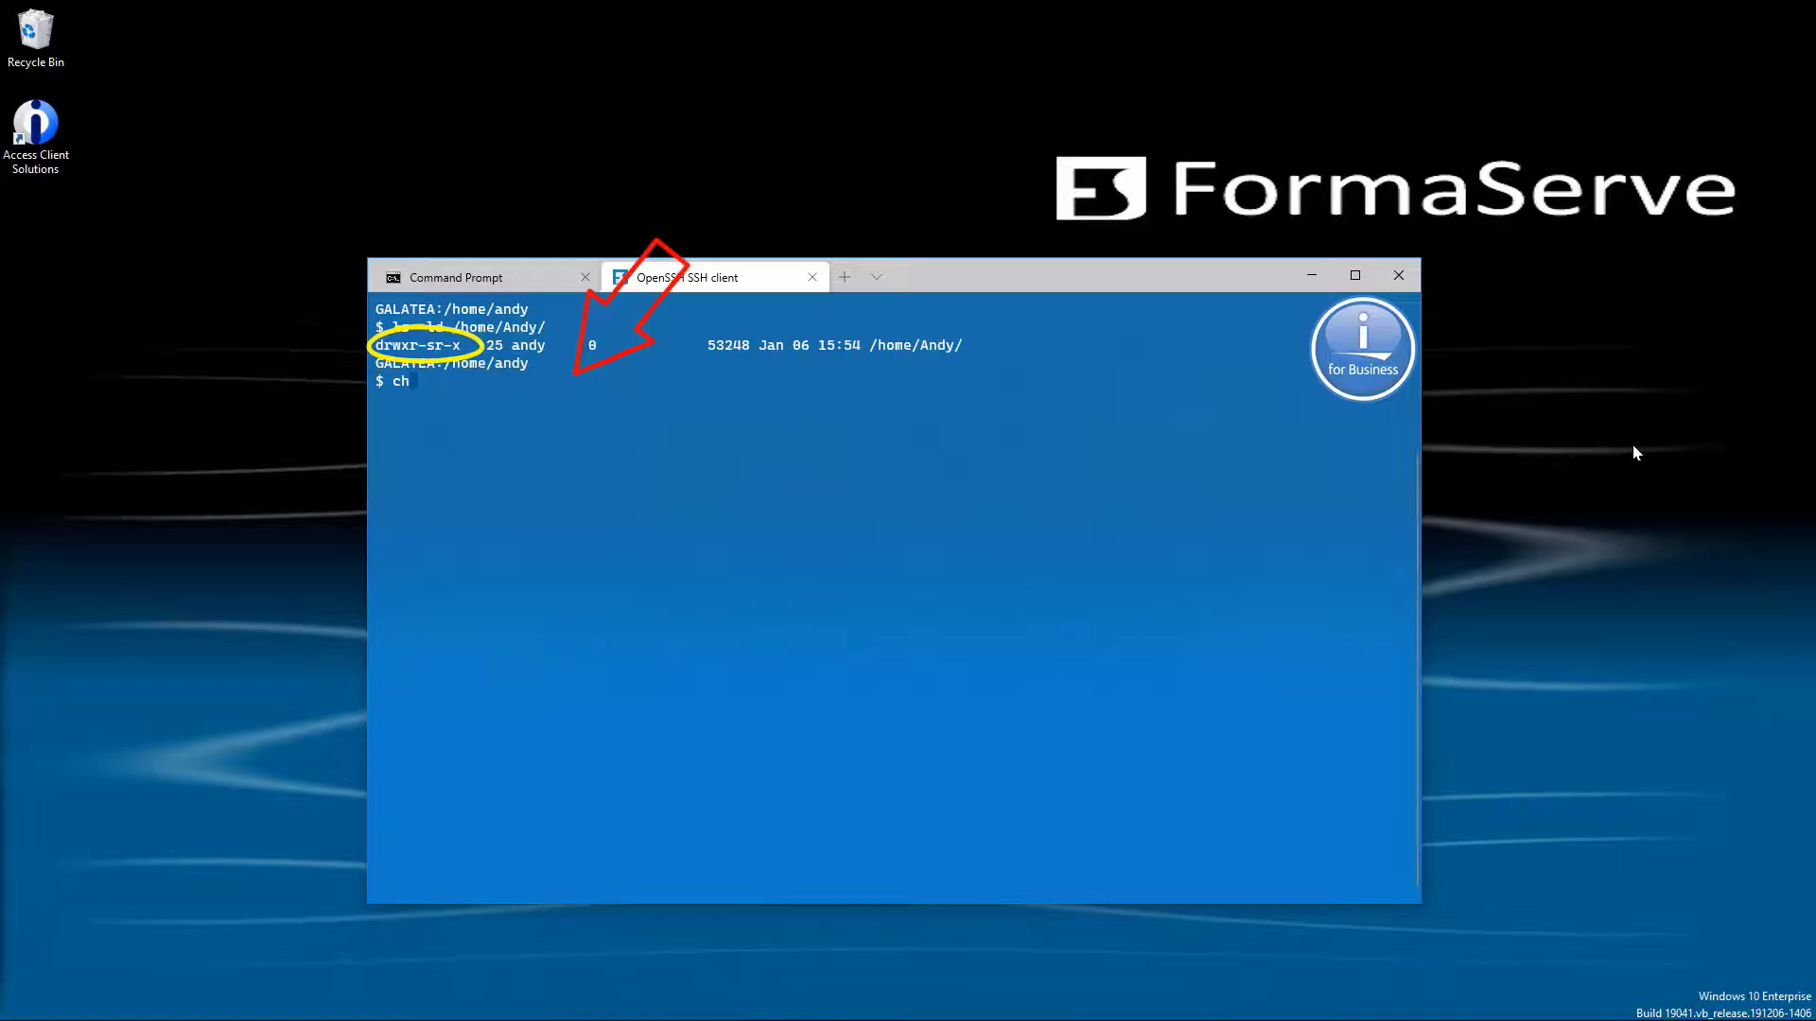
pyautogui.write('mod')
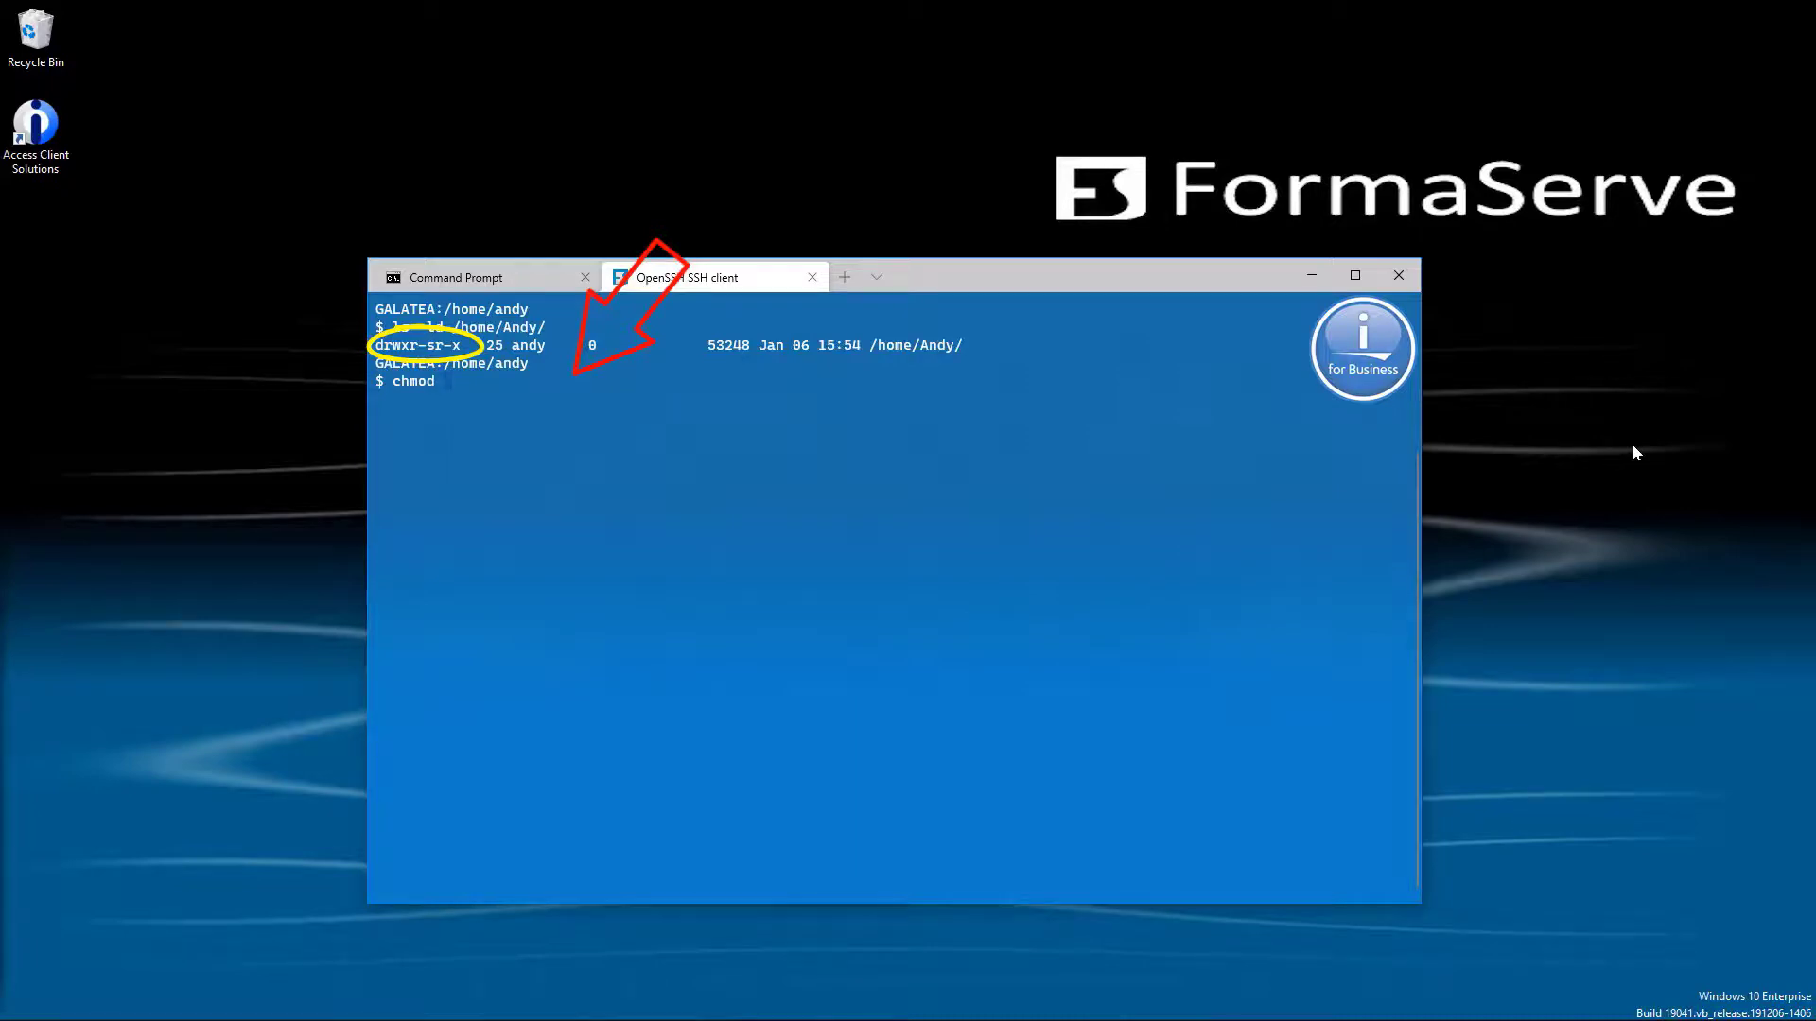
pyautogui.write('755')
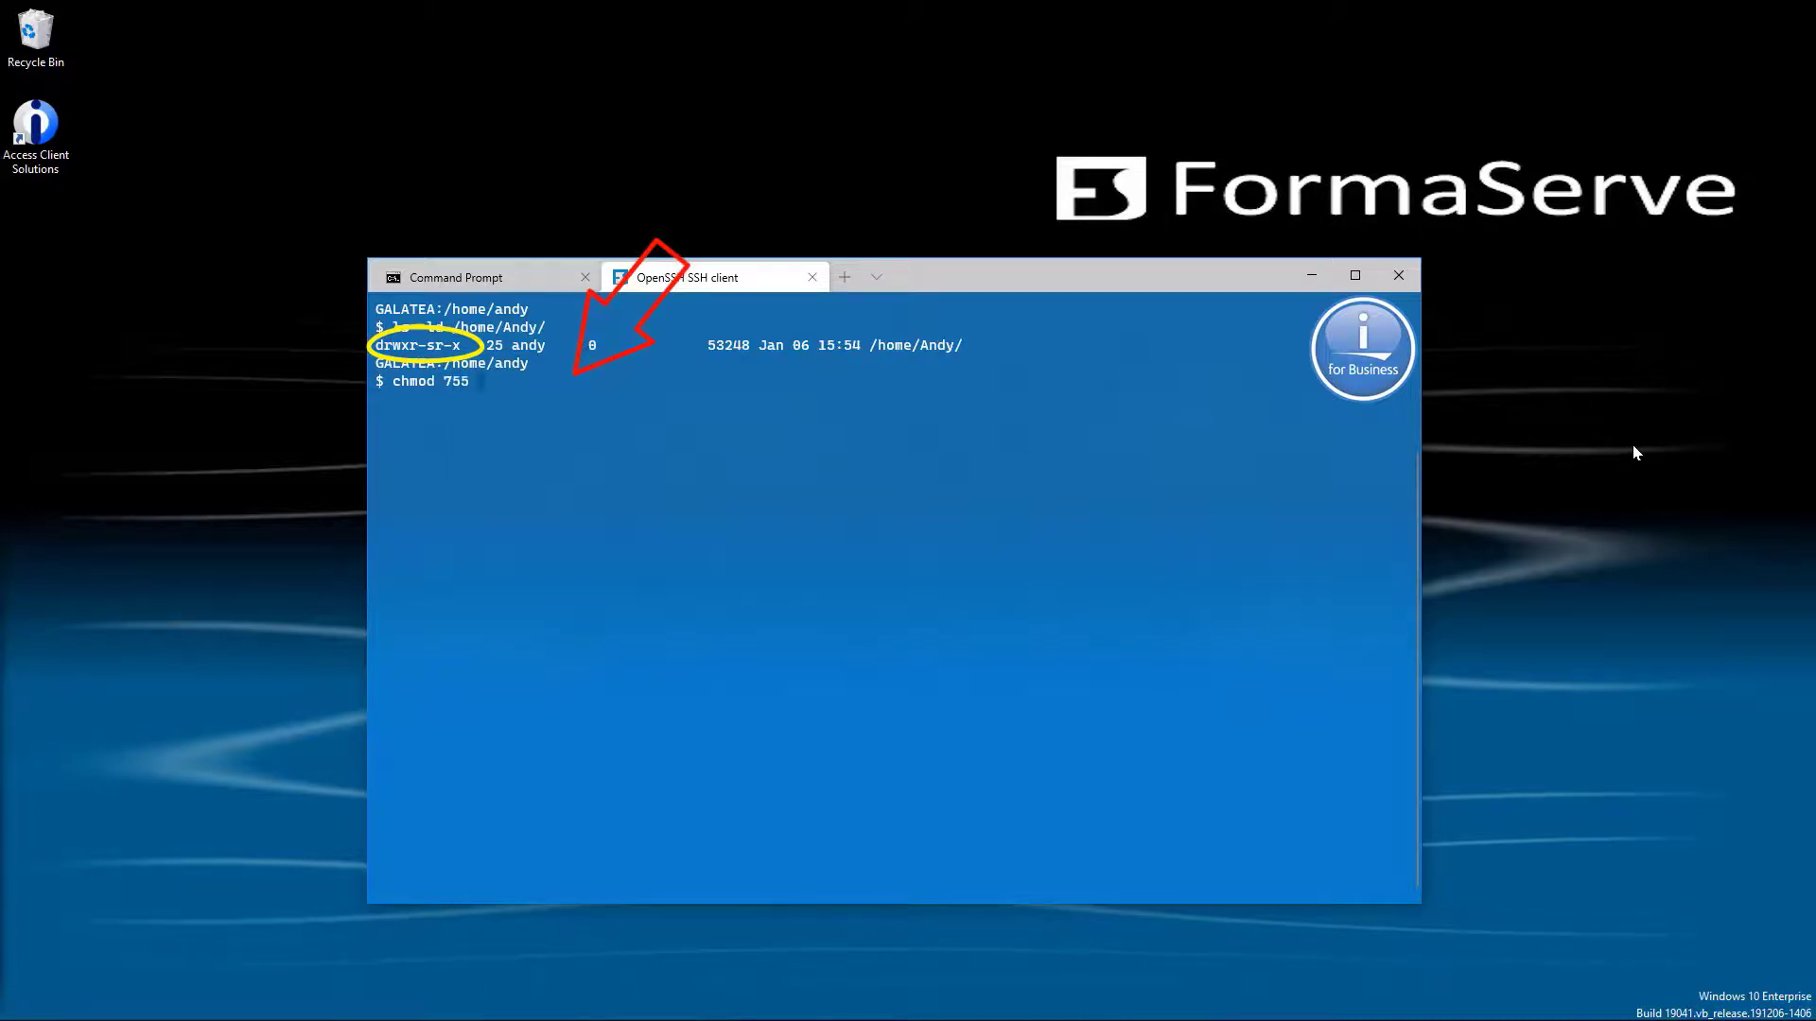
pyautogui.write('/home')
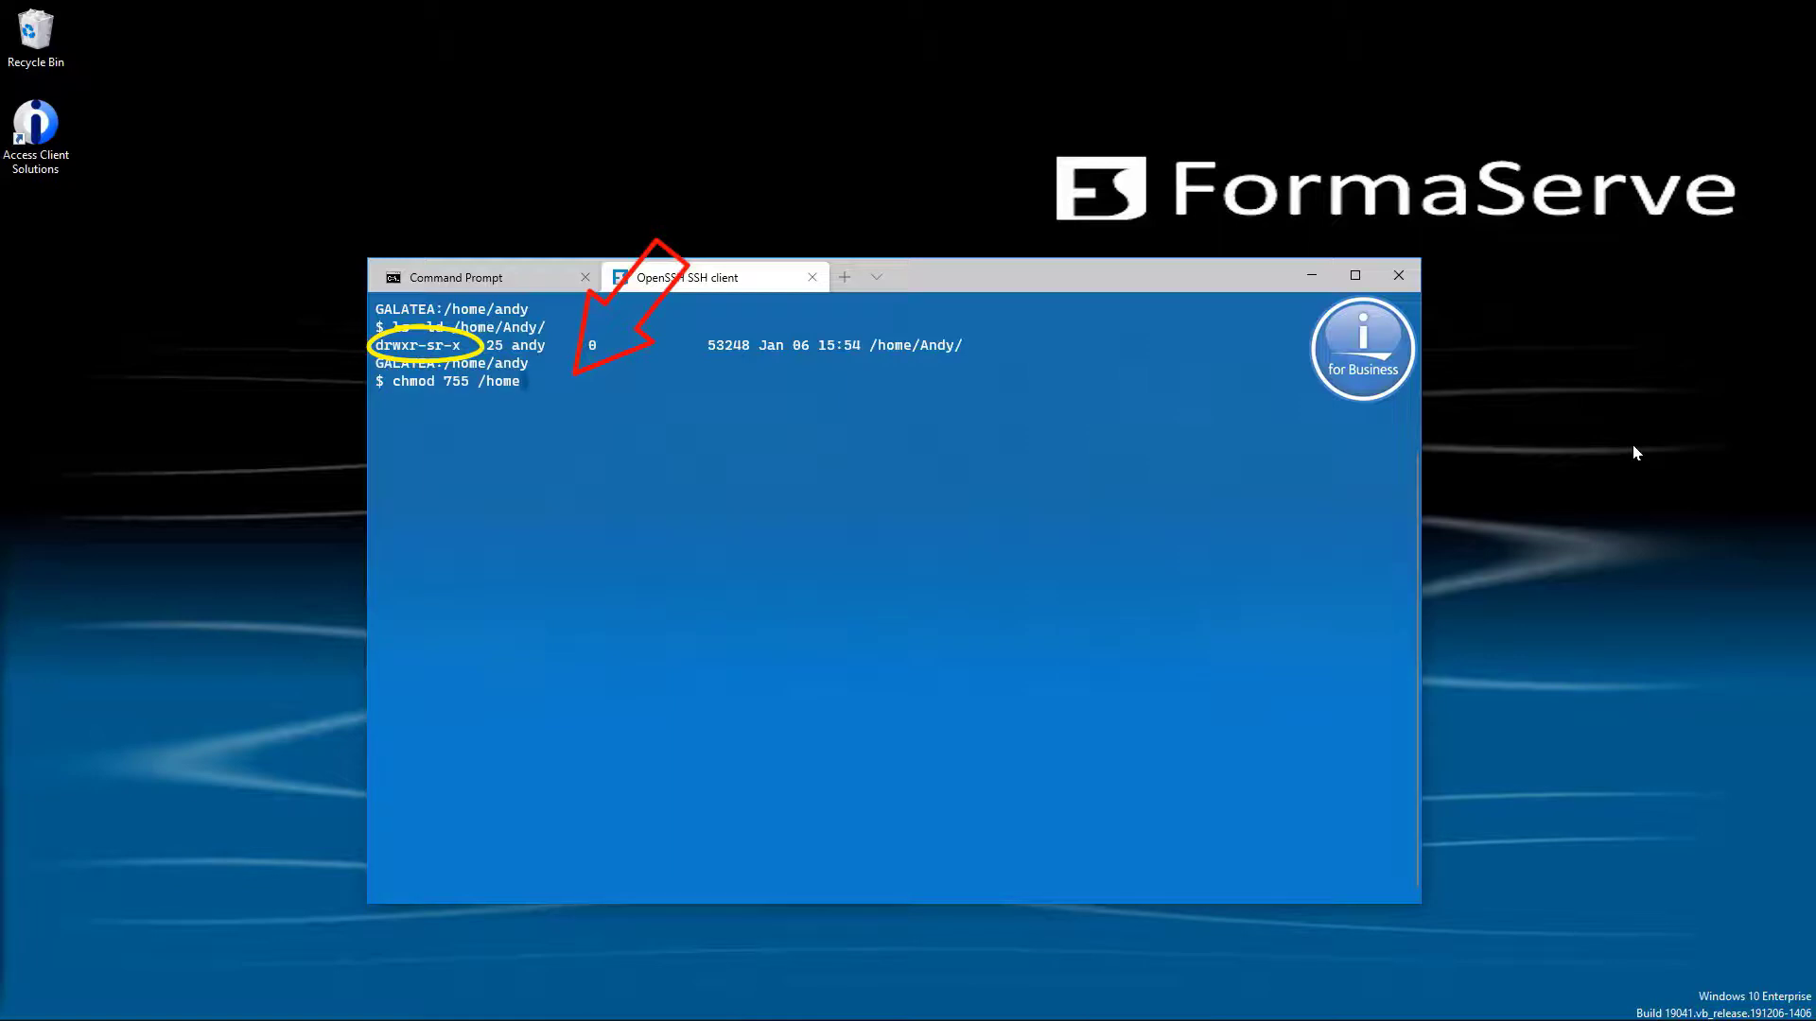
pyautogui.write('/andy')
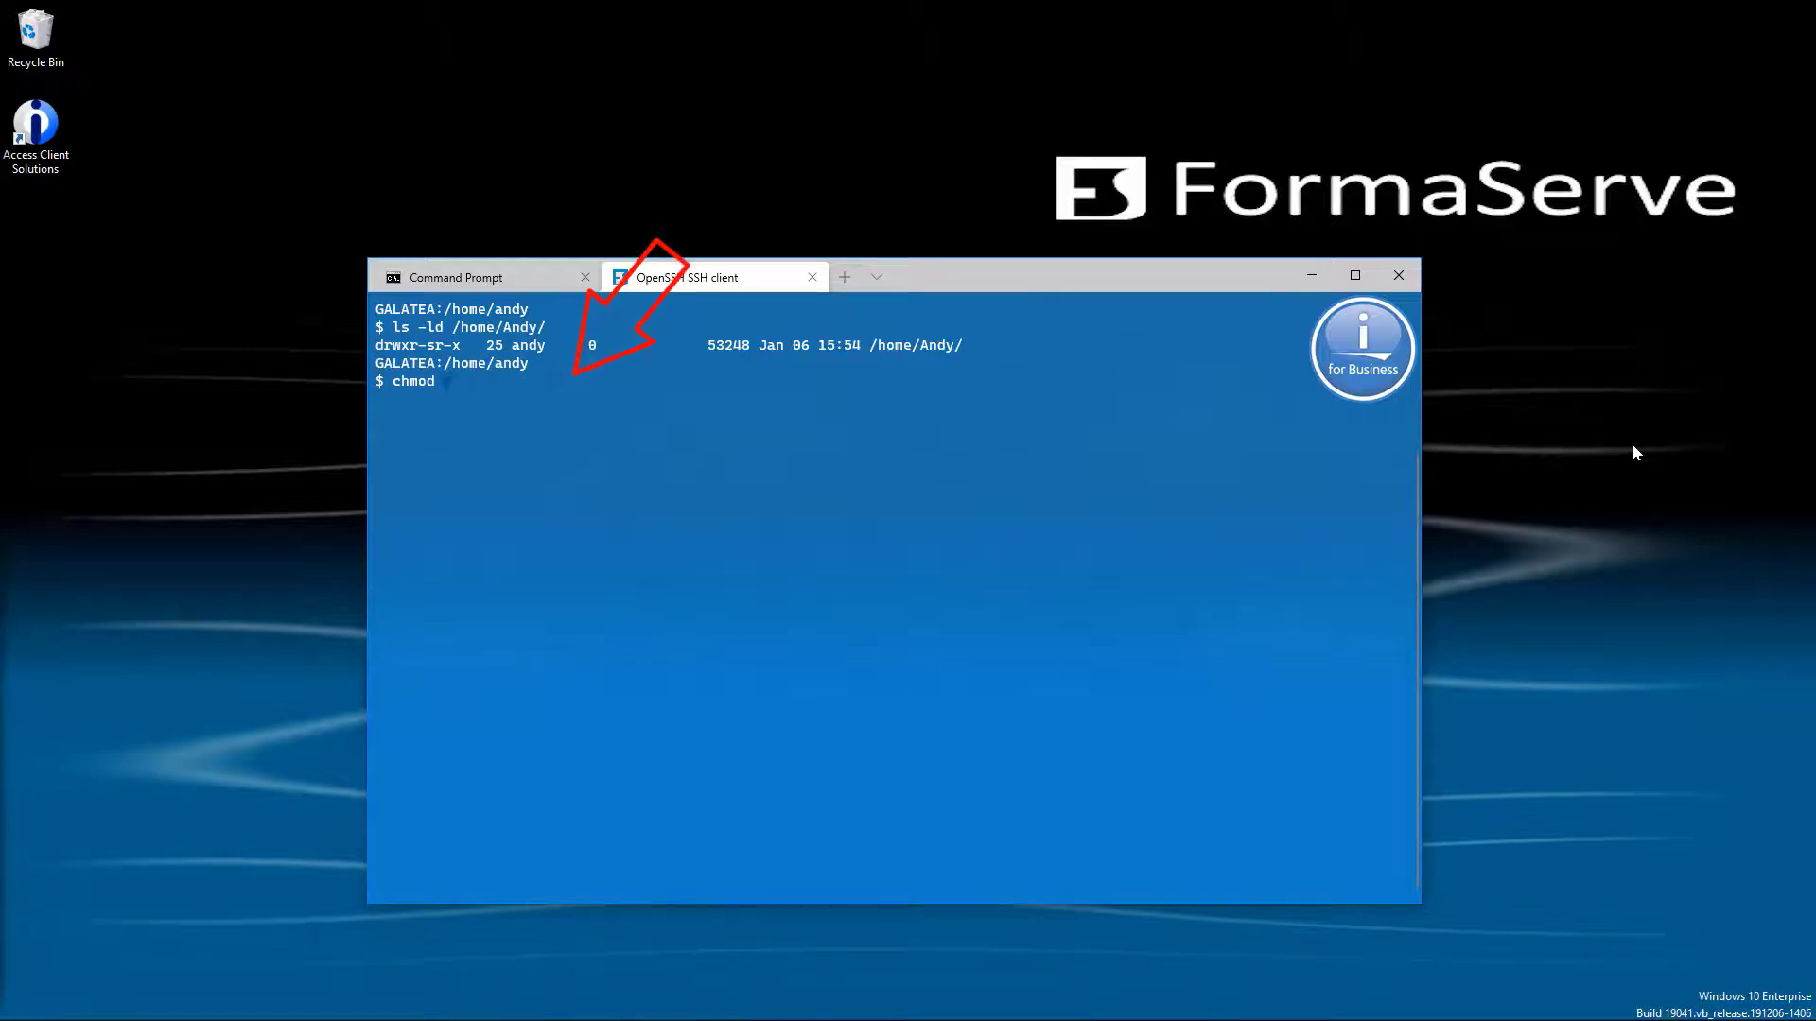
pyautogui.write('ls -ld /home/Andy/')
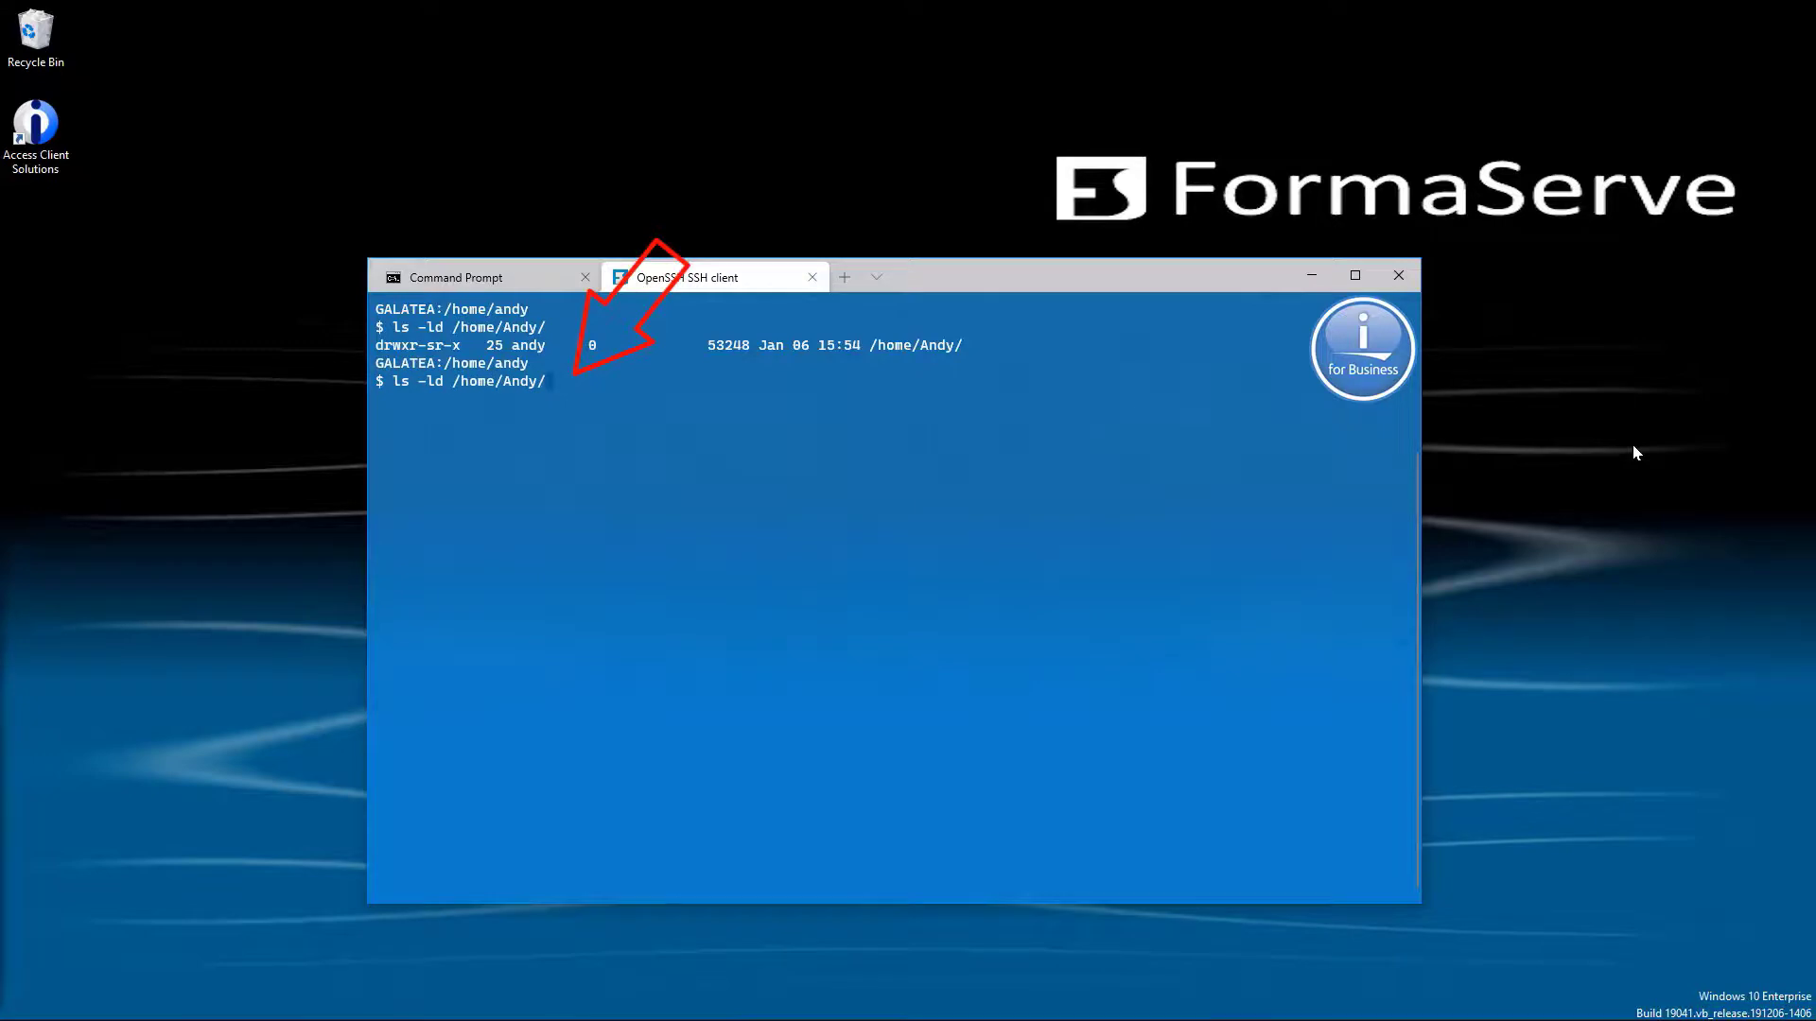
# List /home/Andy/.ssh with ls -ld, then draft 'chown andy /home/andy/' as an ownership example.
pyautogui.write('.ssh')
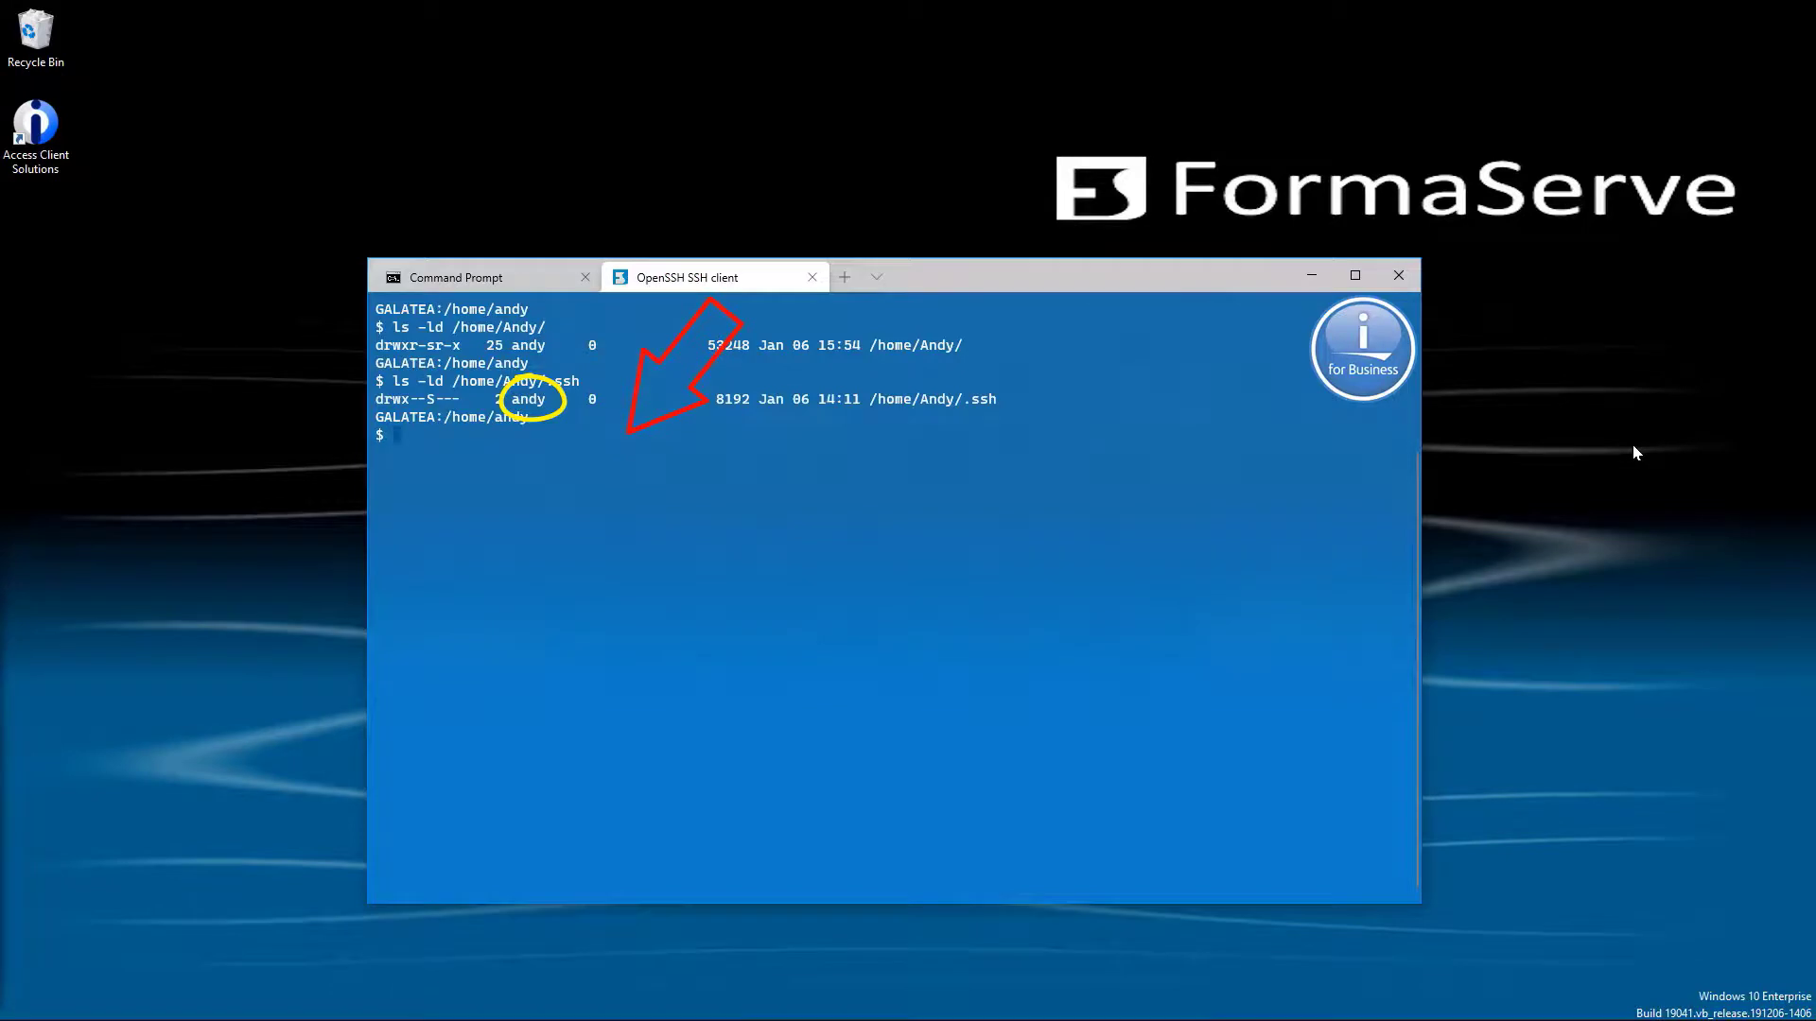
pyautogui.write('chown andy /')
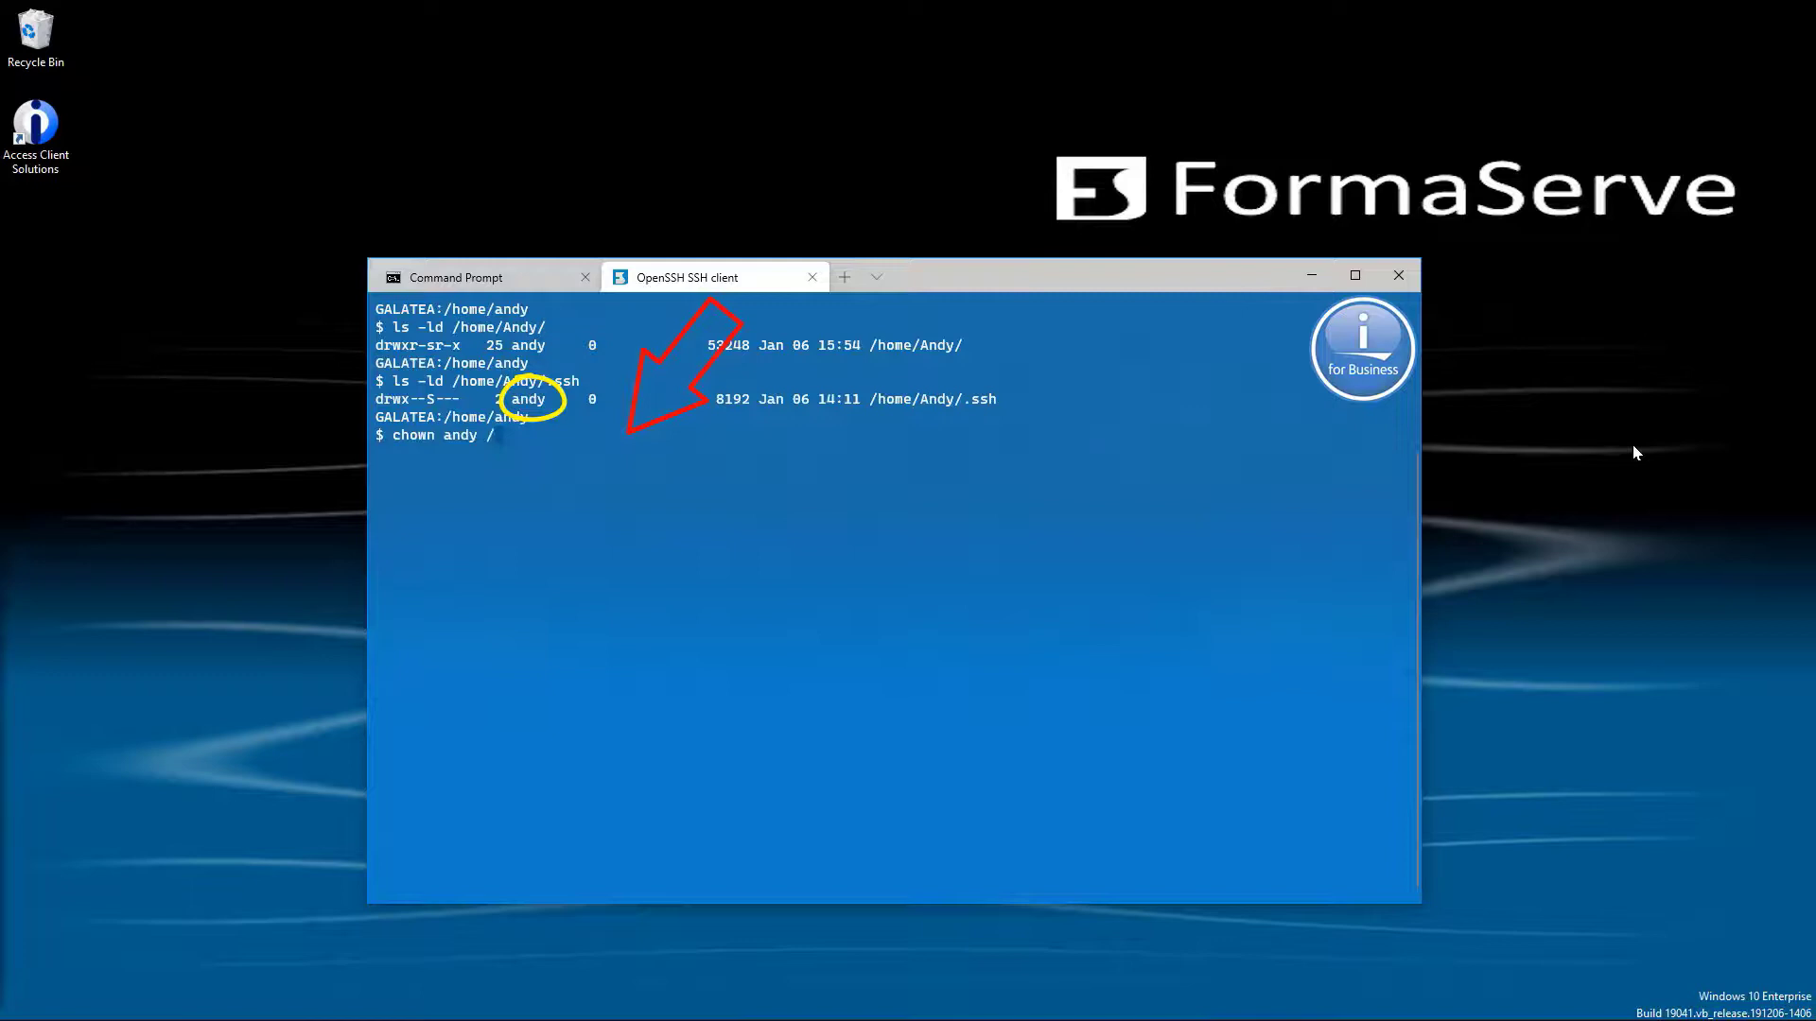
pyautogui.write('home/')
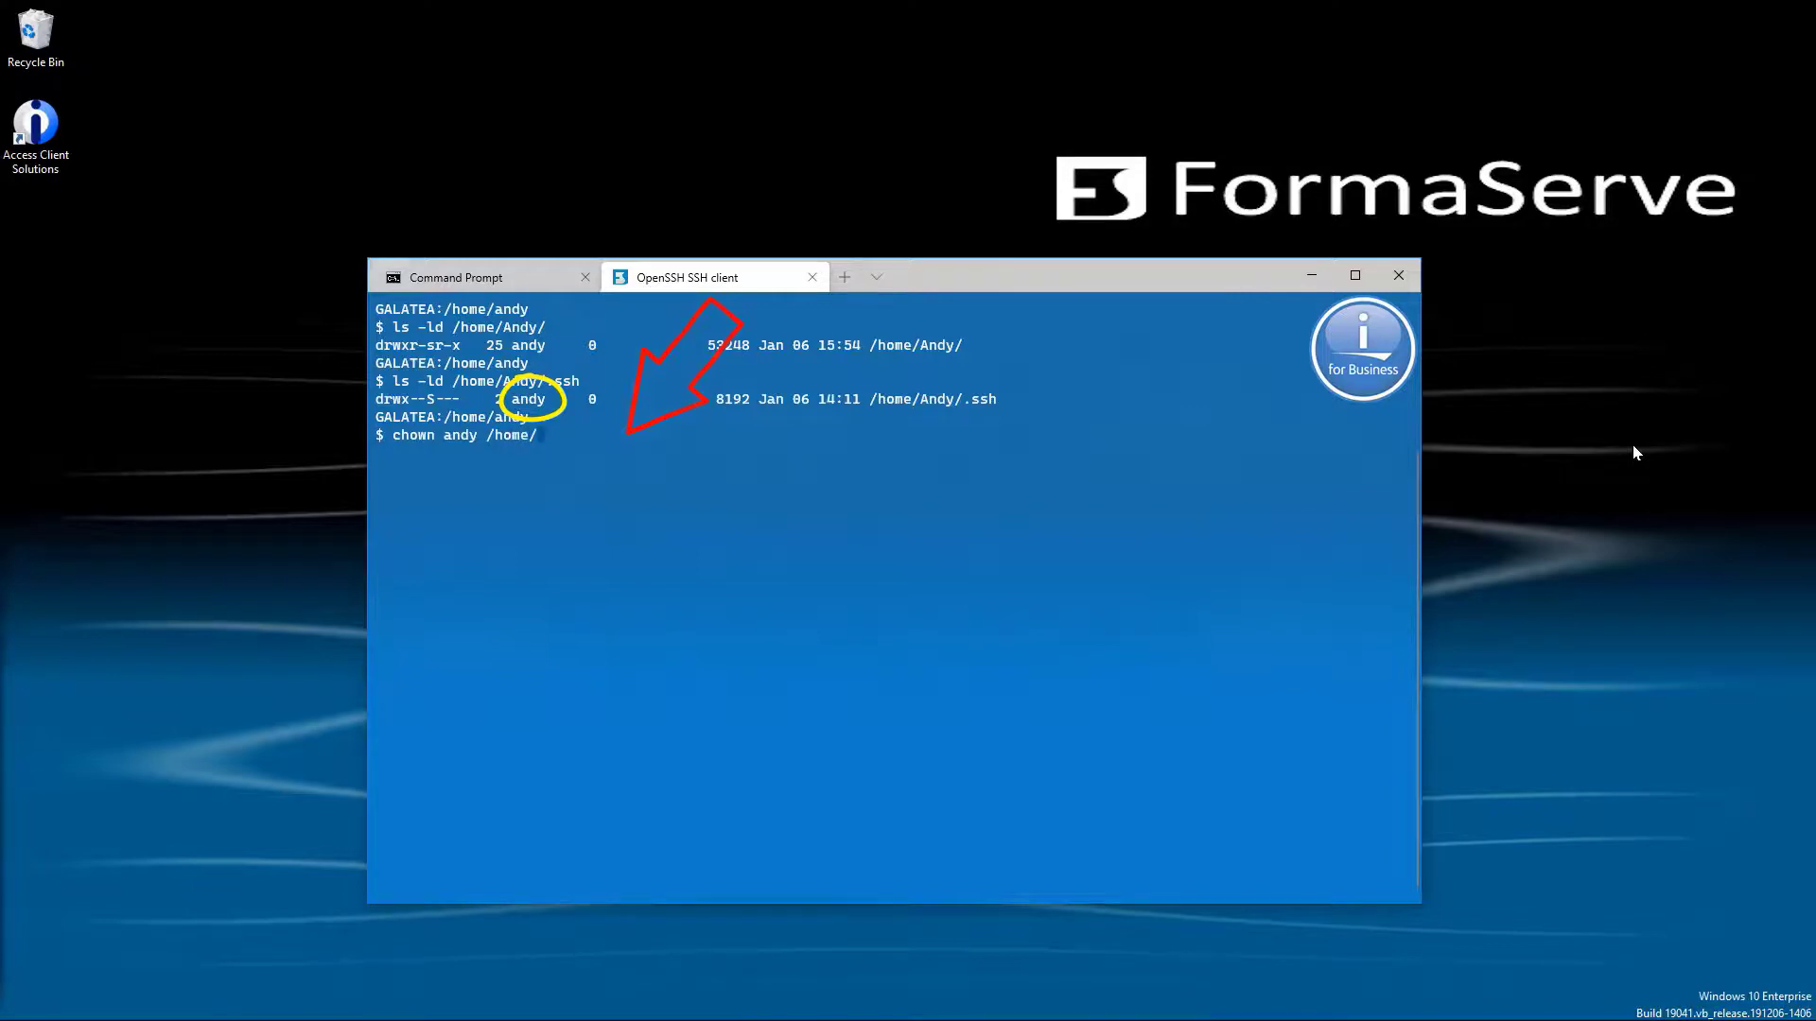
pyautogui.write('andy')
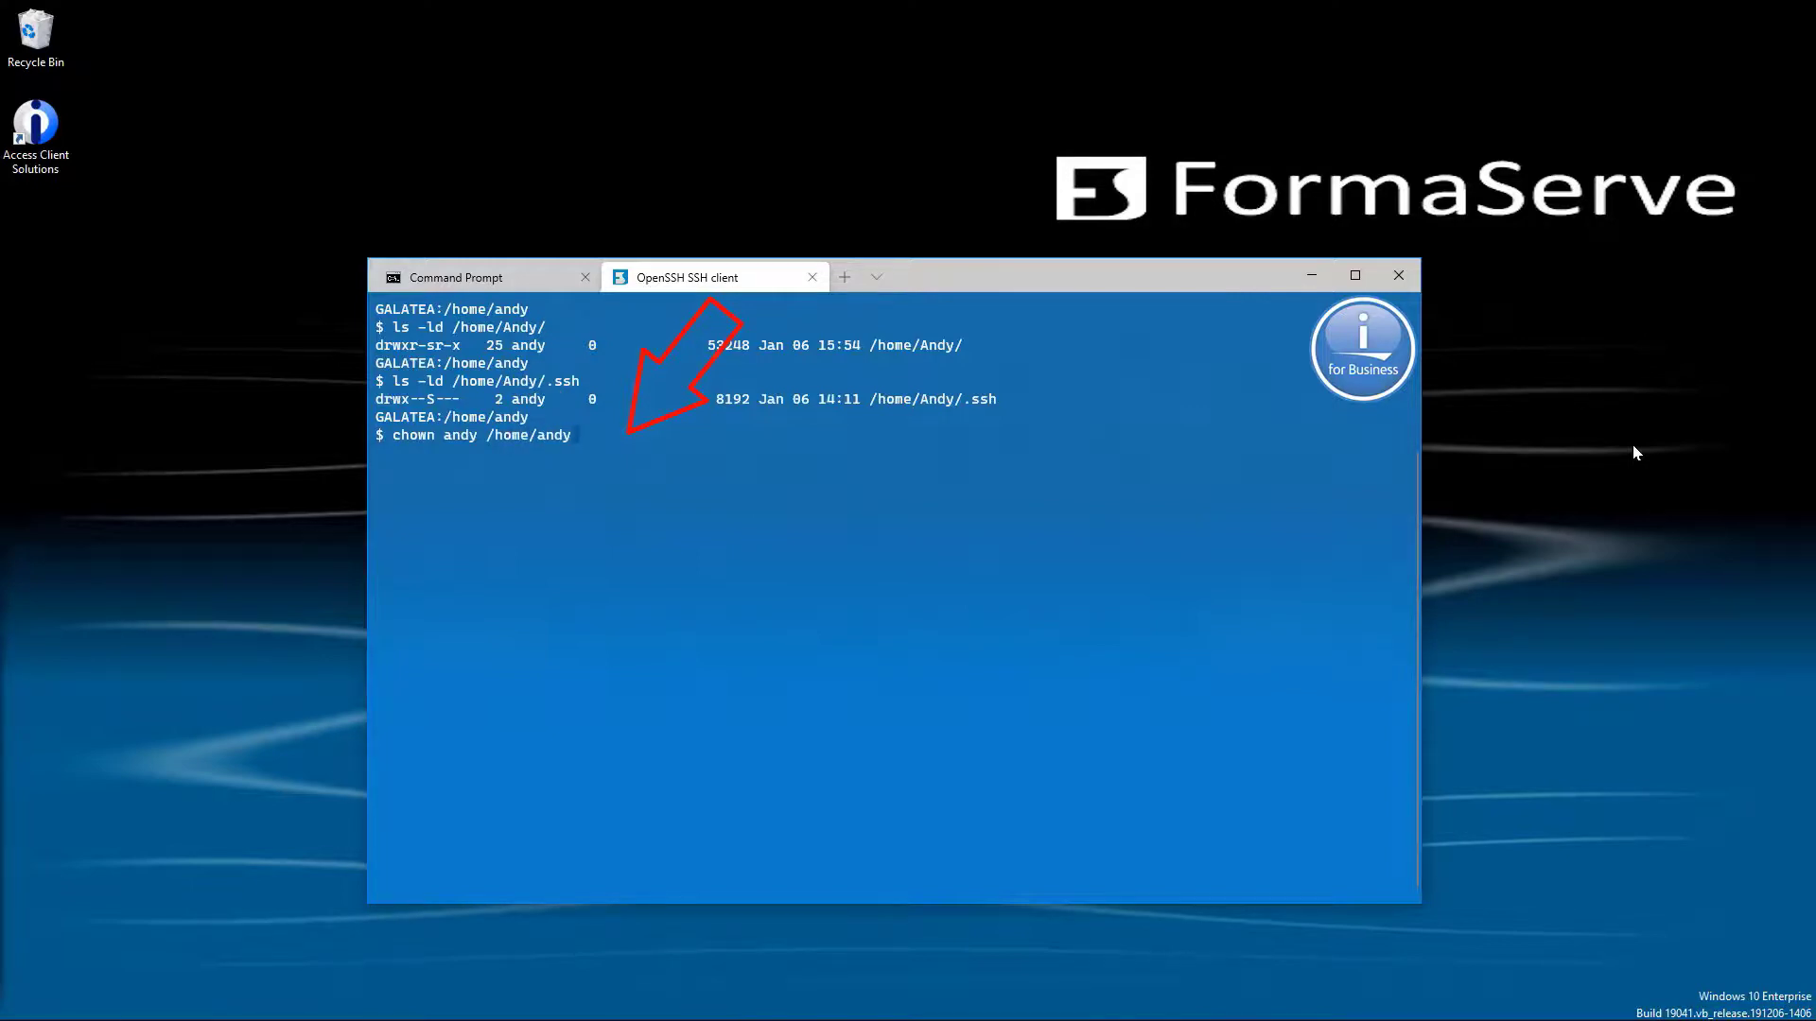
pyautogui.write('/')
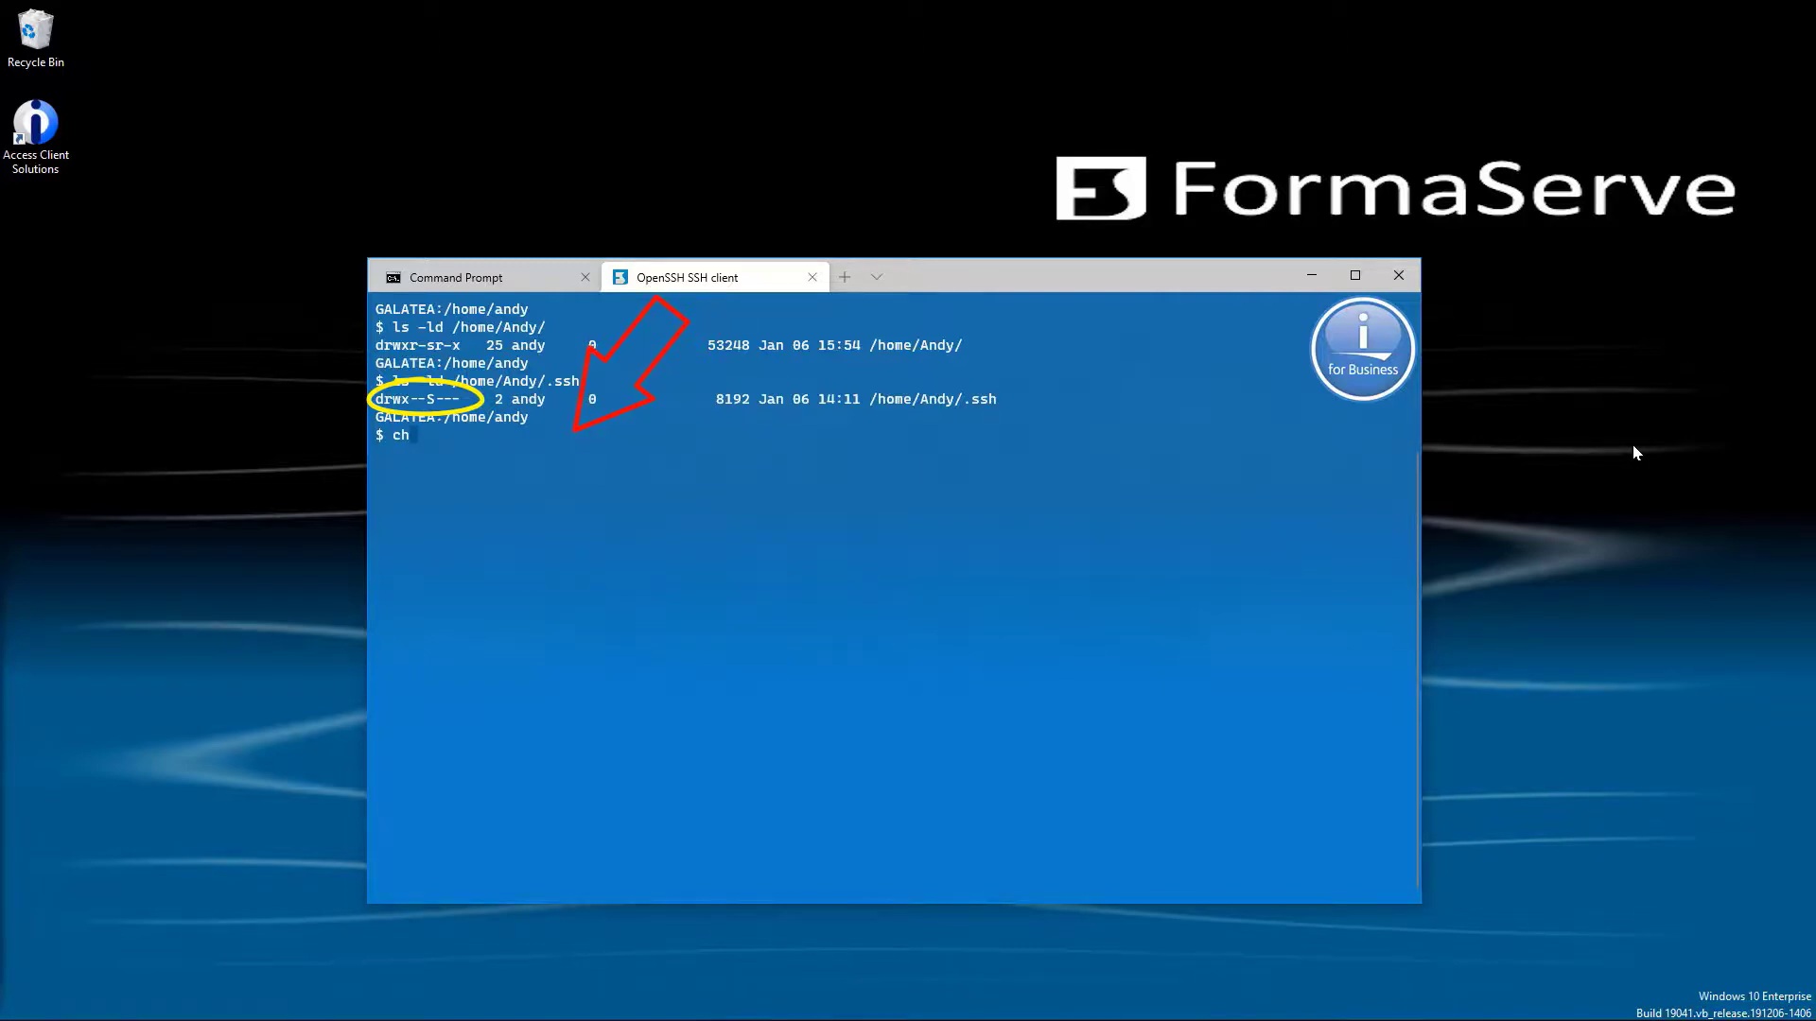
pyautogui.write('mod')
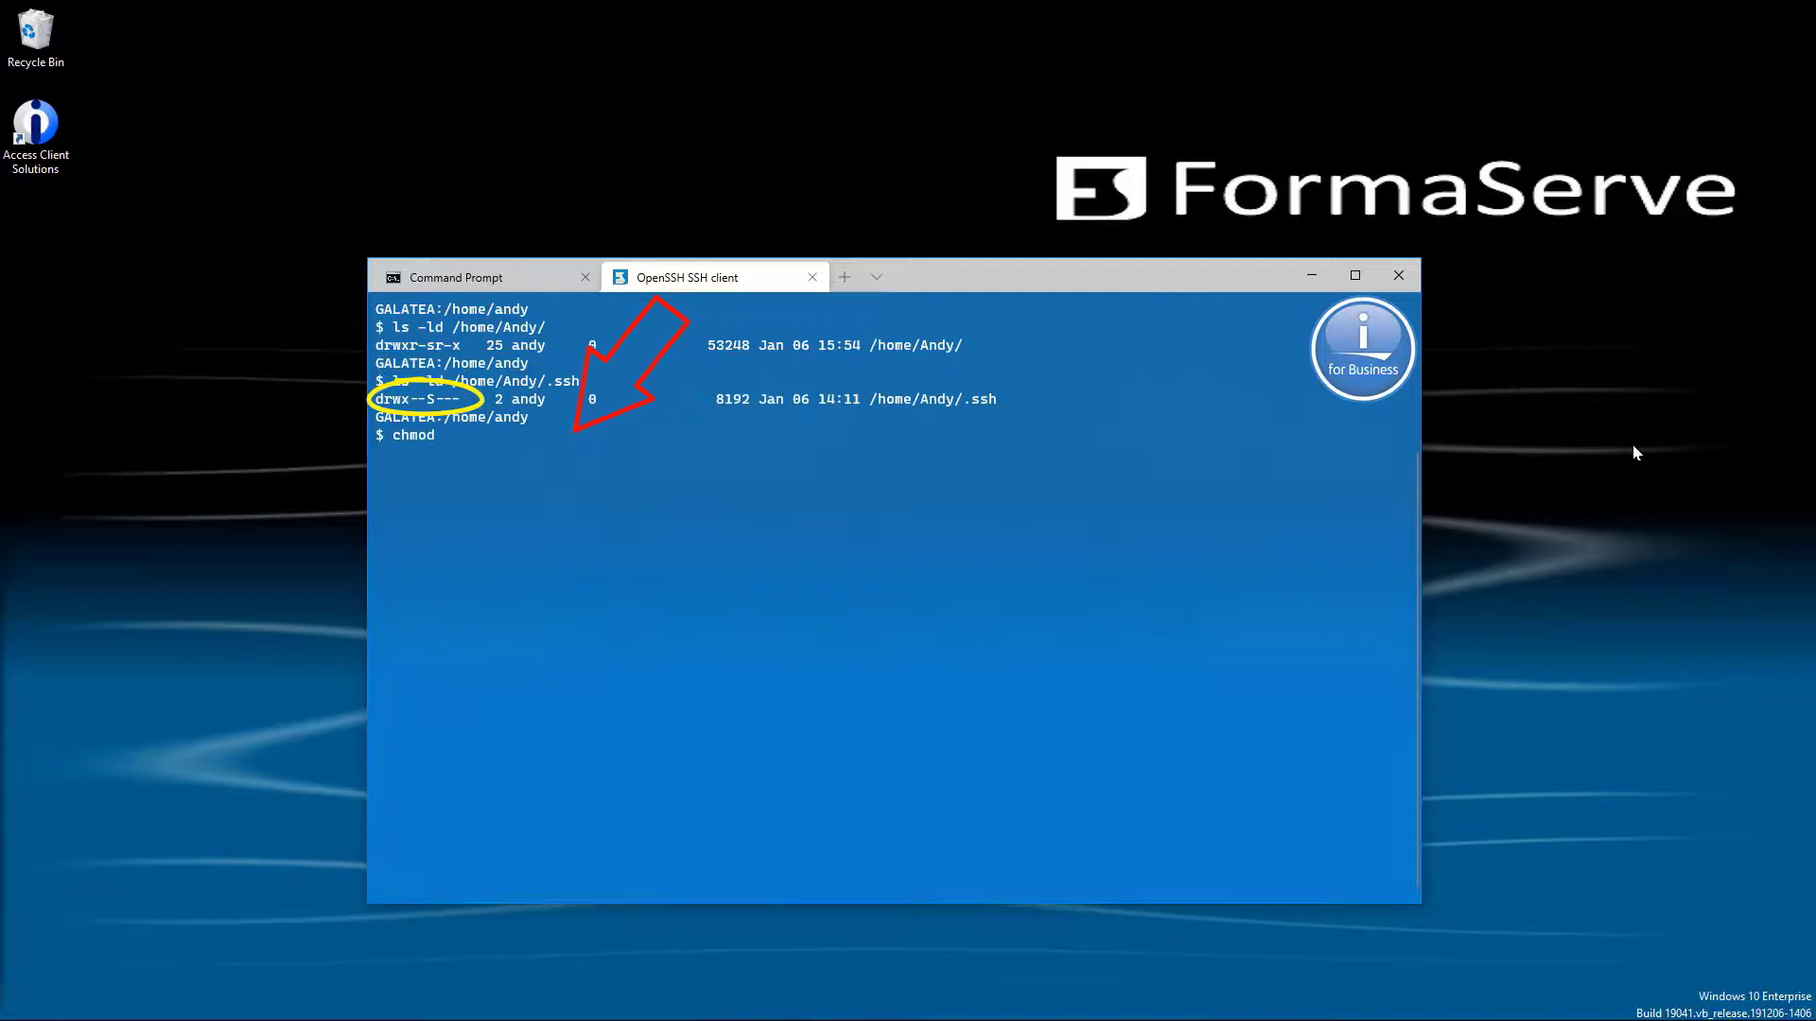
pyautogui.write('7')
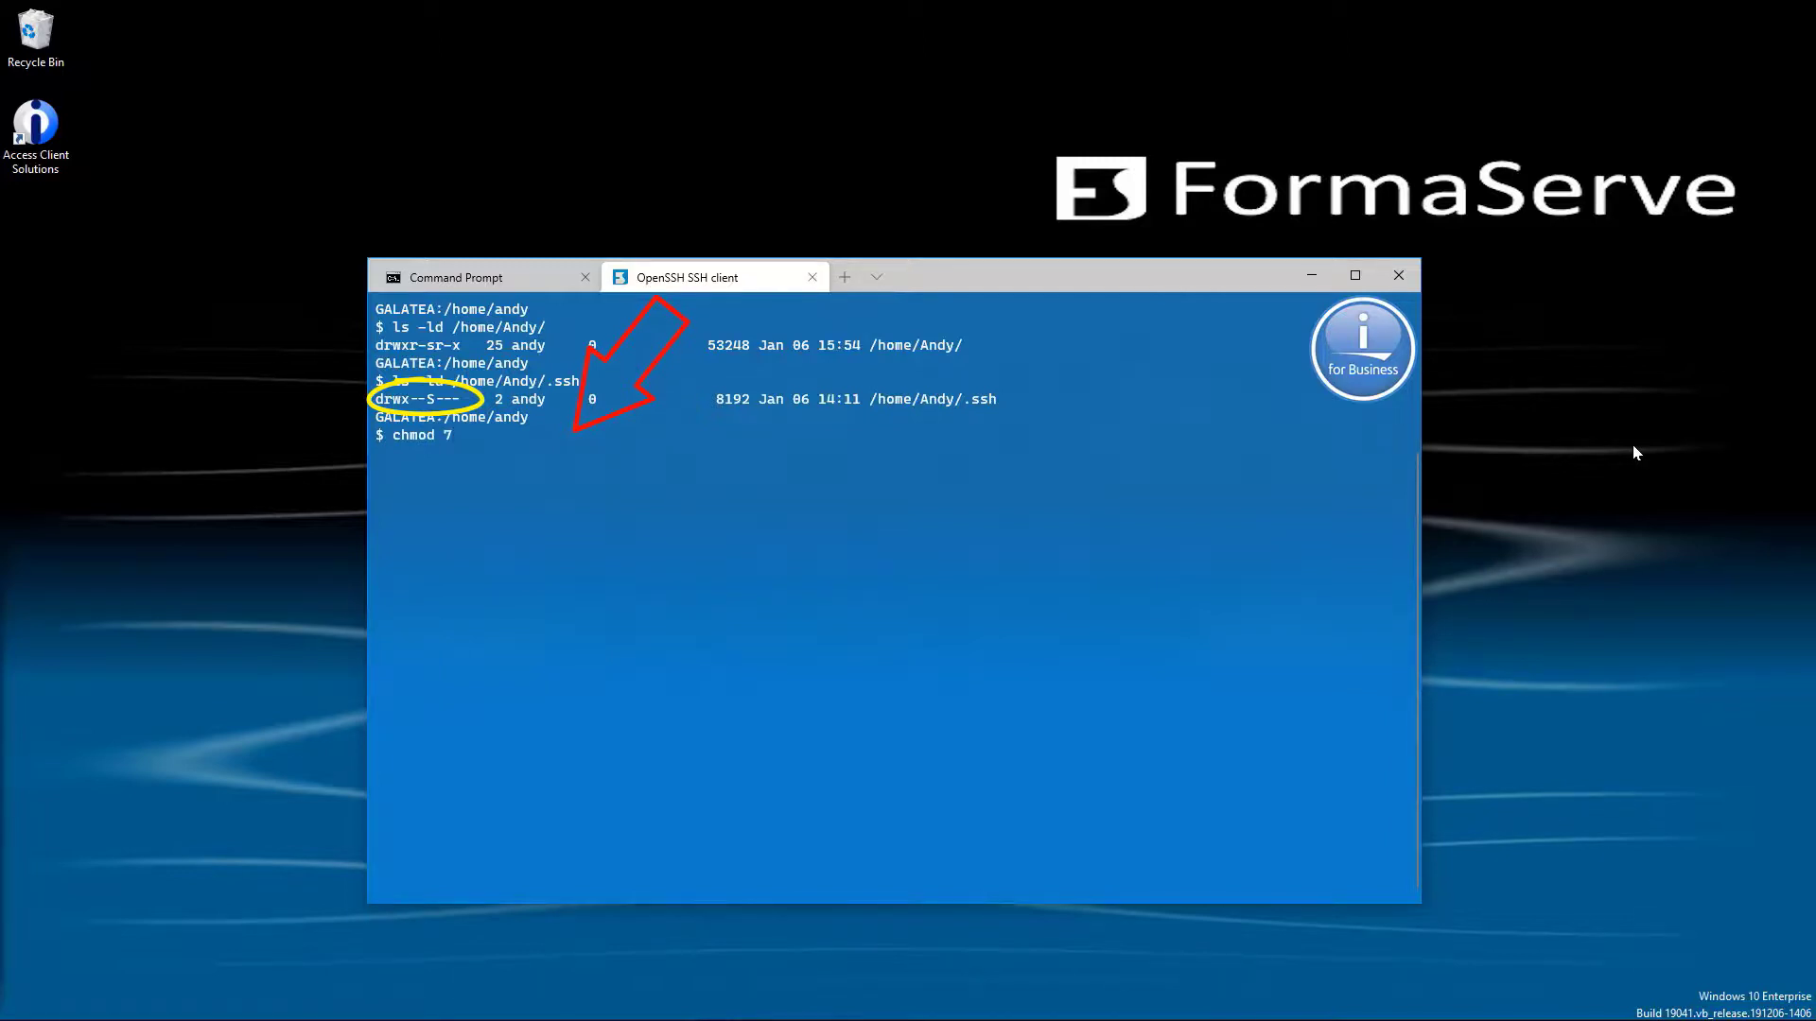
pyautogui.write('00 /')
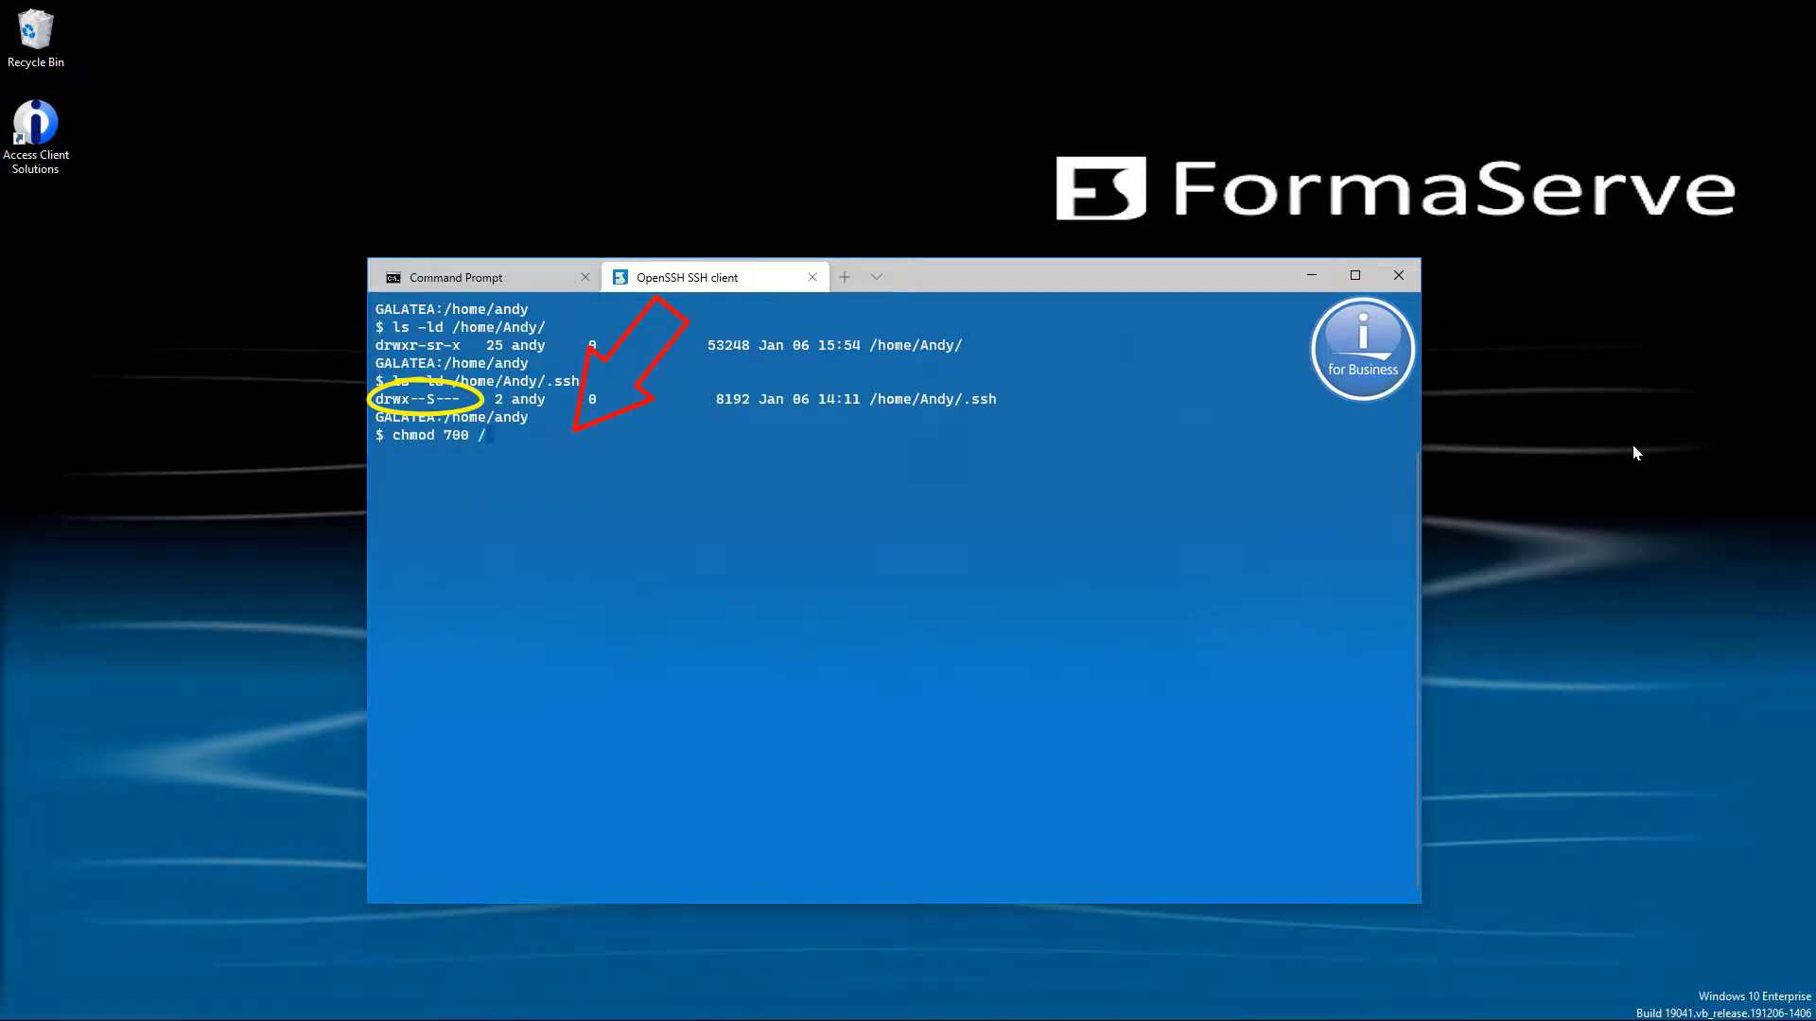
pyautogui.write('home/')
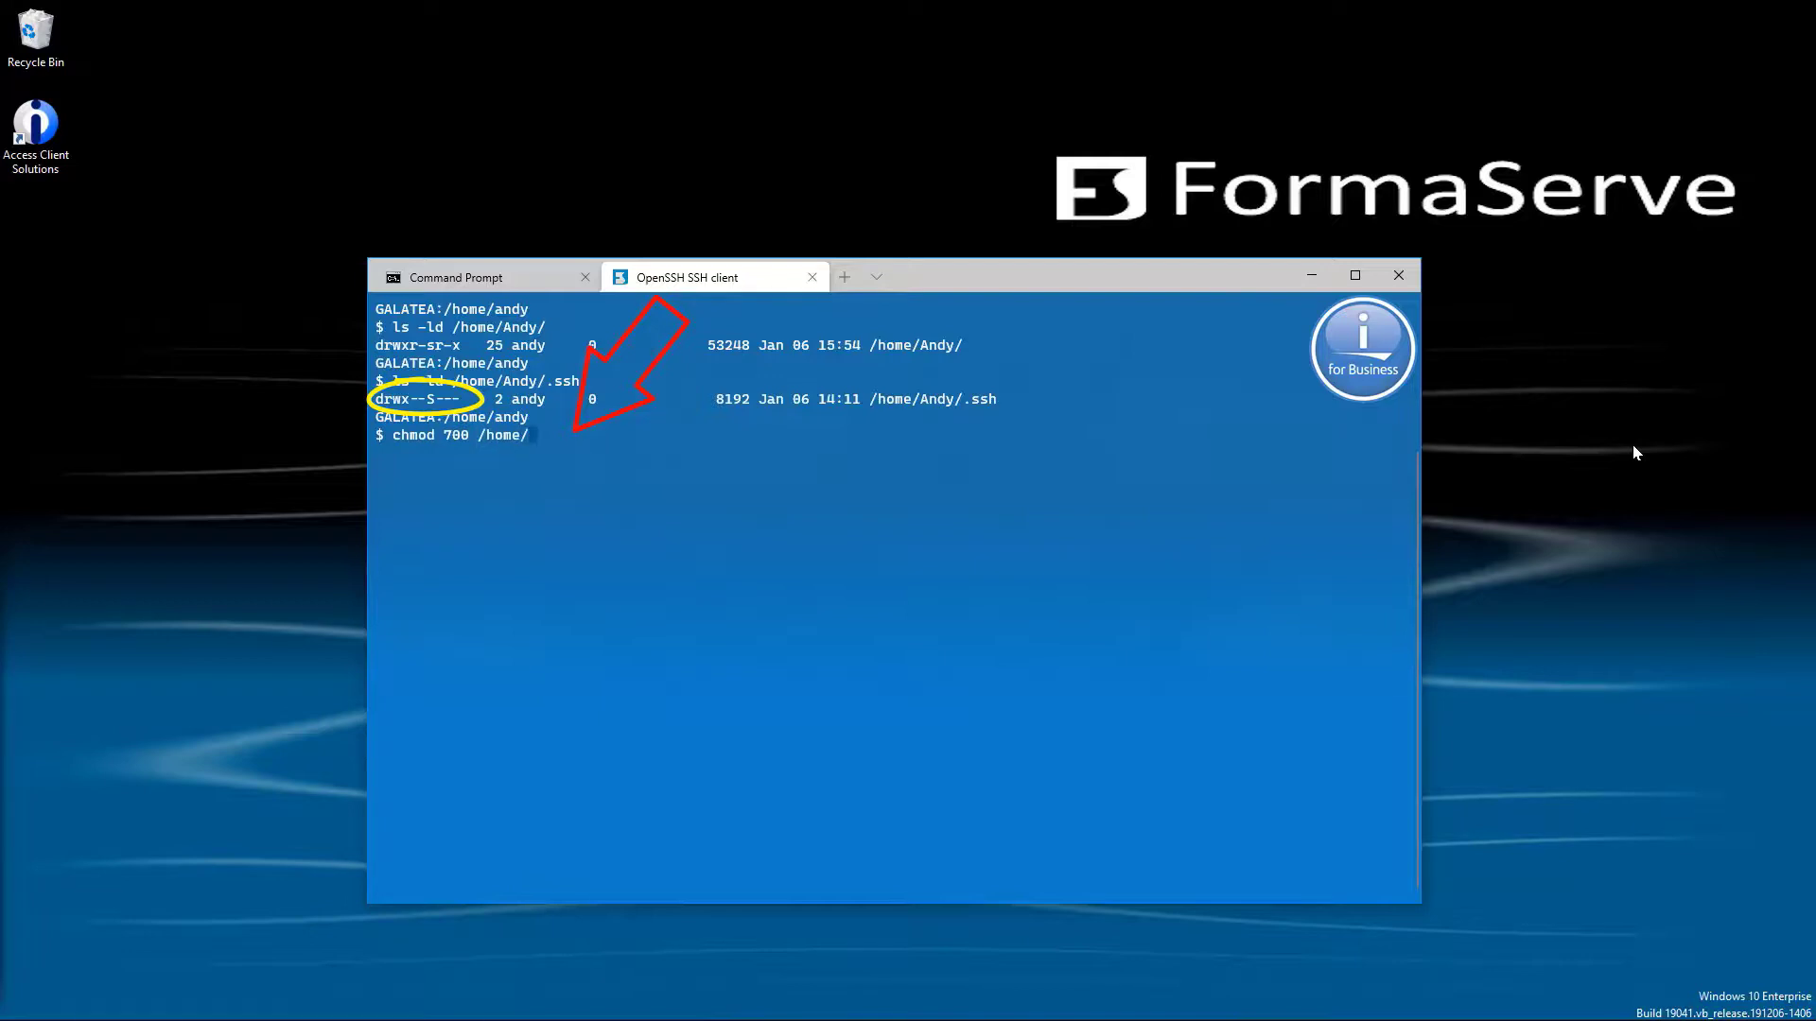
pyautogui.write('andy/')
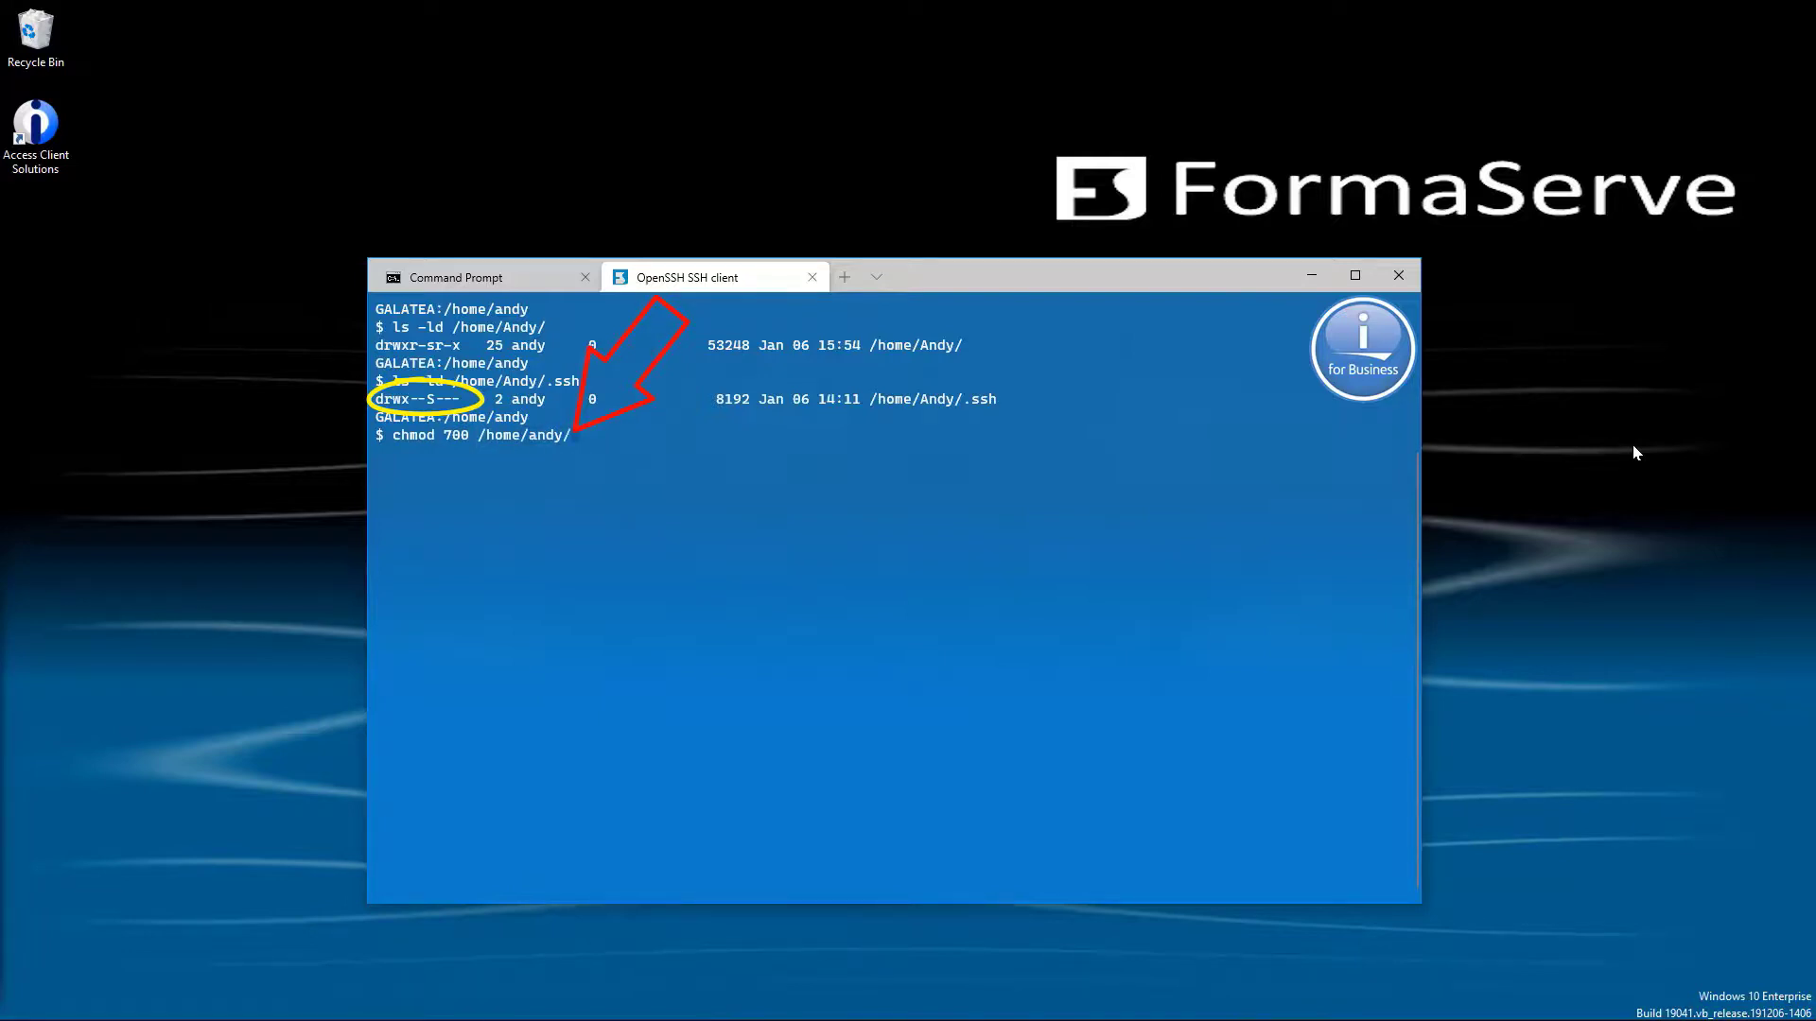
pyautogui.write('.ss')
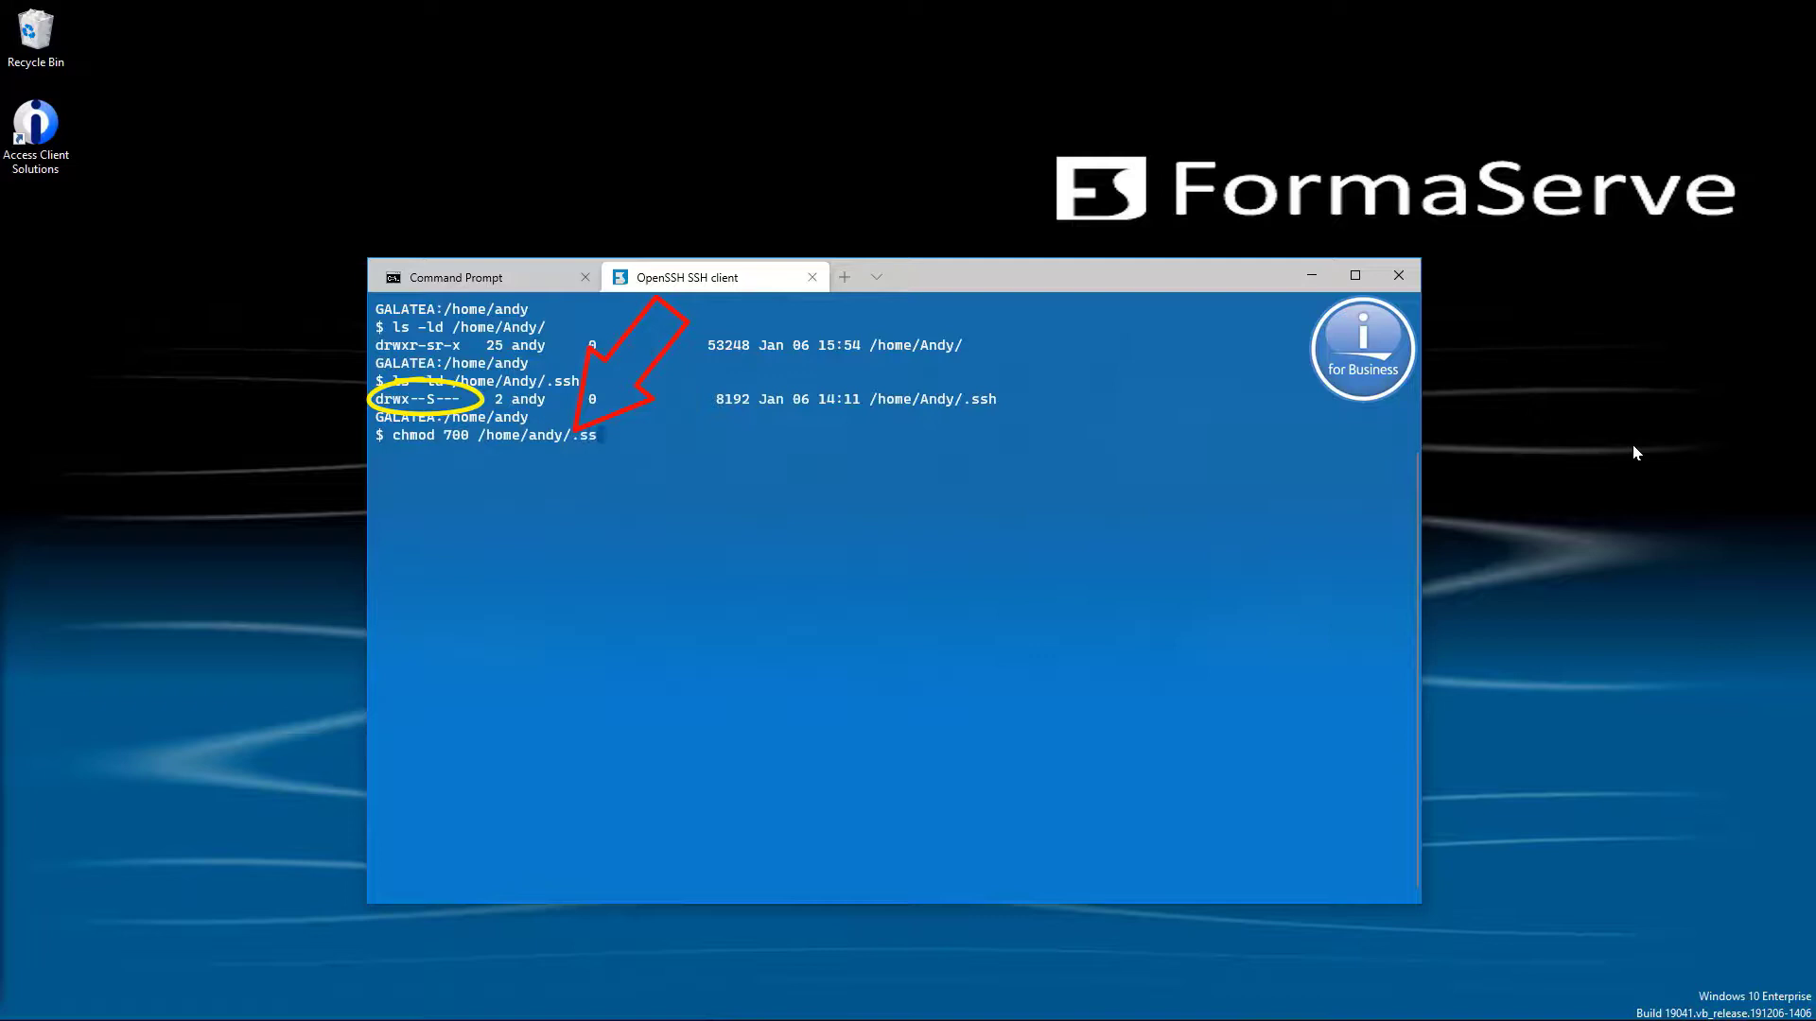
pyautogui.write('h')
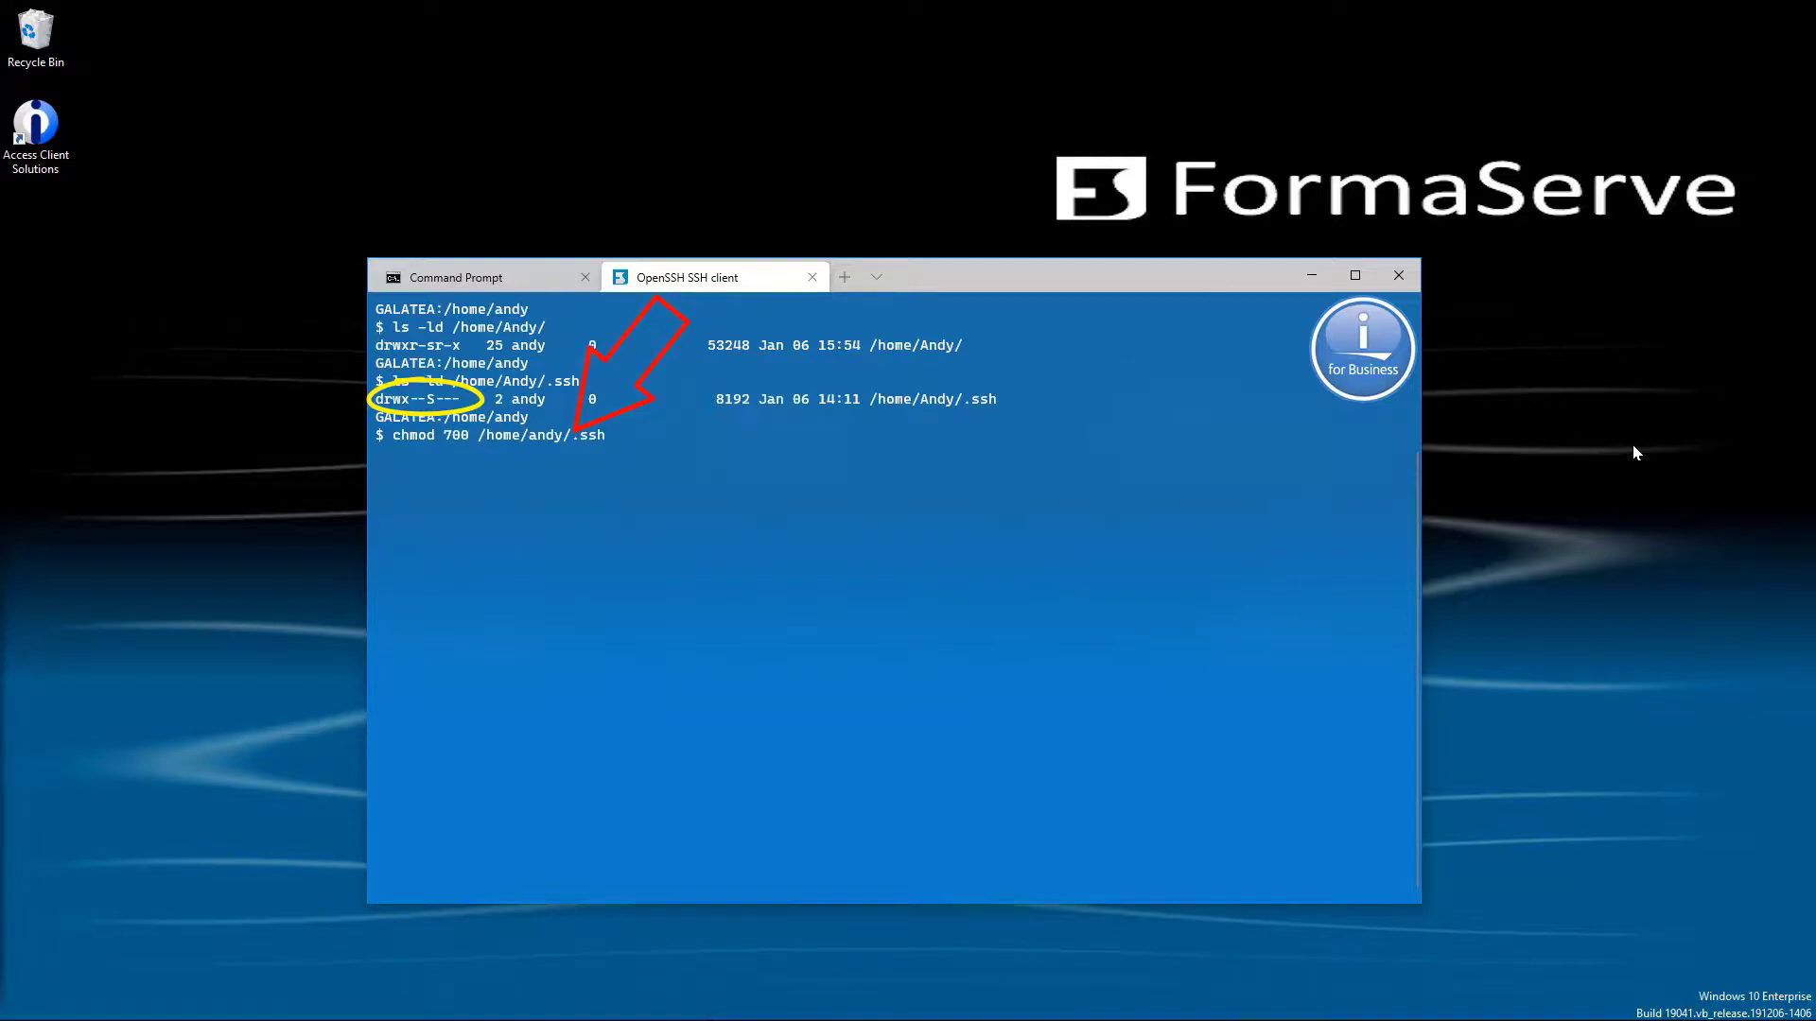
pyautogui.write('ls -ld /home/Andy/.ssh')
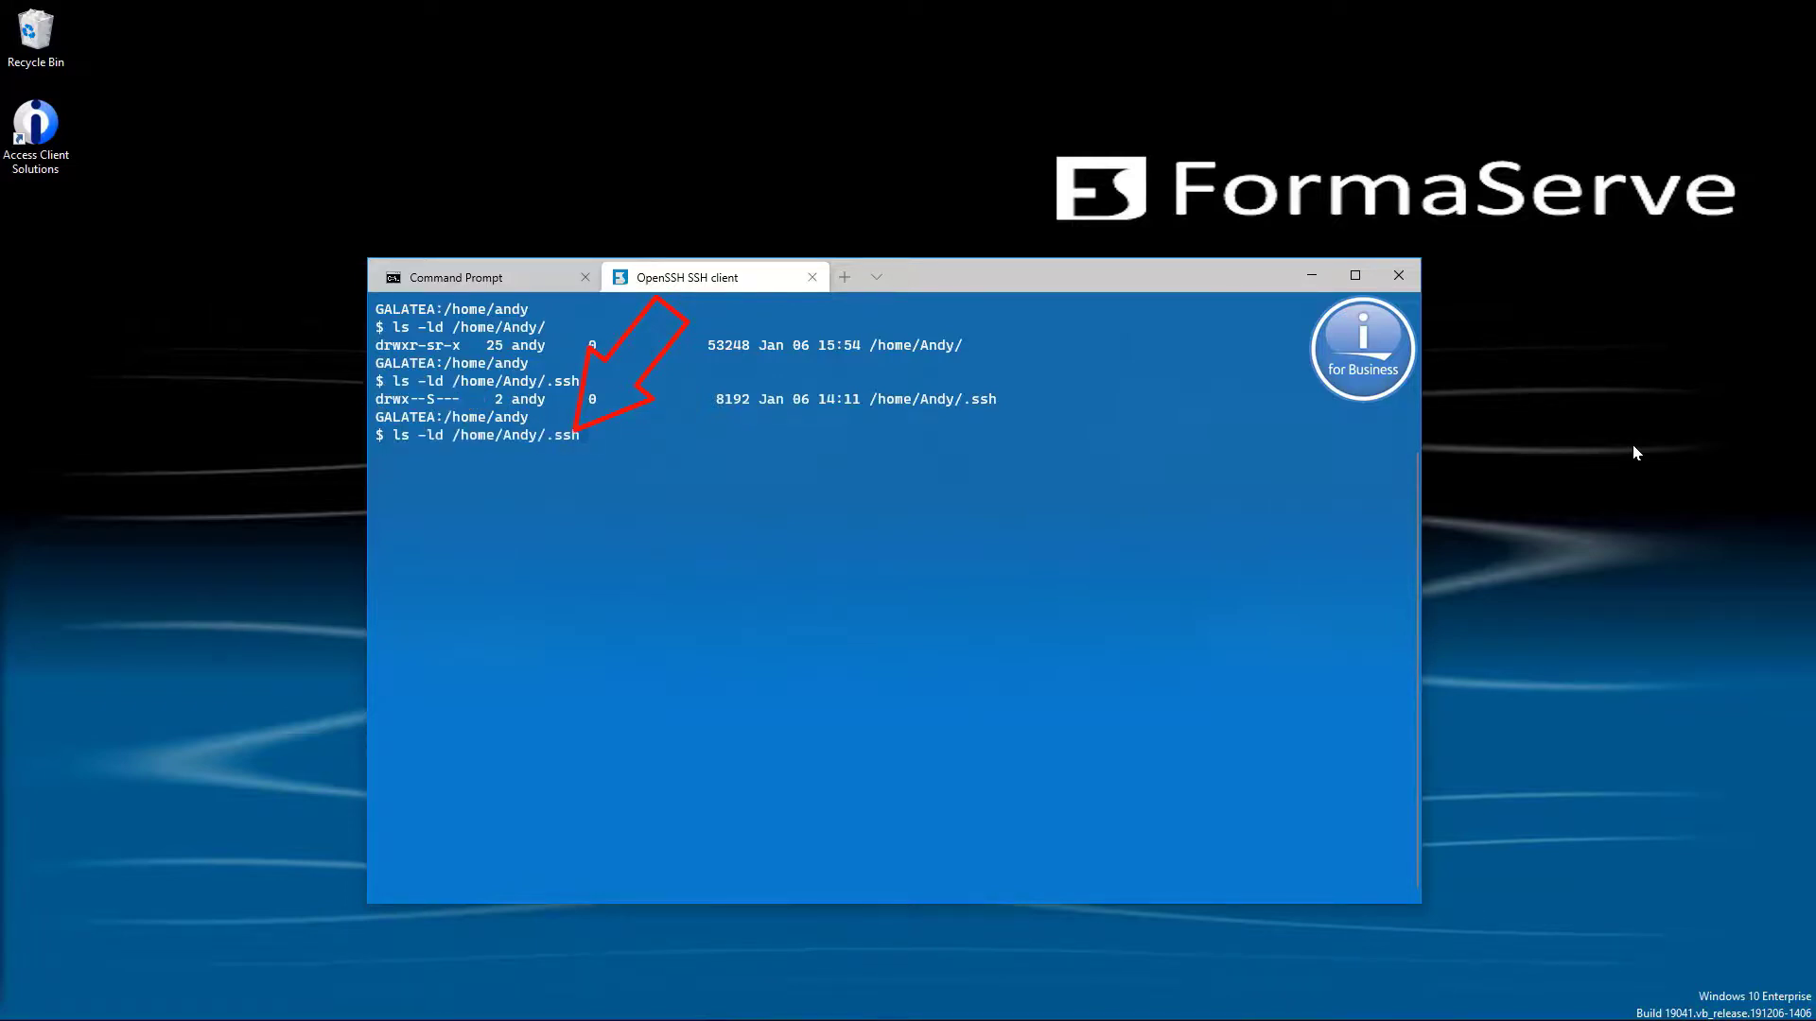
# List /home/Andy/.ssh/authorized_keys with ls -ld to show its owner and -rw------- permissions.
pyautogui.write('au')
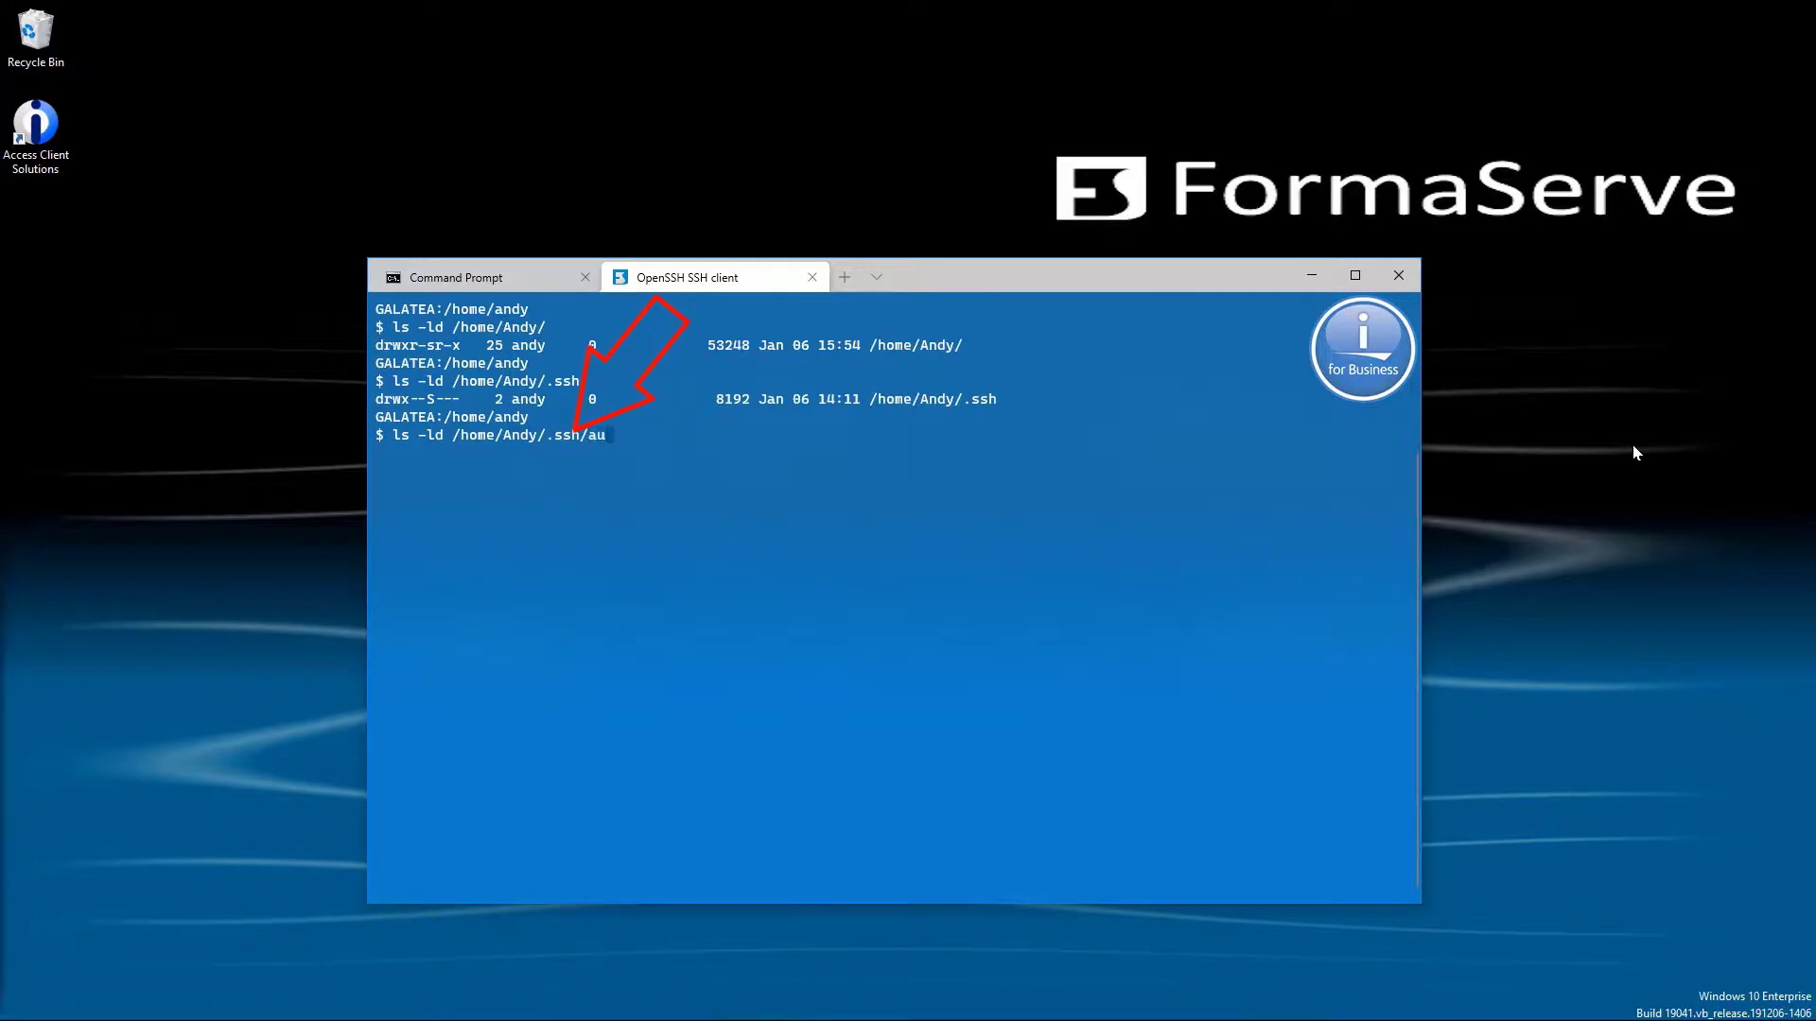
pyautogui.write('thoriz')
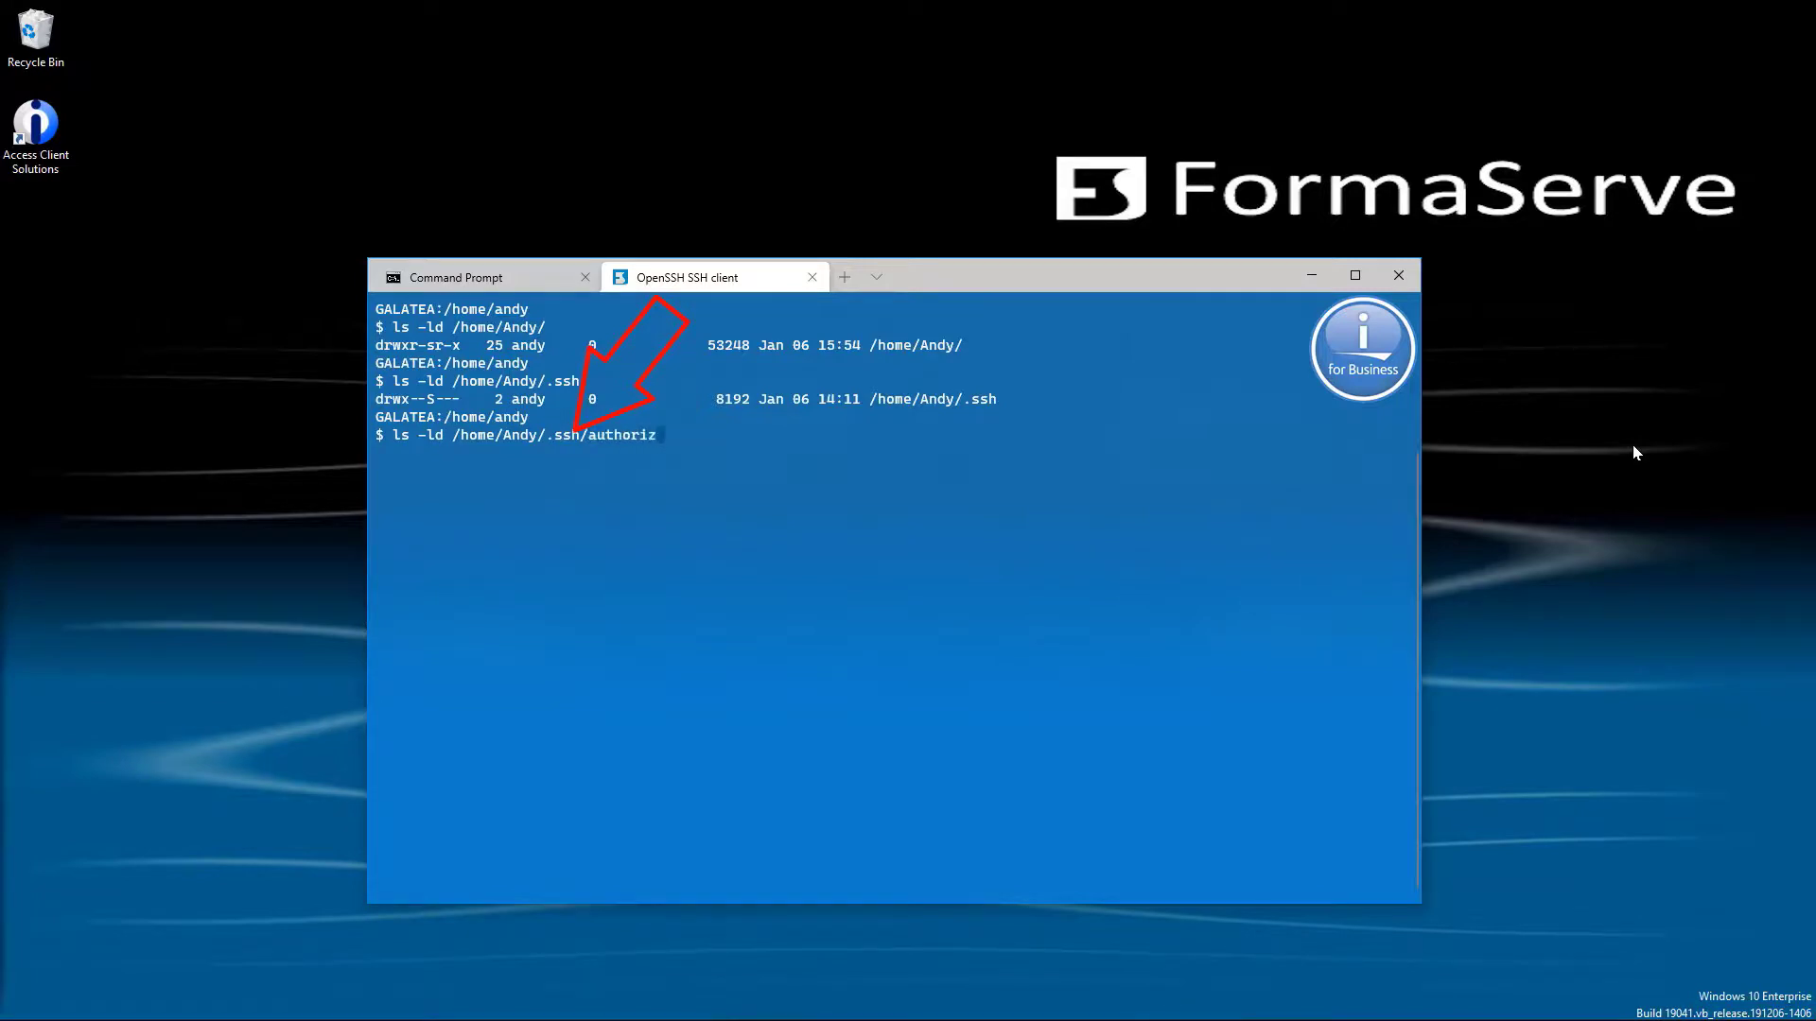
pyautogui.write('ed_key')
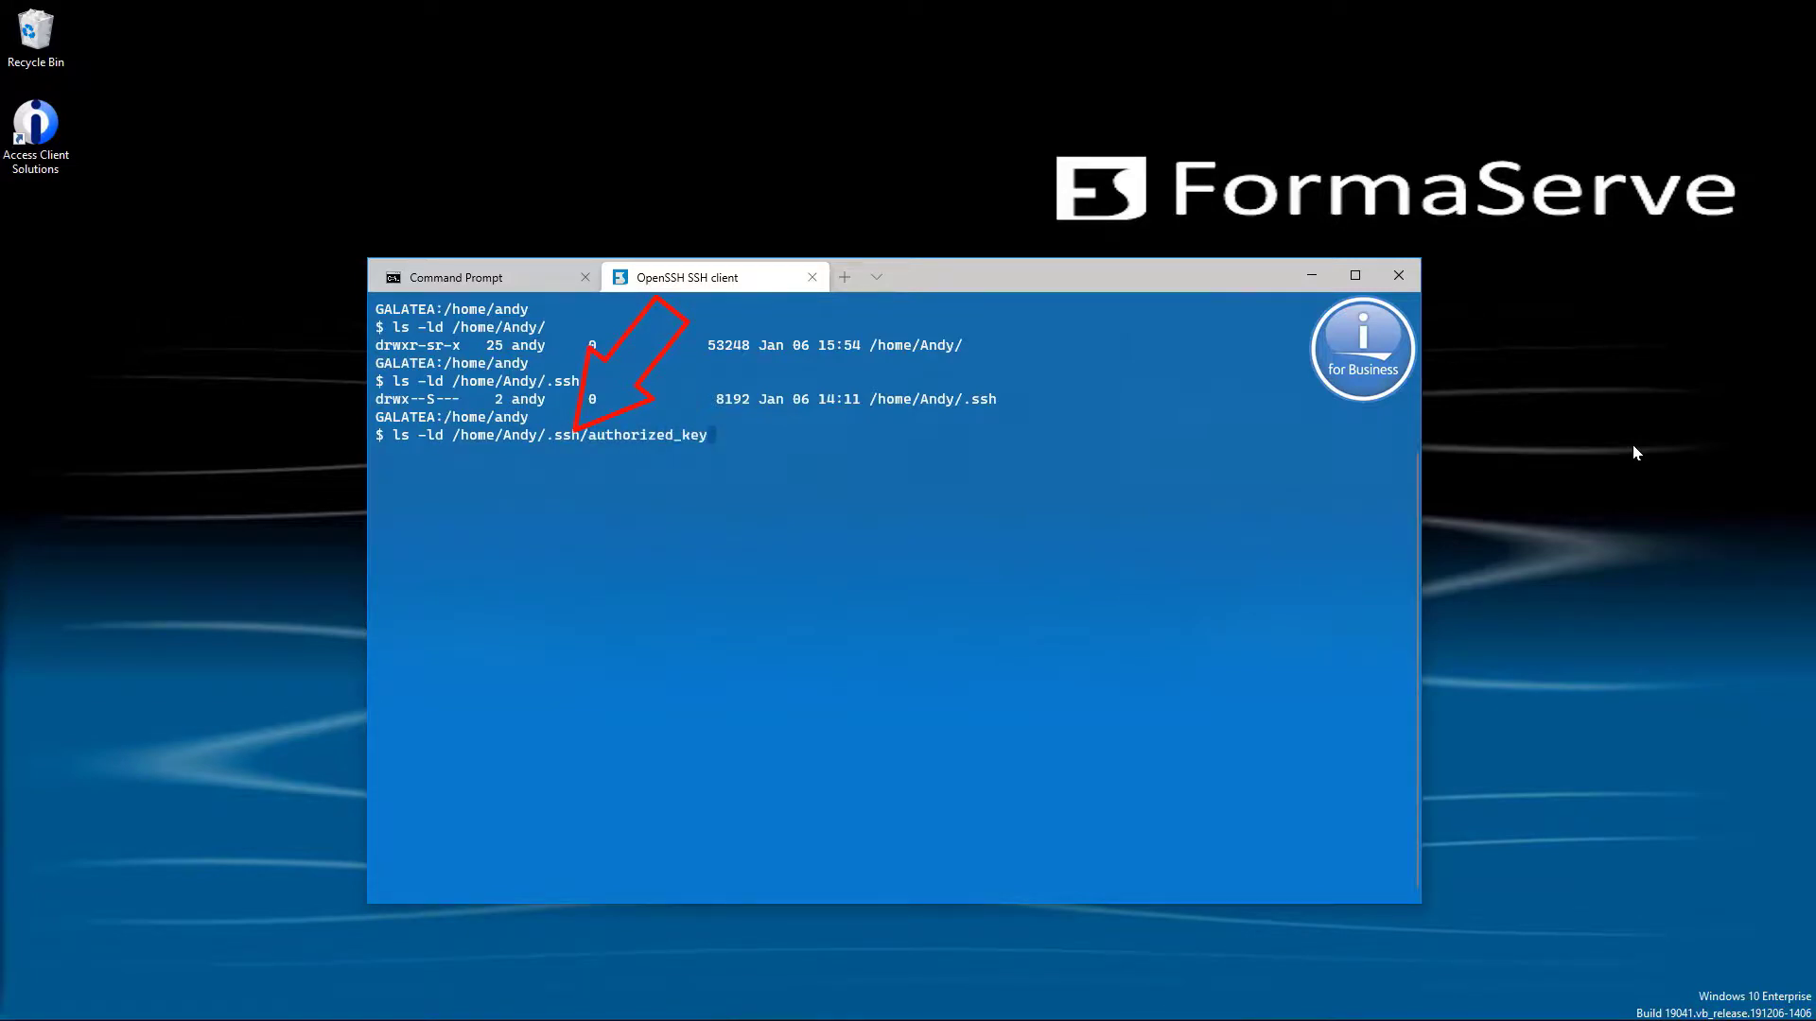
pyautogui.write('s')
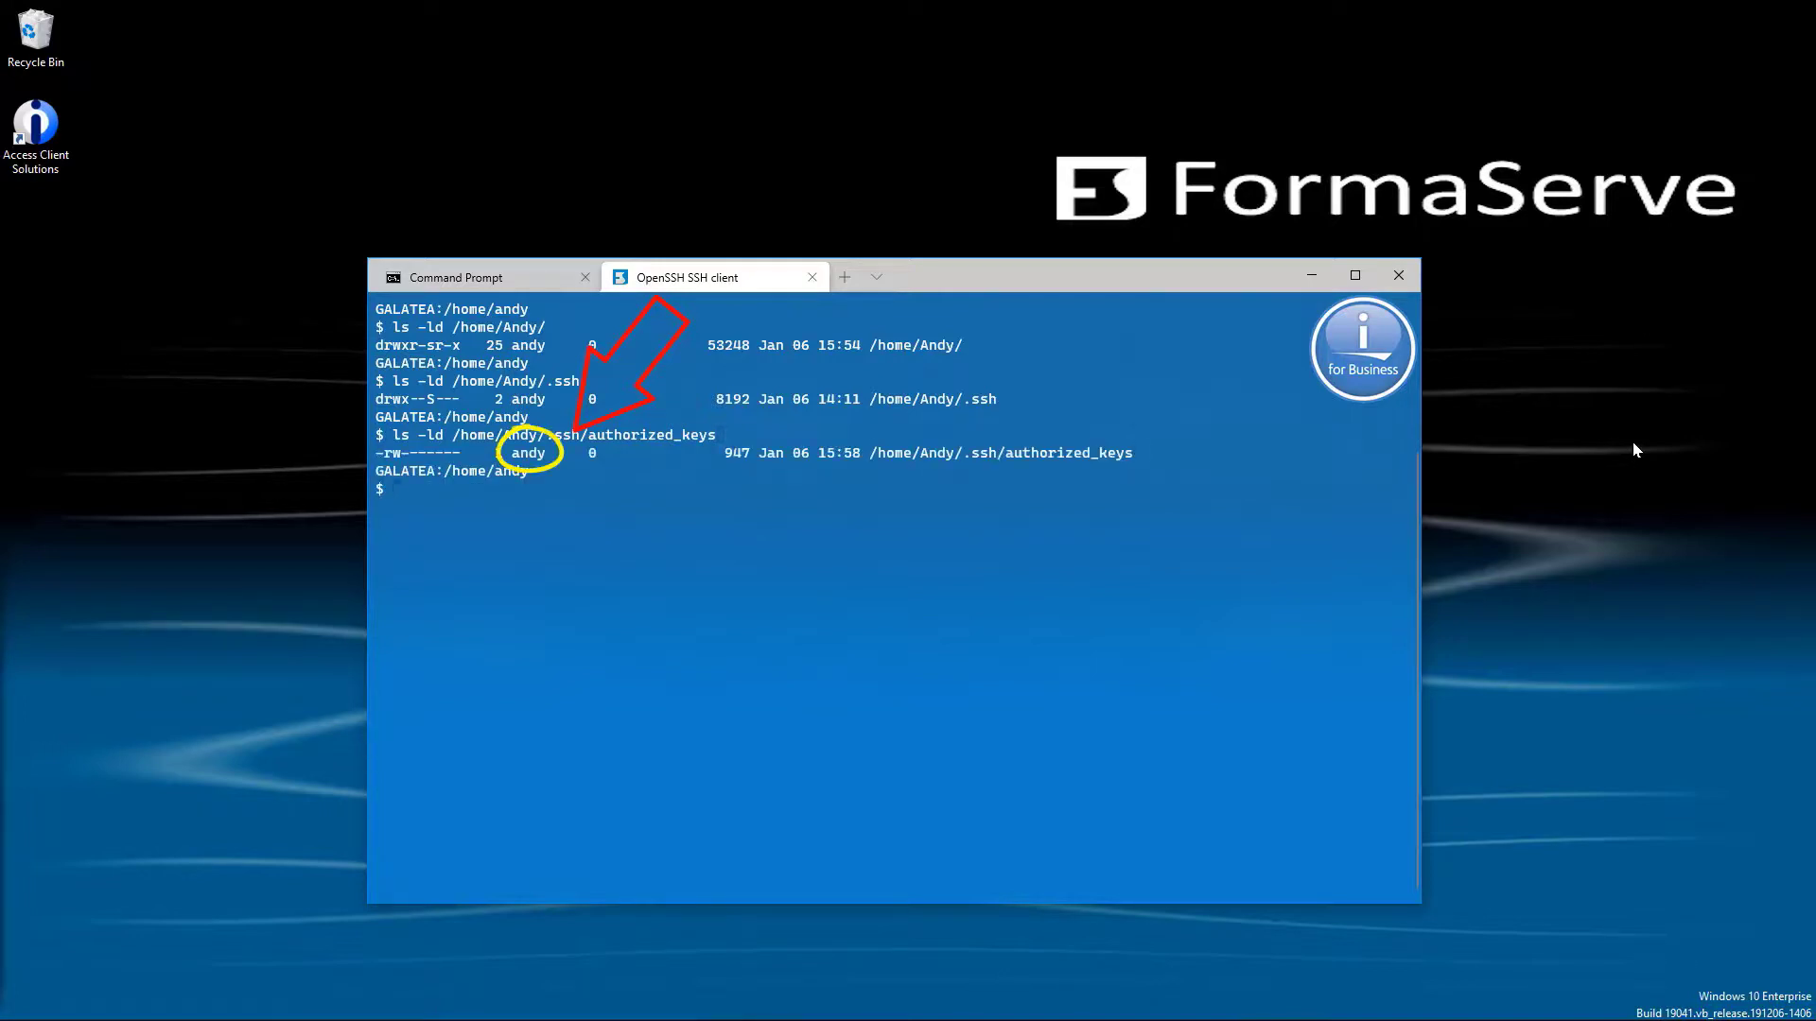
# Draft 'chown andy /home/andy/.ssh/authorized_keys' as the ownership fix example.
pyautogui.write('ch')
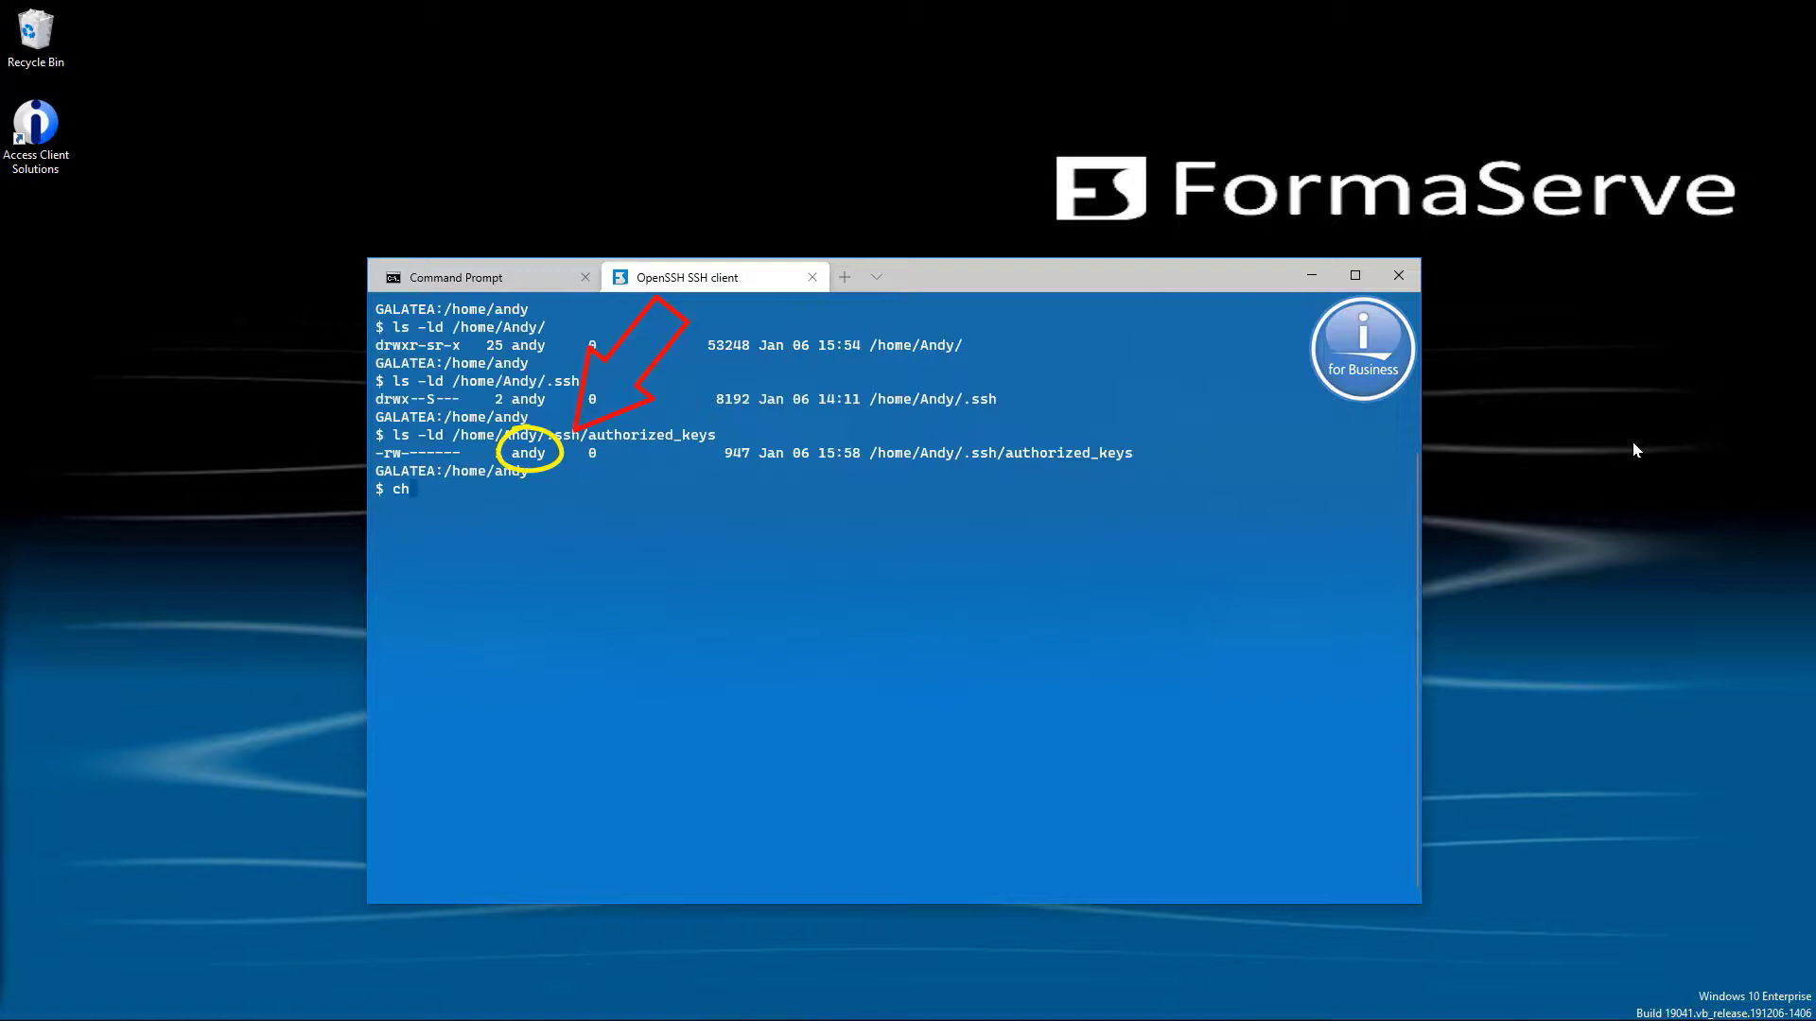
pyautogui.write('own andy')
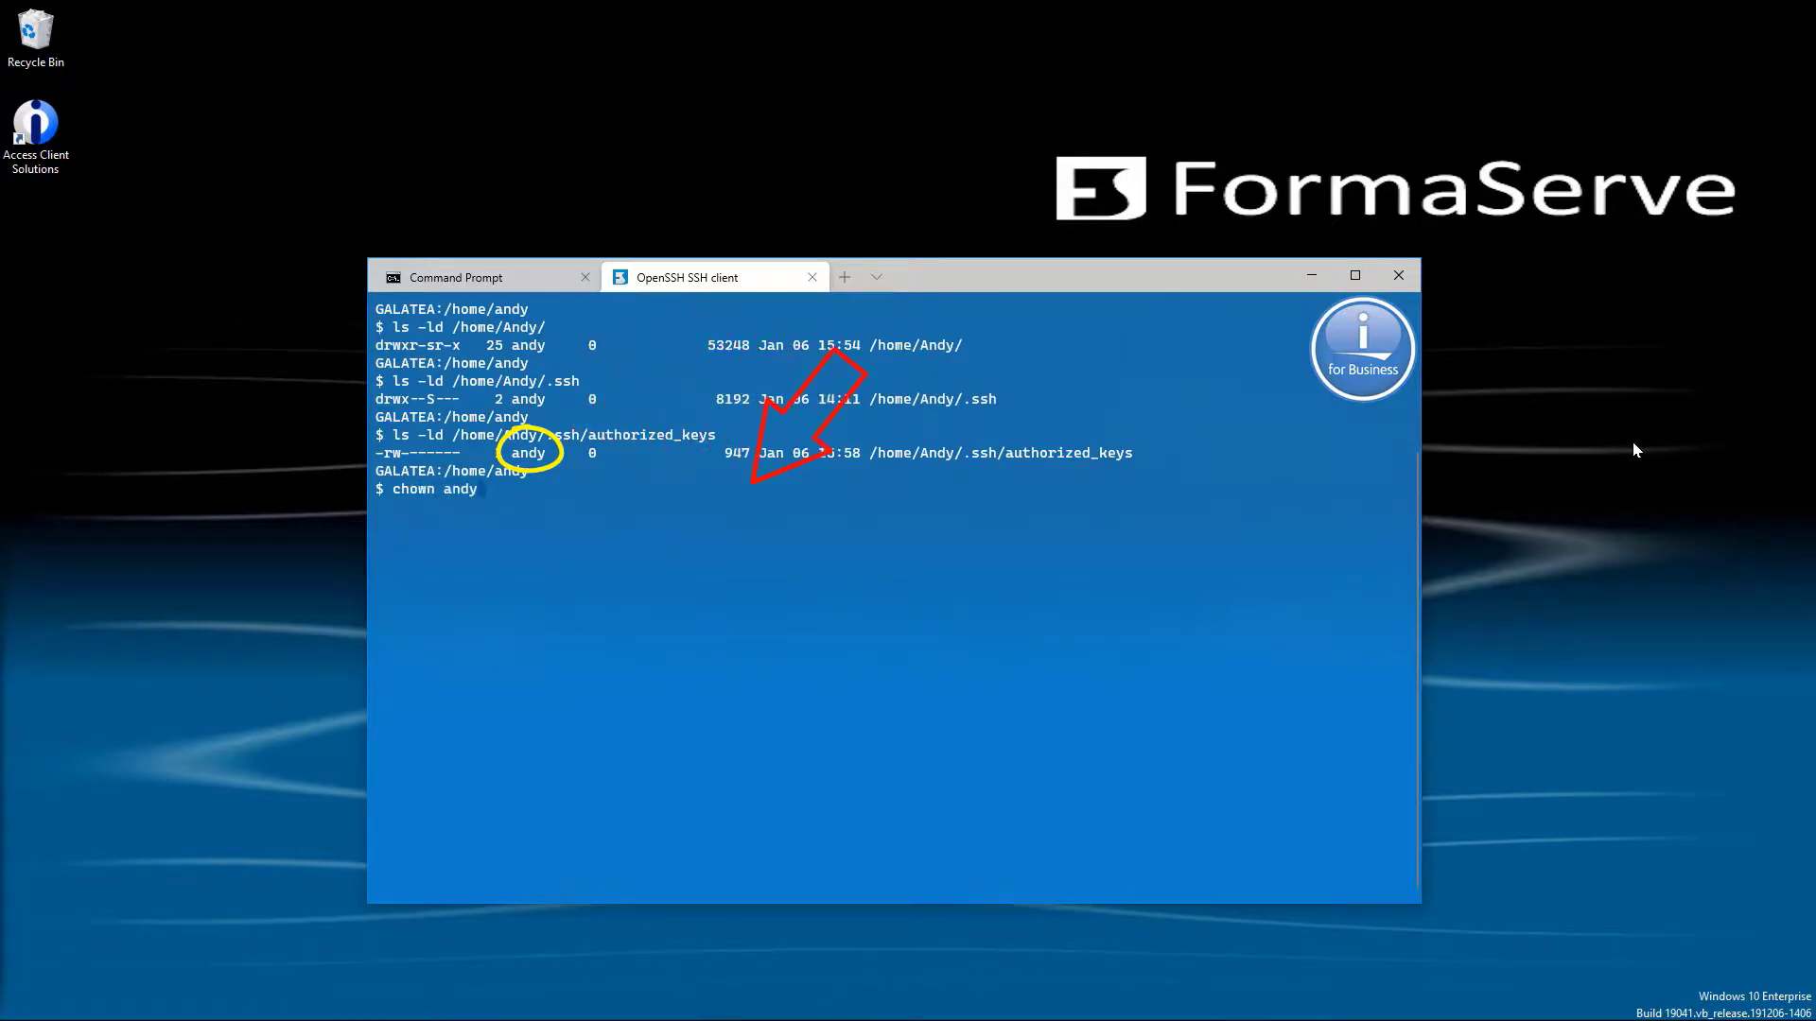
pyautogui.write('/home')
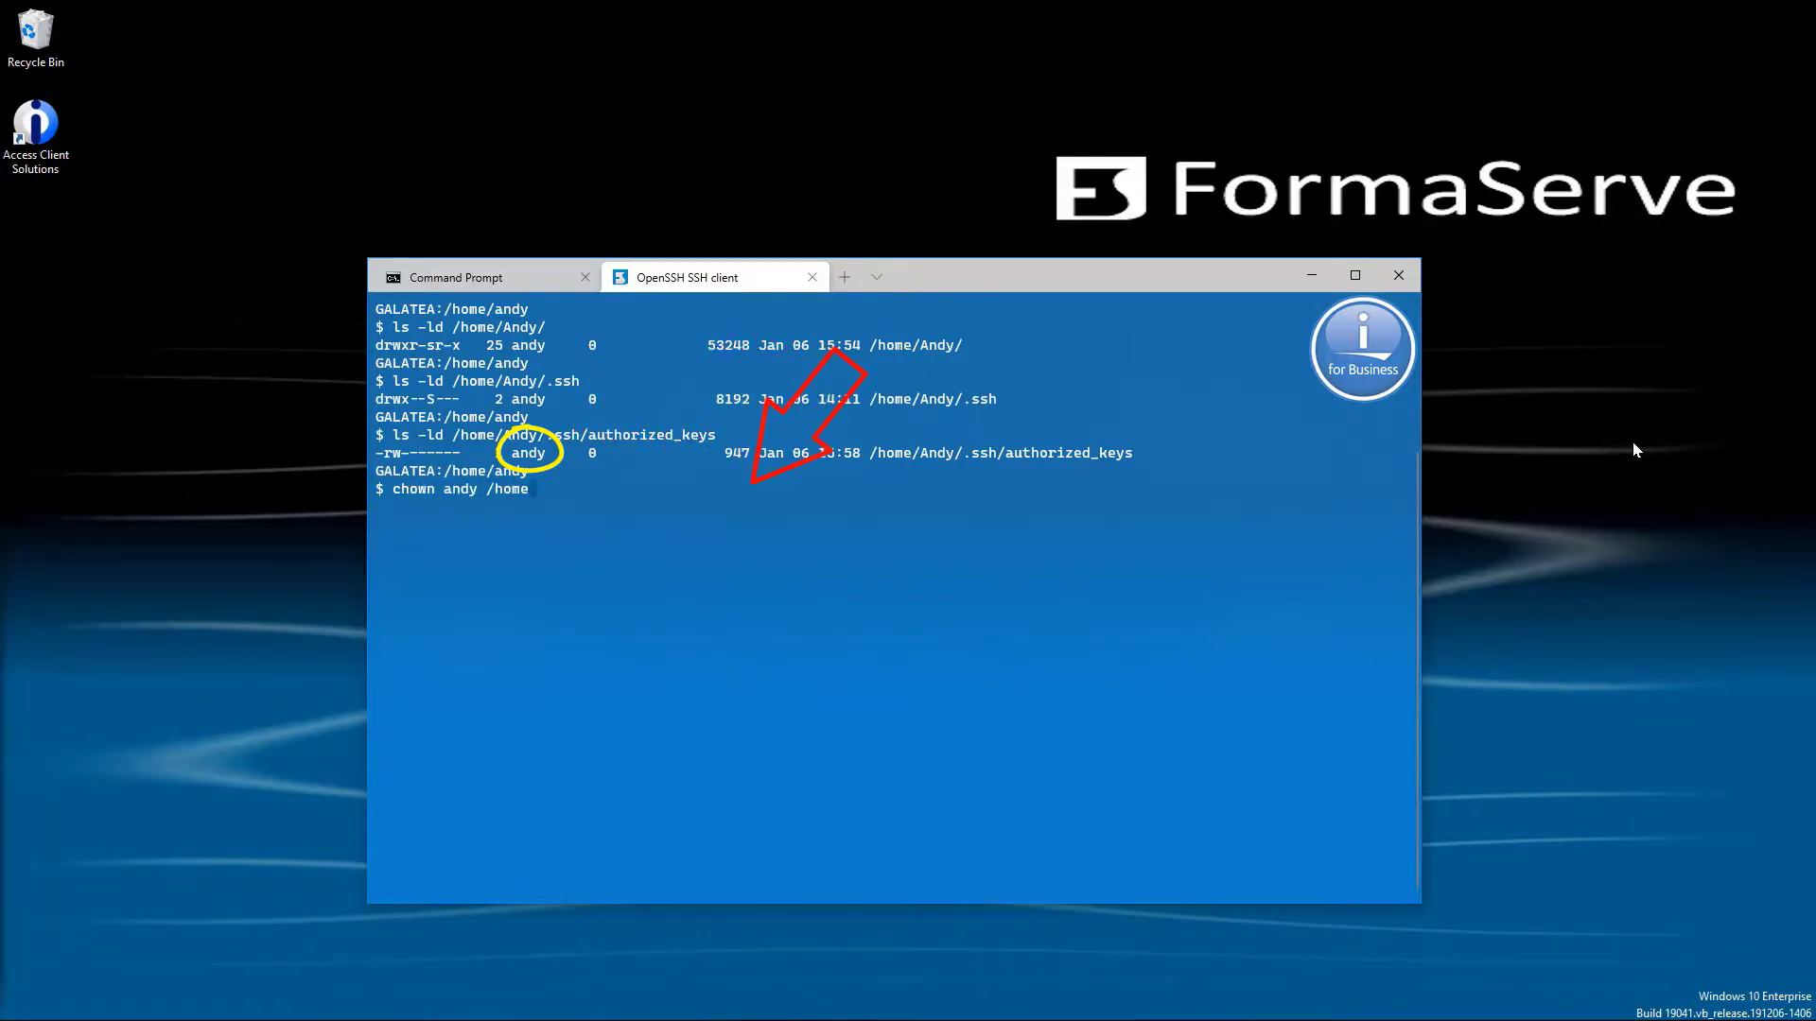
pyautogui.write('/andy')
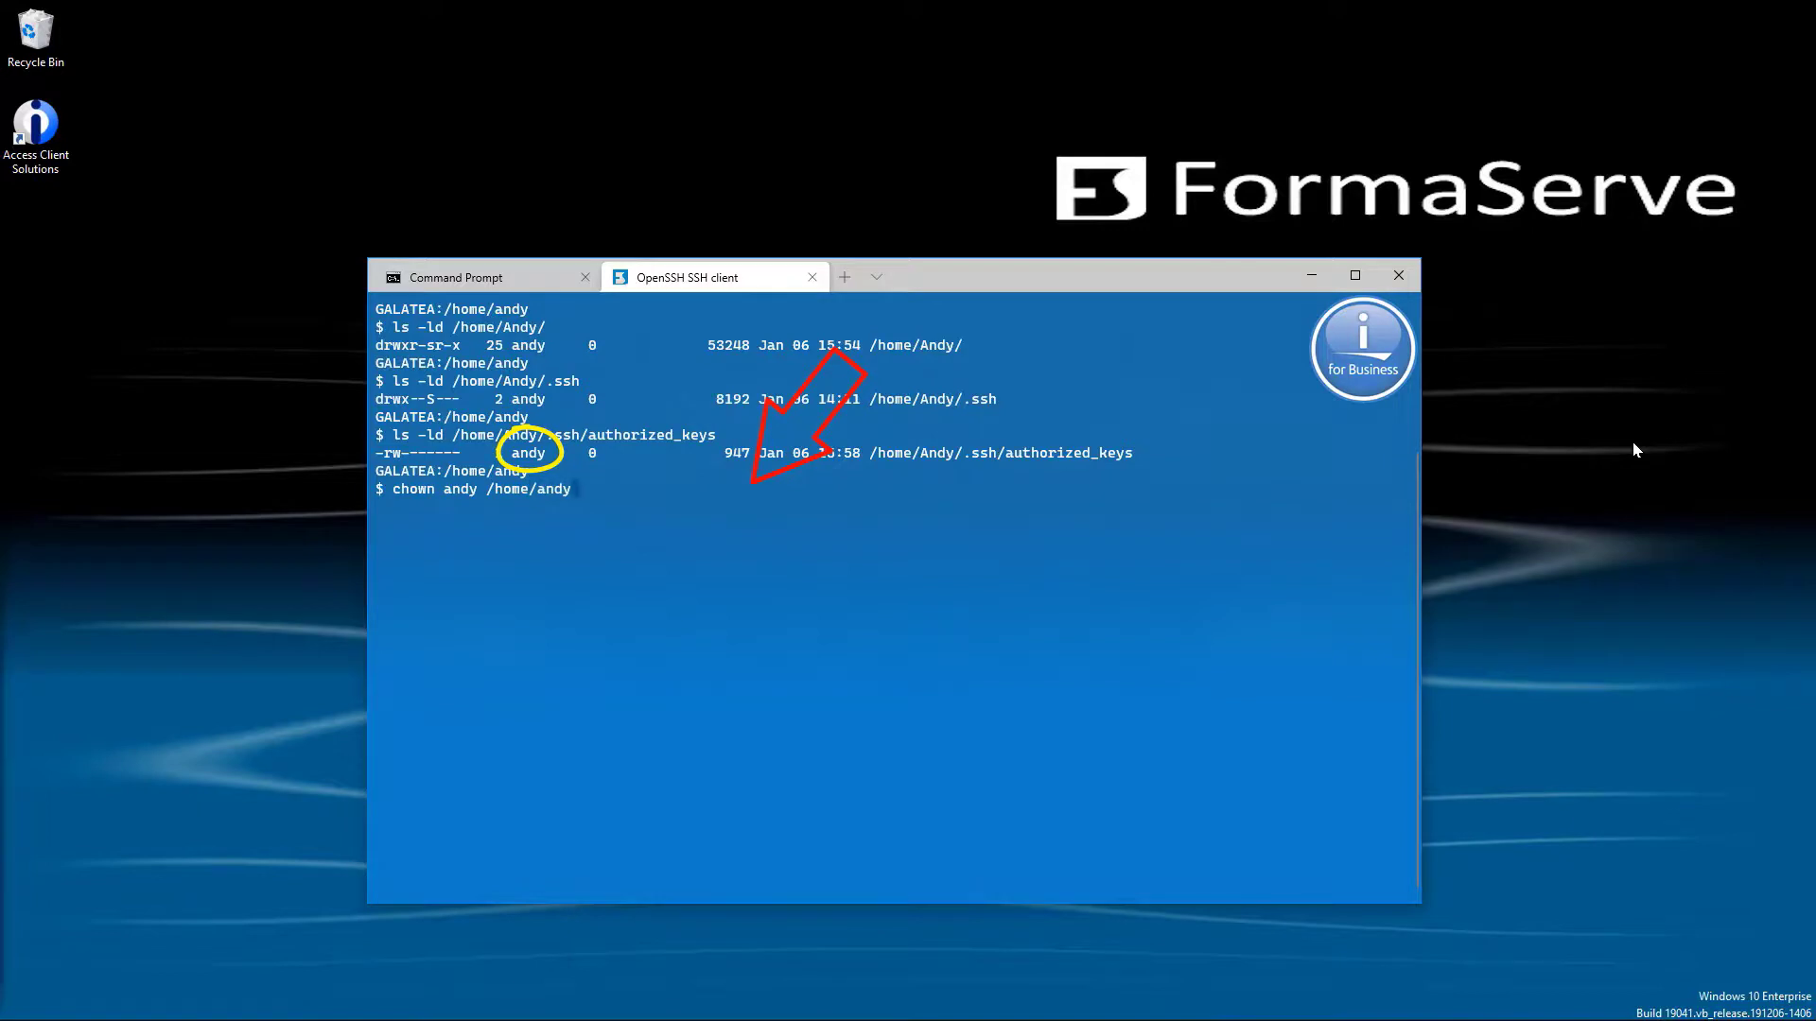
pyautogui.write('.')
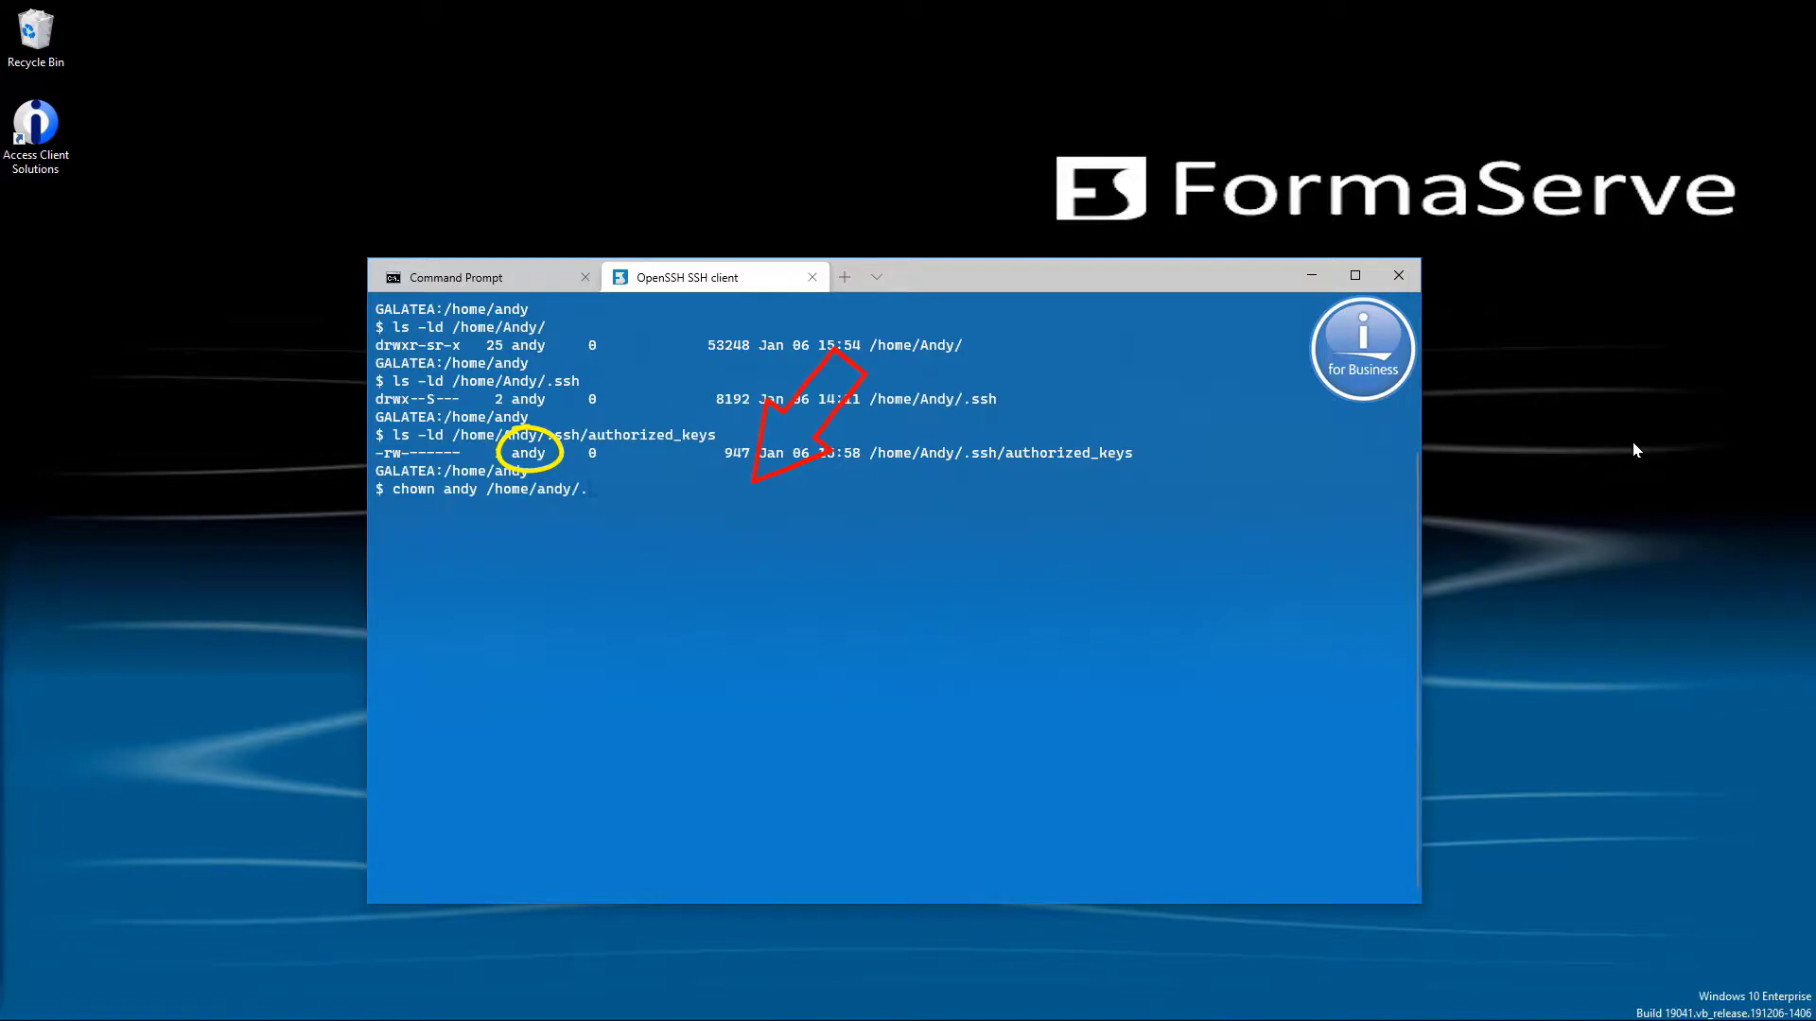
pyautogui.write('.ssh/au')
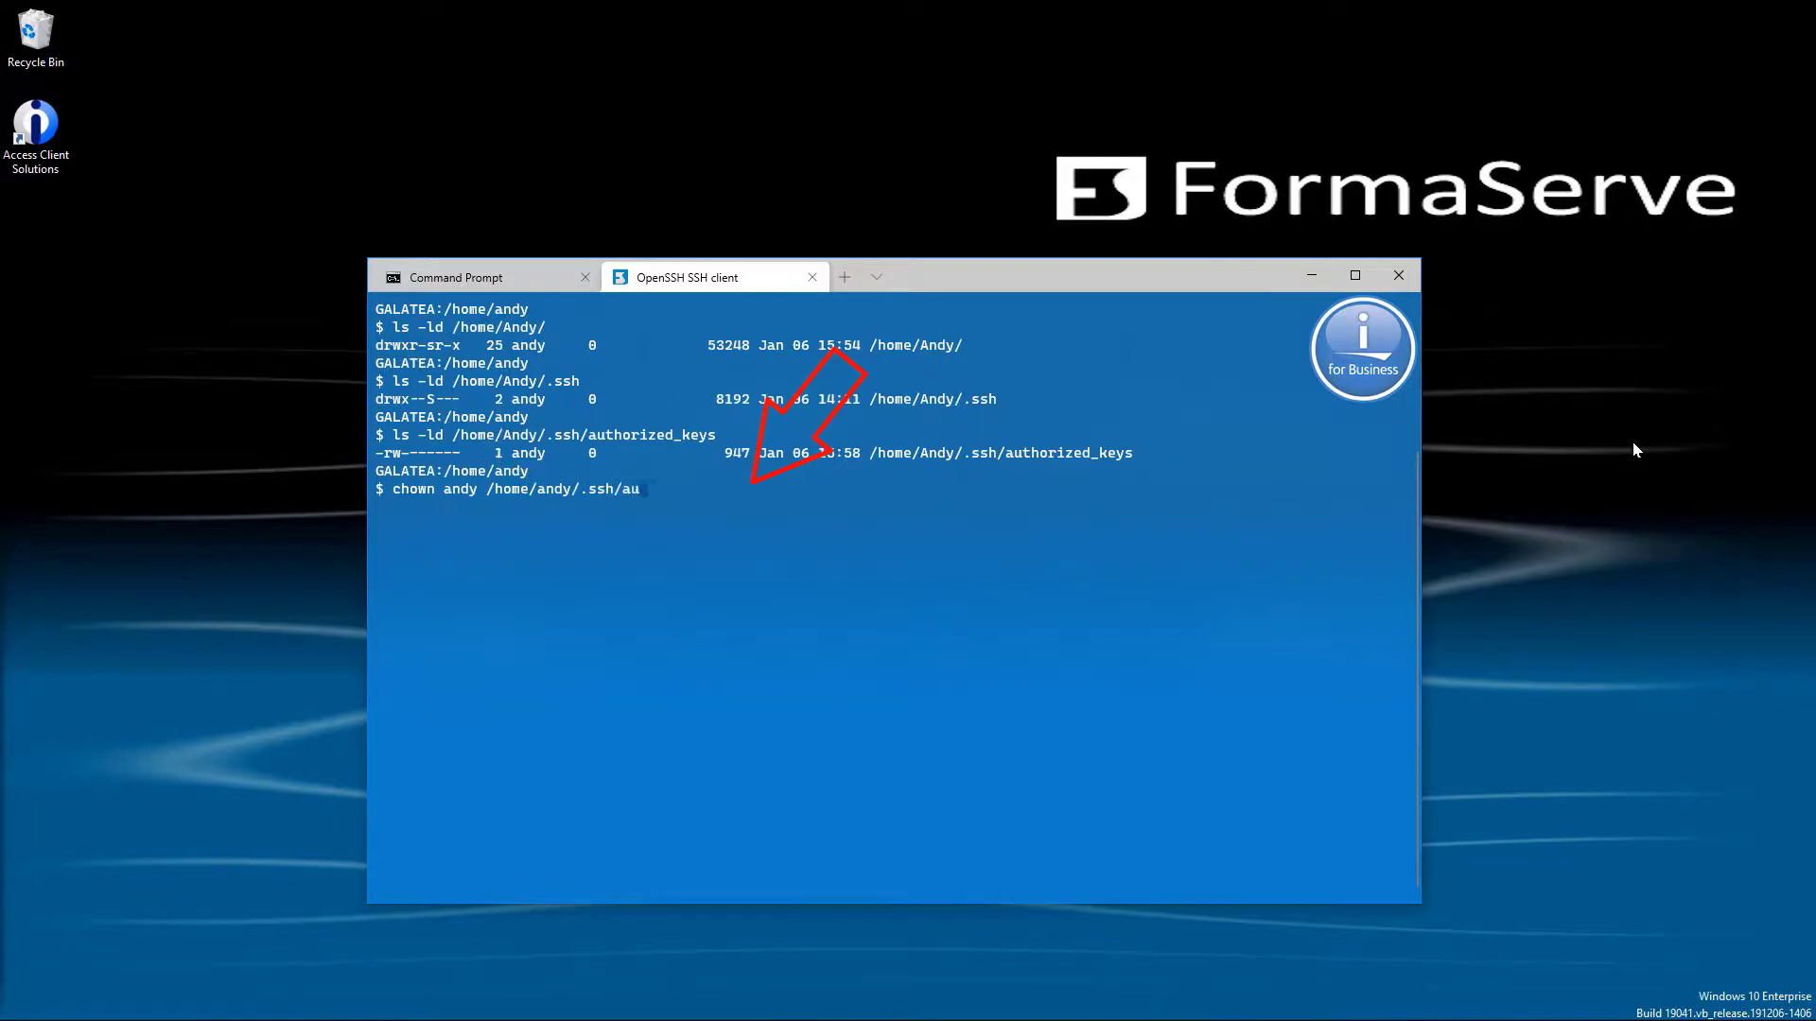
pyautogui.write('thori')
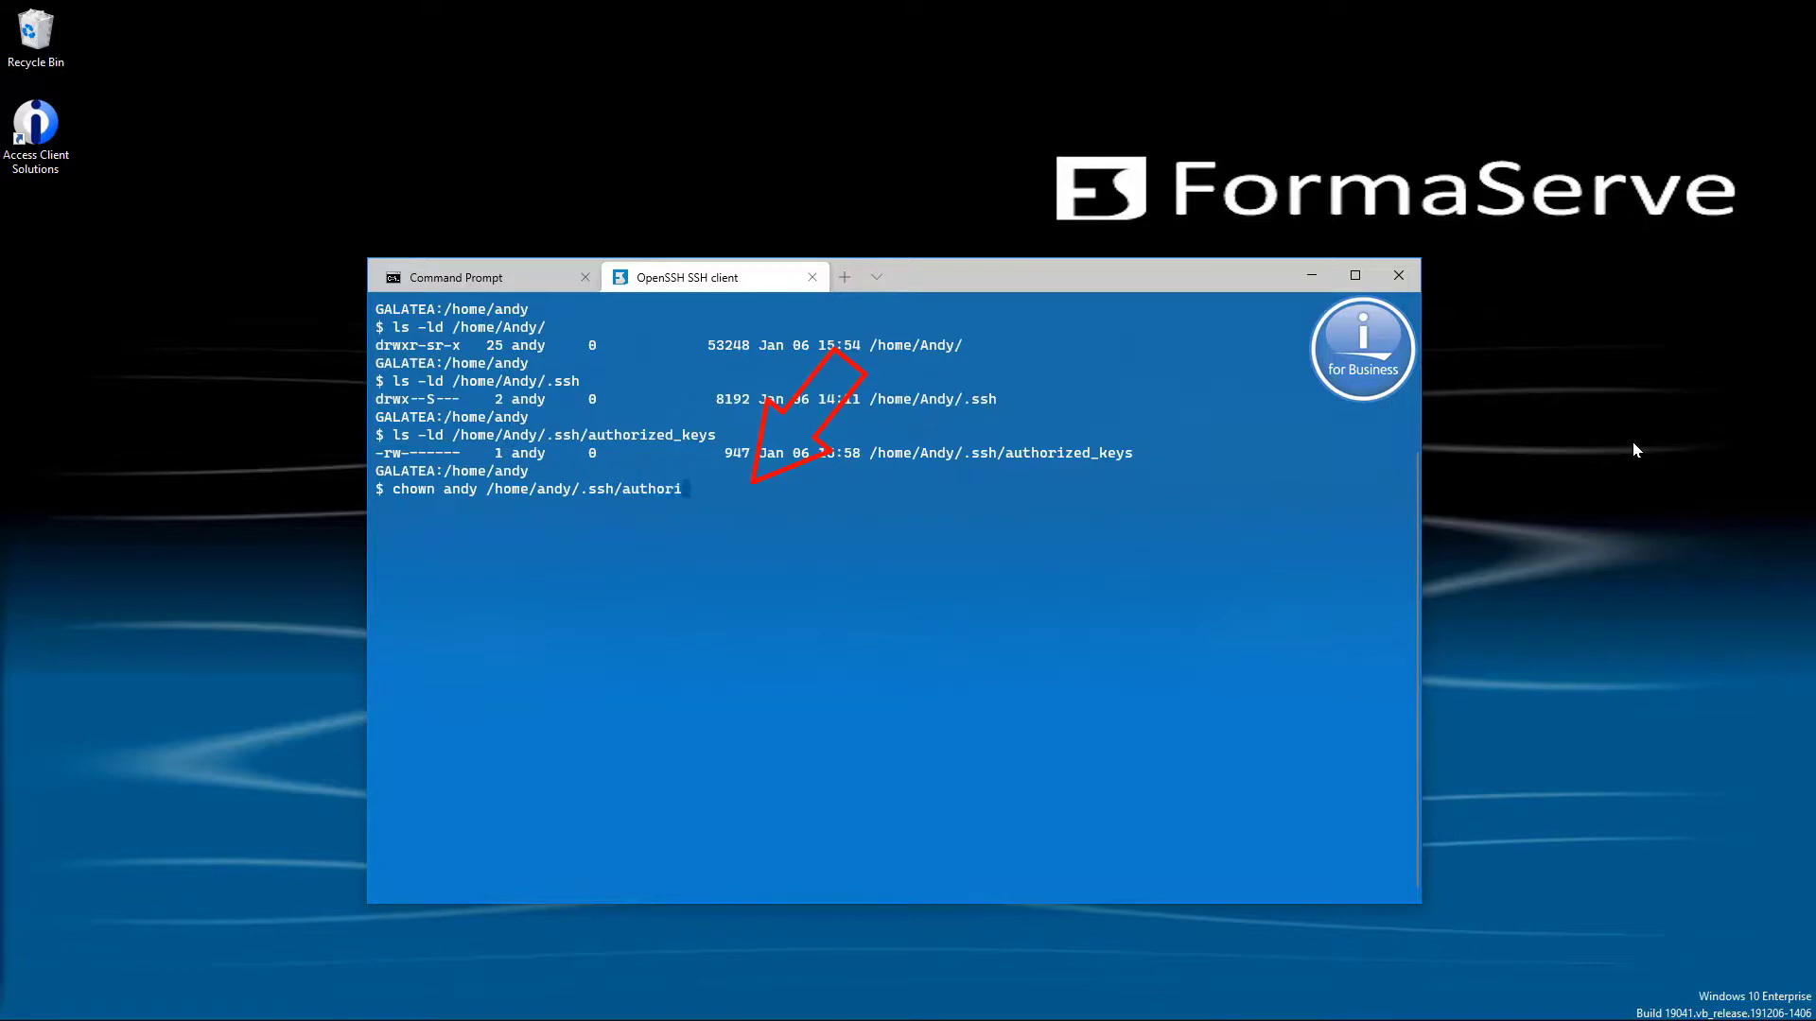
pyautogui.write('zed_k')
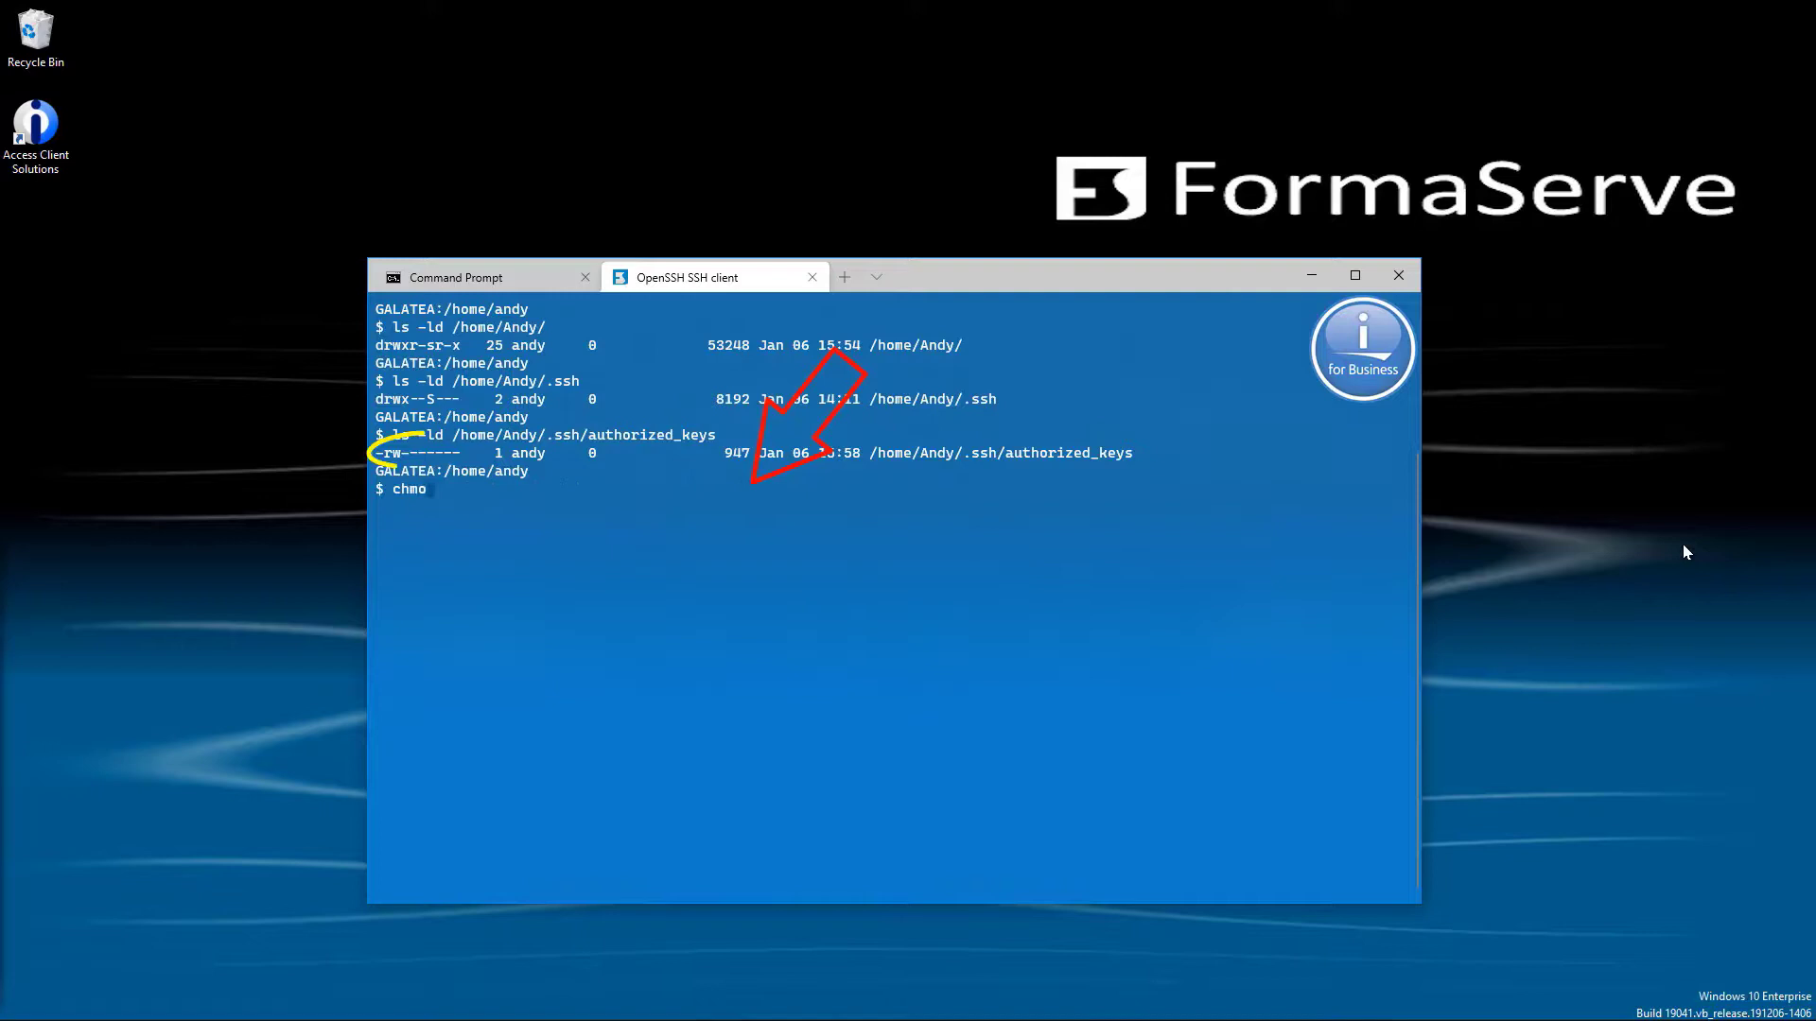
# Compose 'chmod 600 /home/andy/.ssh/authorized_keys' at the Galatea prompt without running it.
pyautogui.write('d 600')
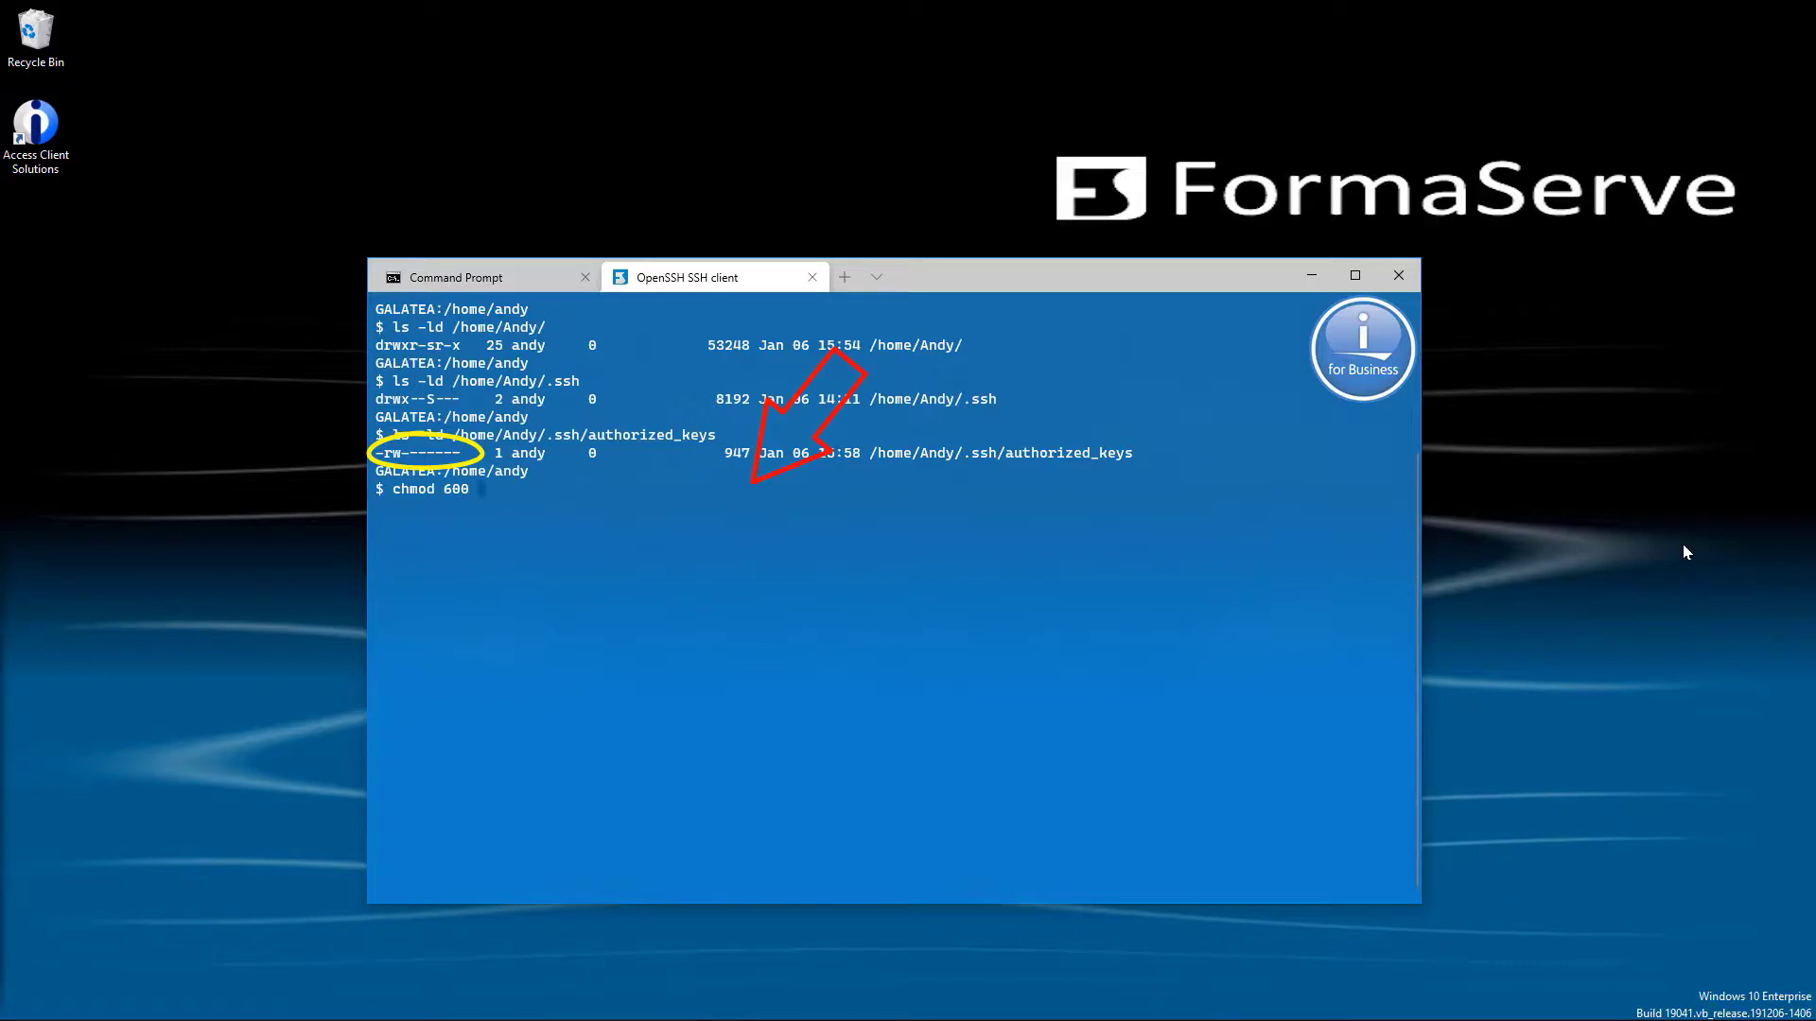
pyautogui.write('/home/')
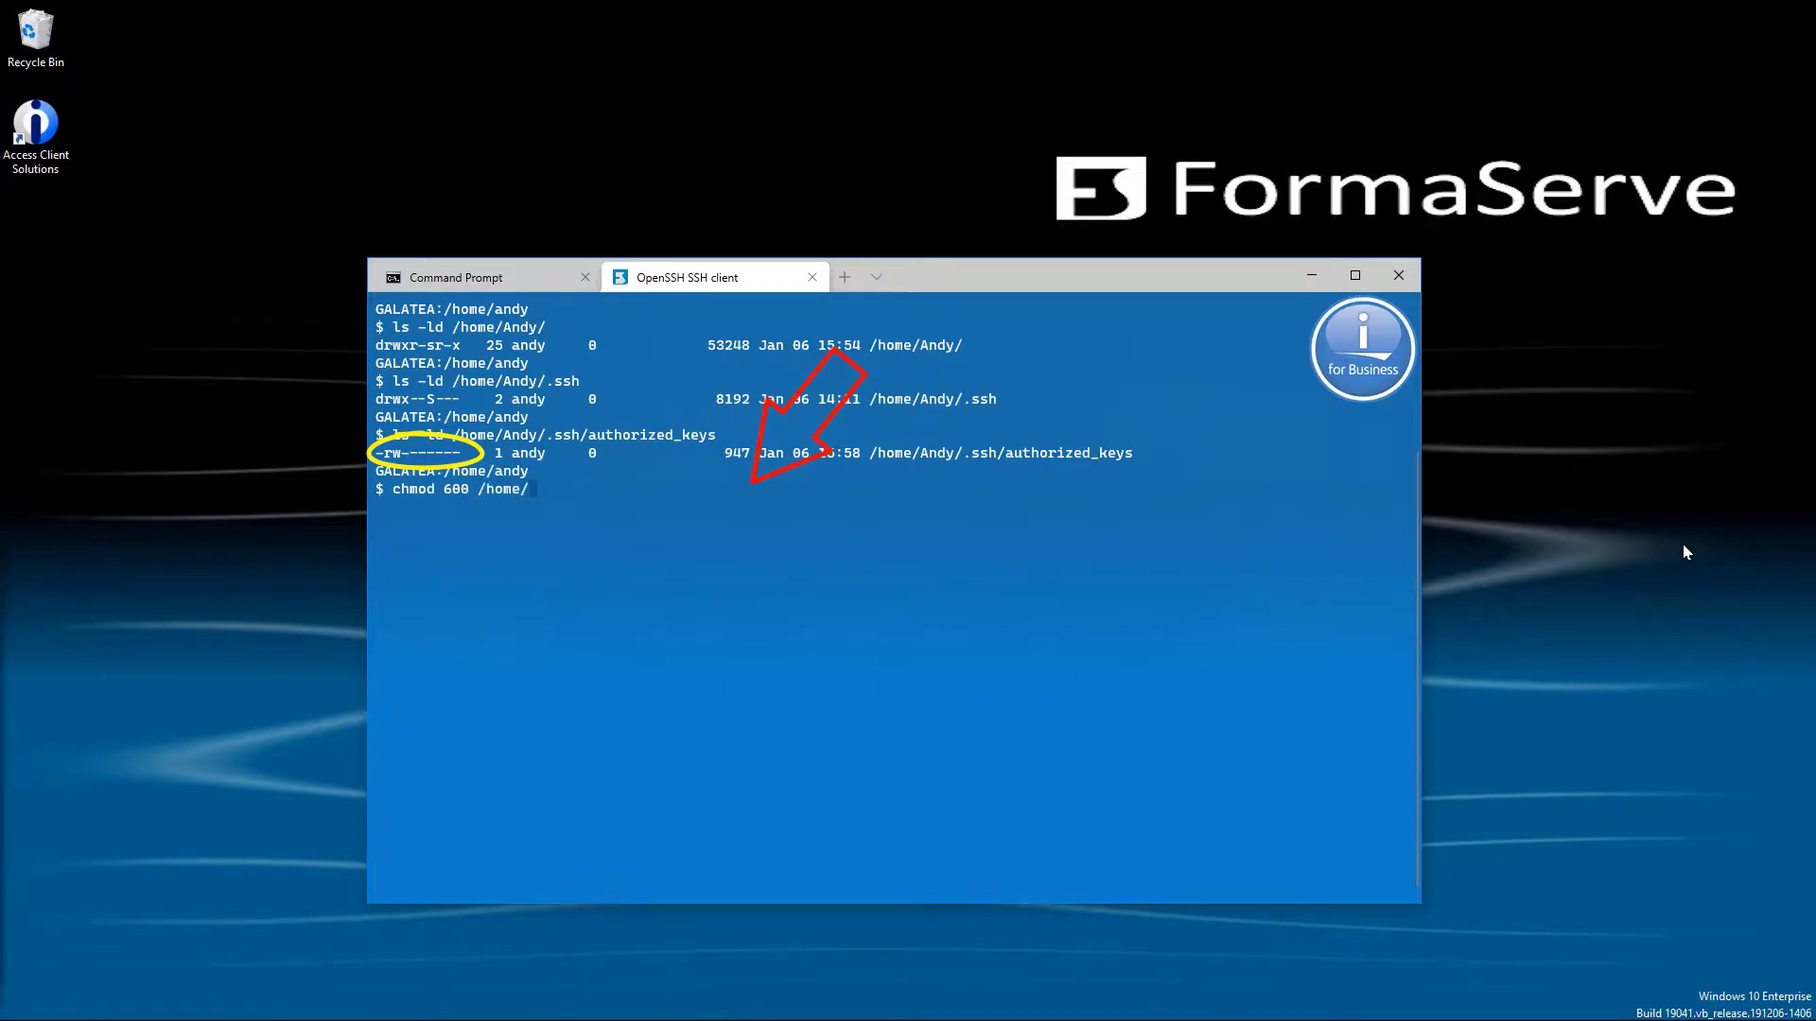
pyautogui.write('andy/')
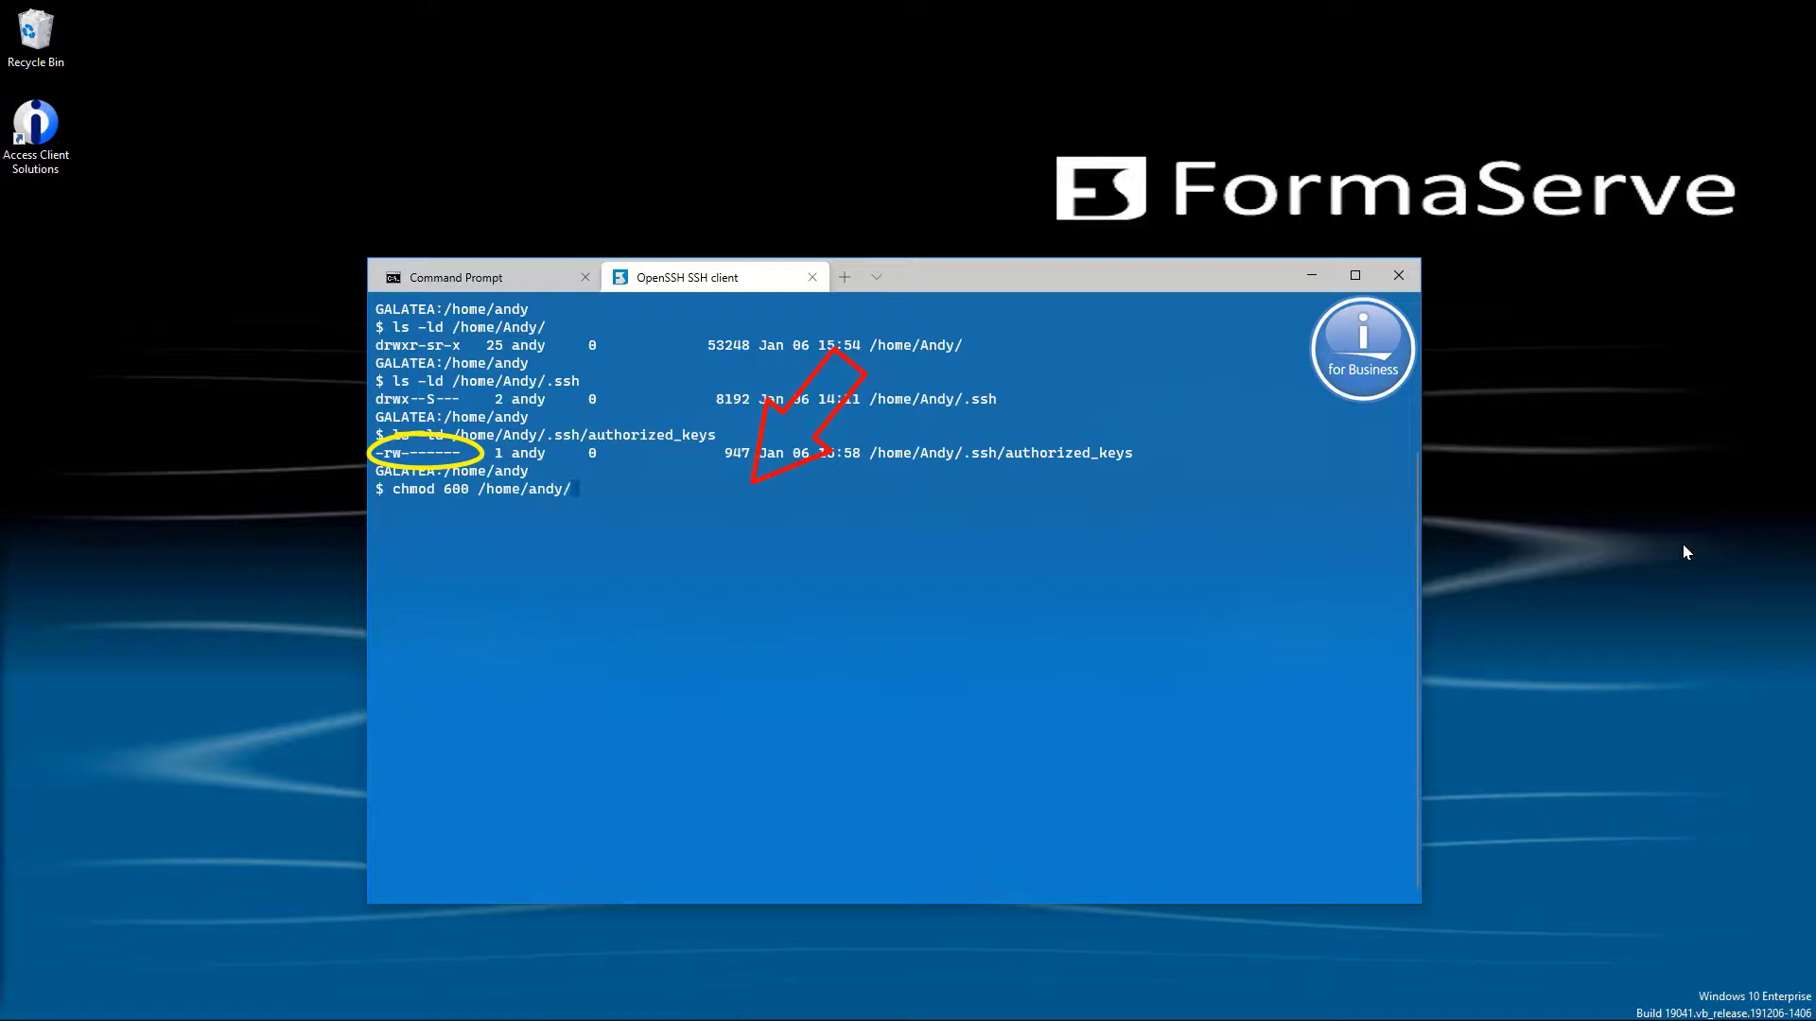
pyautogui.write('.ssh')
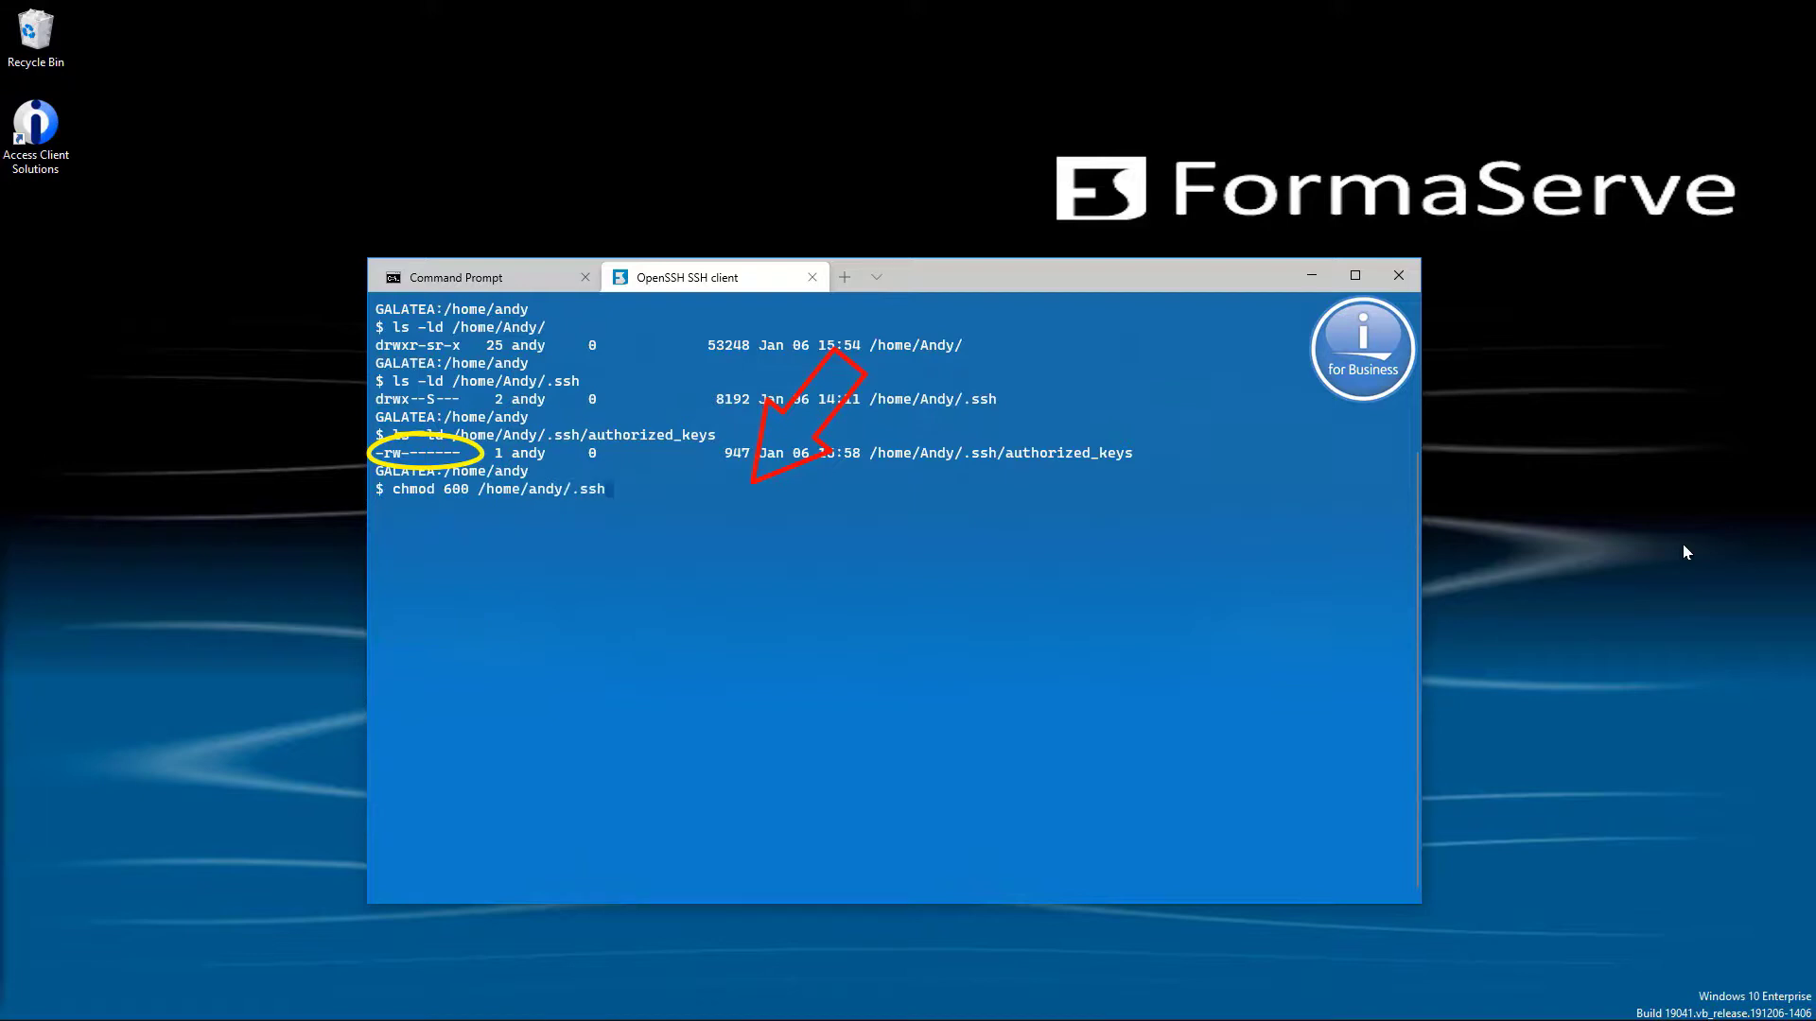
pyautogui.write('autho')
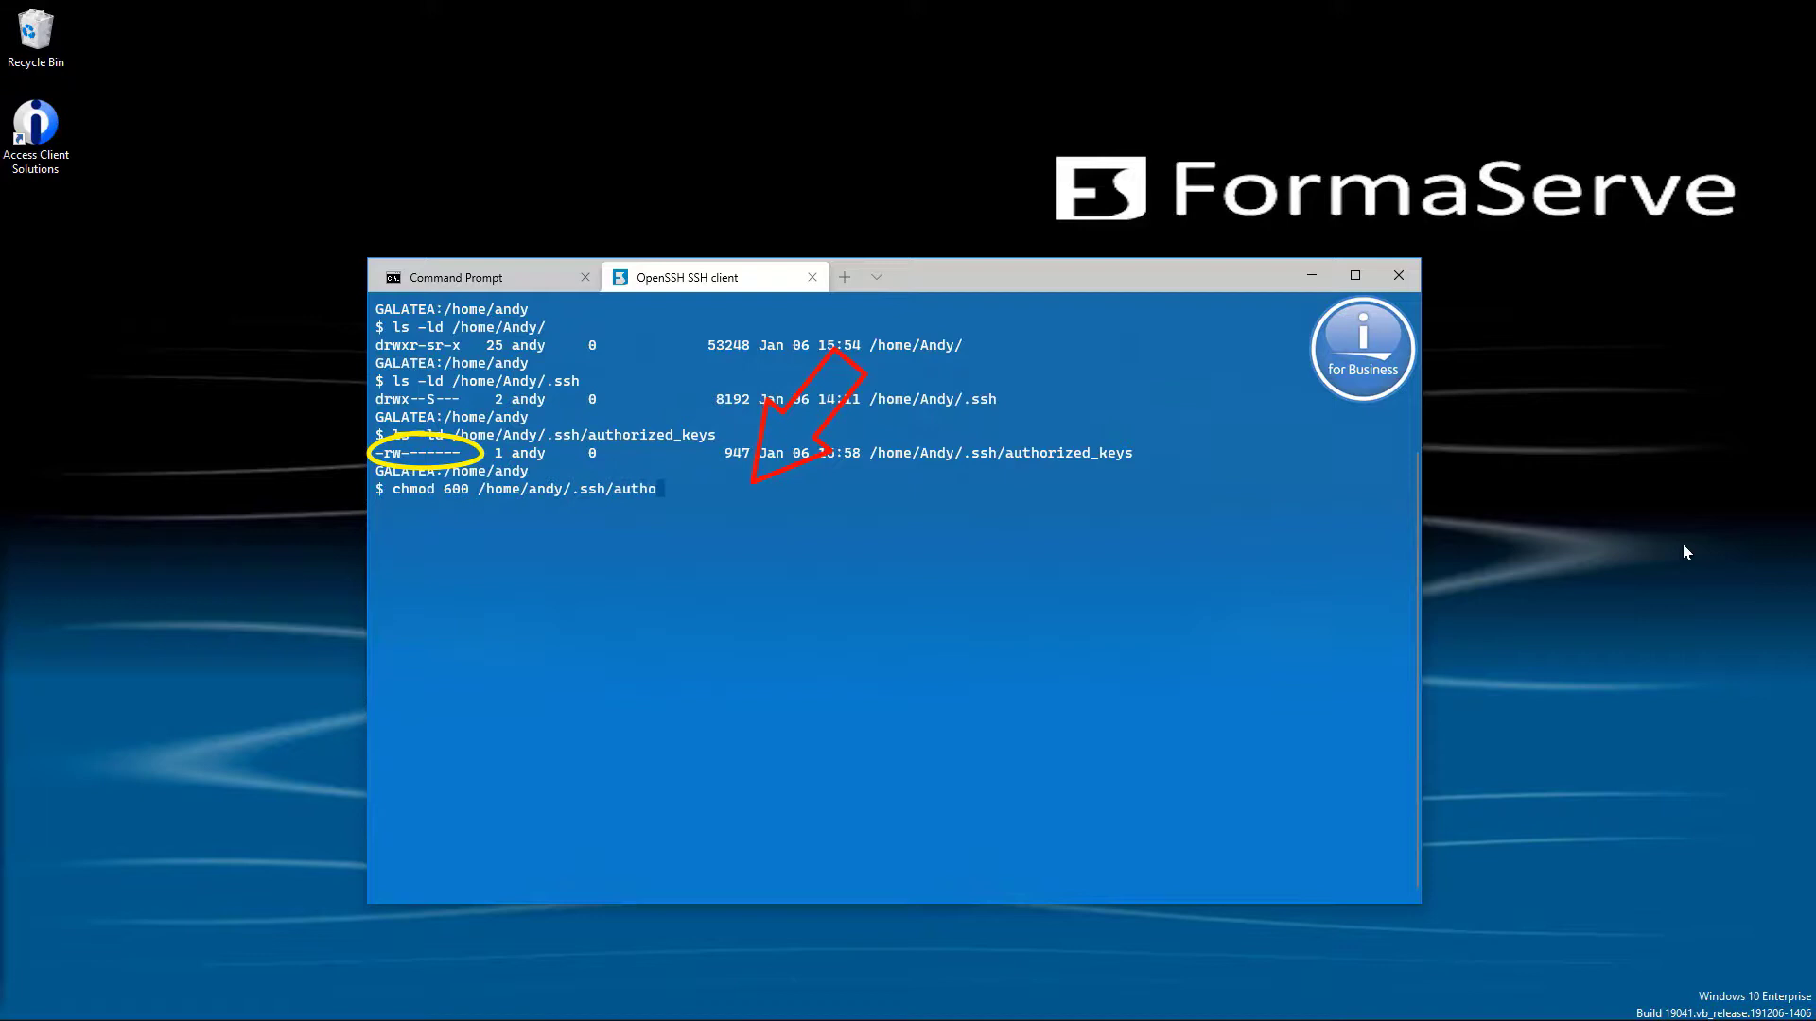
pyautogui.write('rized')
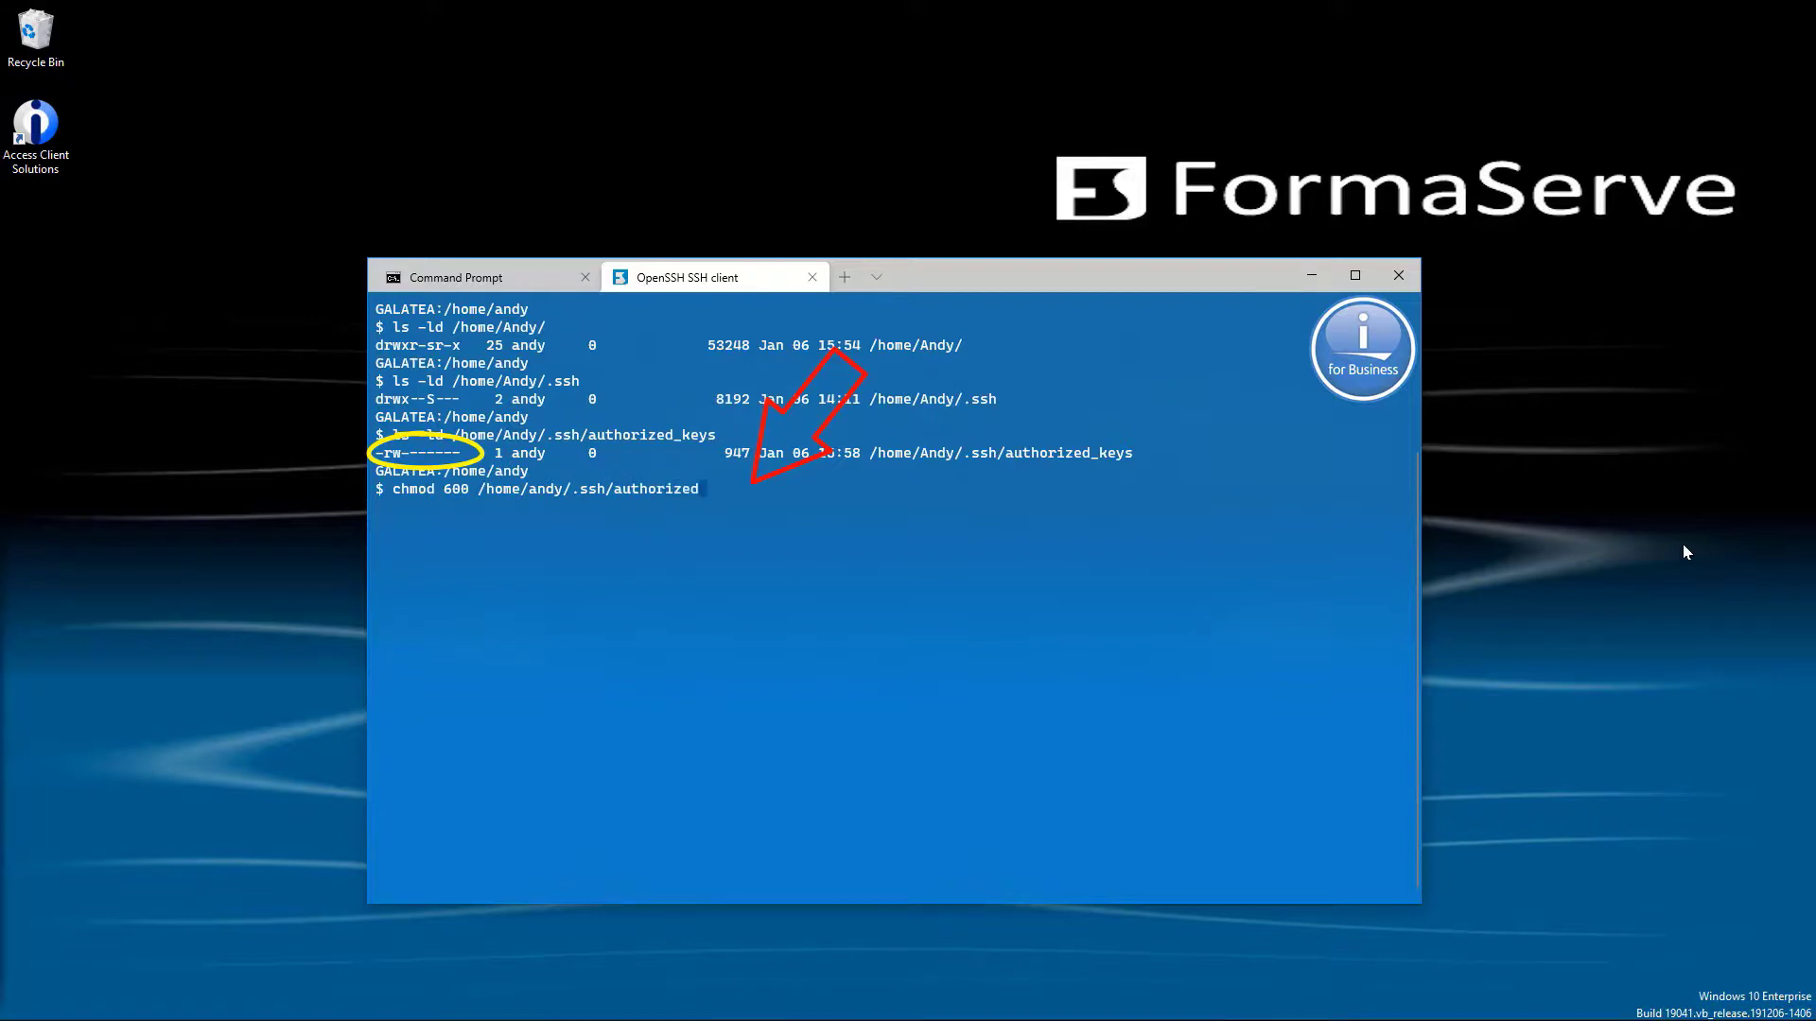
pyautogui.write('_keys')
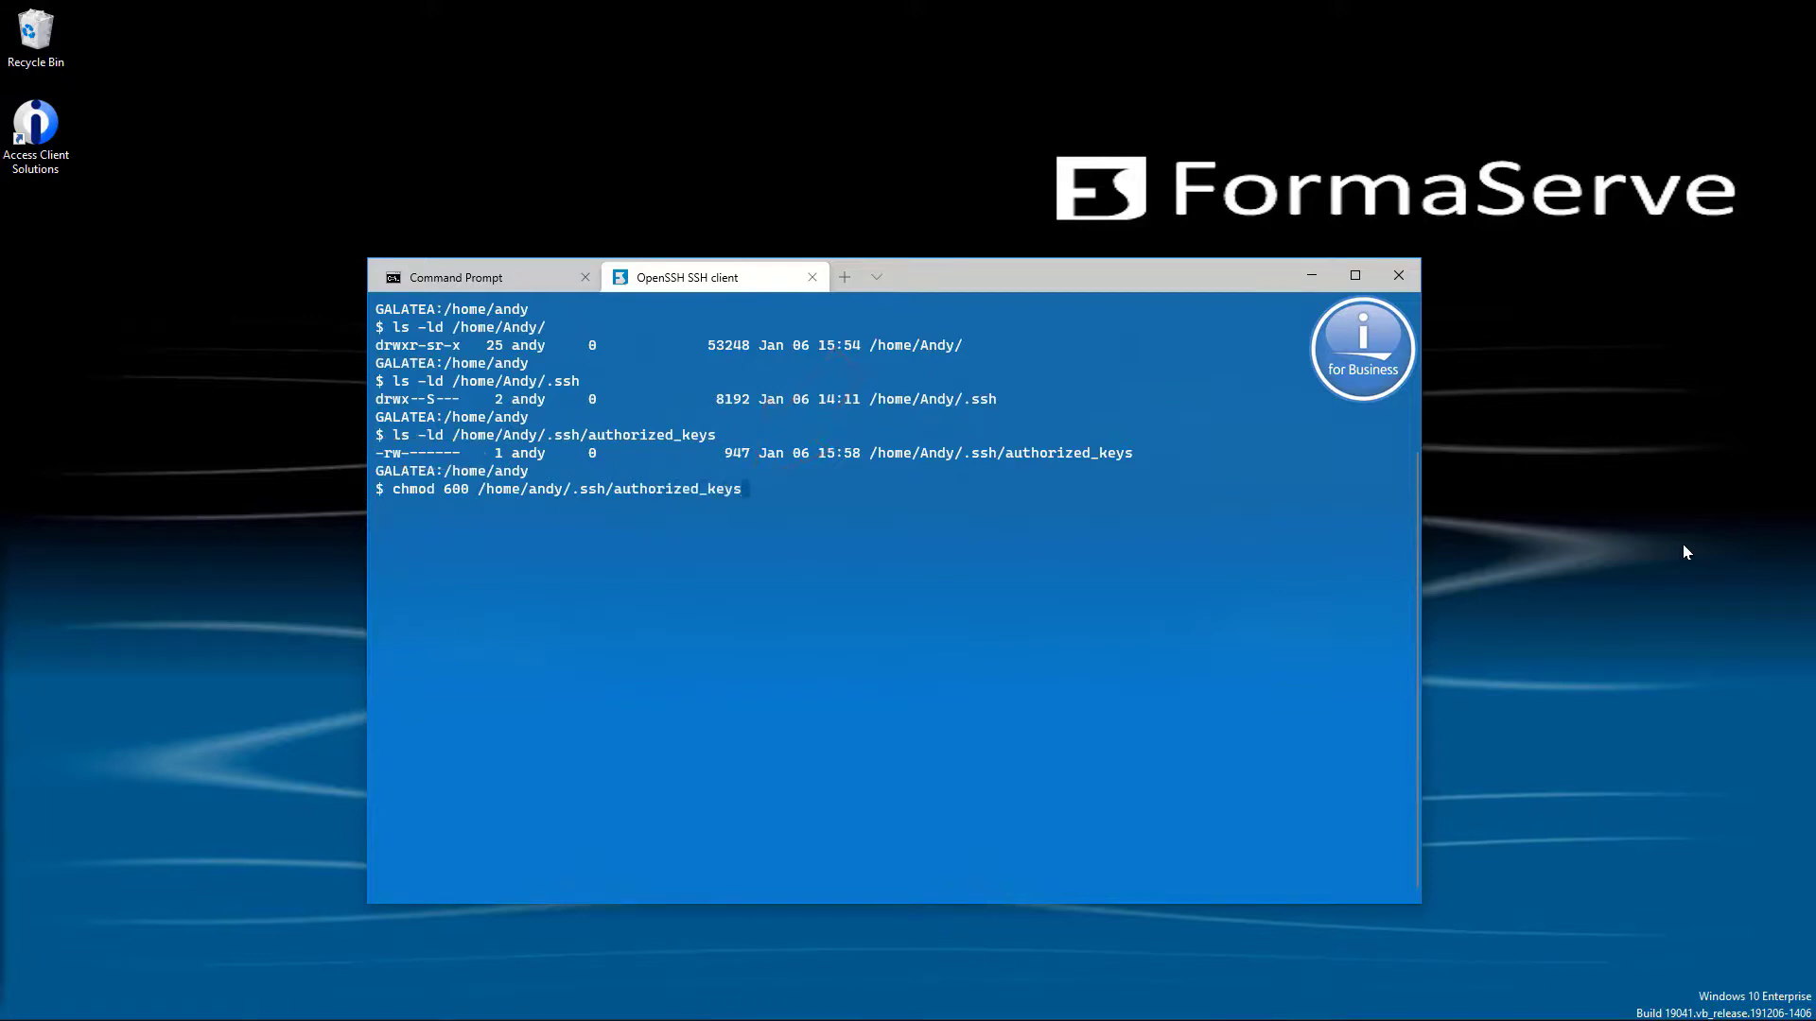